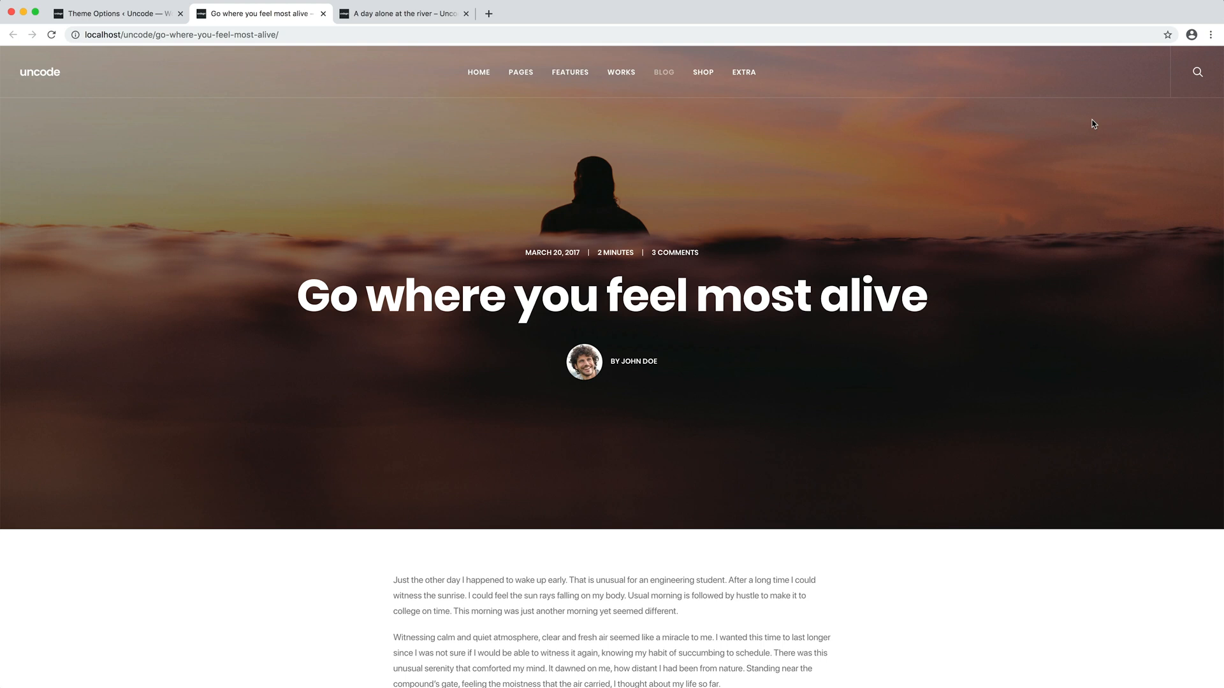
Review the related posts area on the front-end blog post pages
scroll("down", 3)
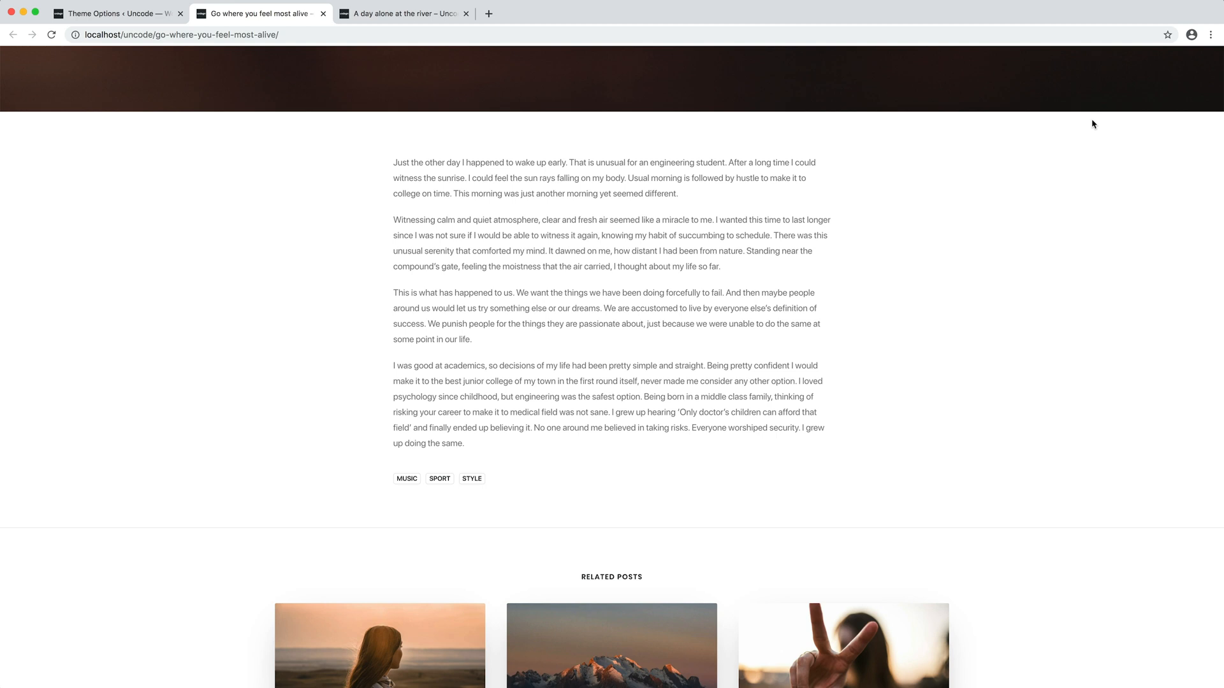
scroll("down", 3)
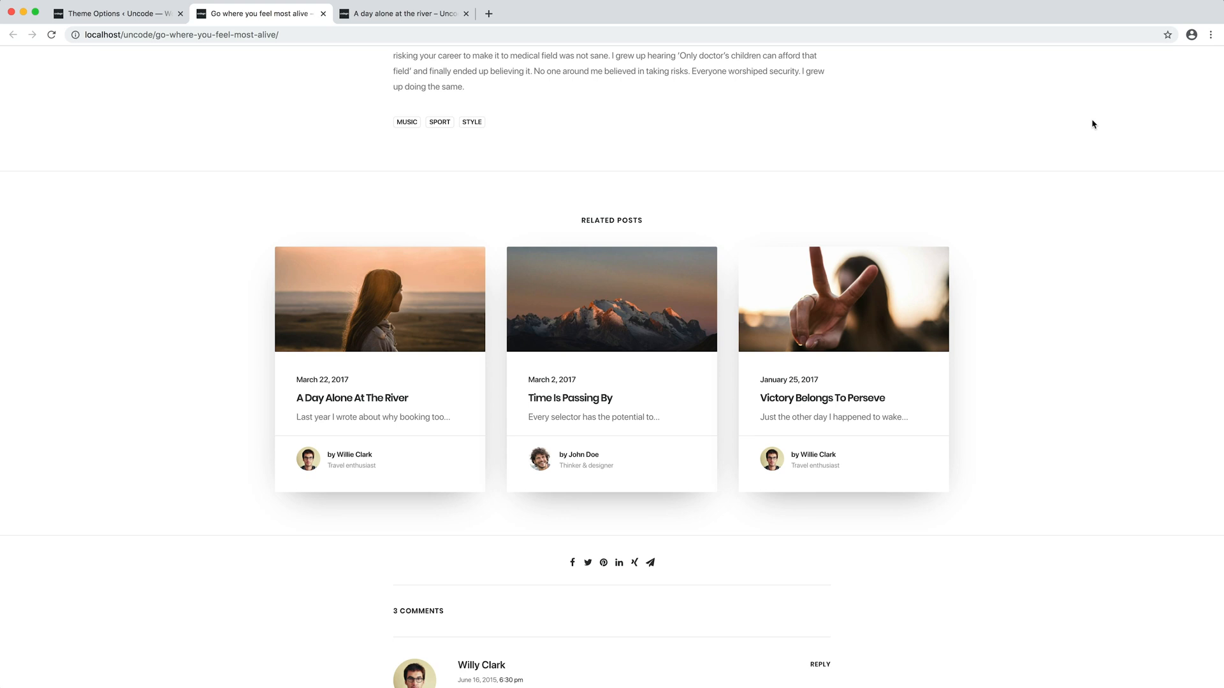
mouse_move(1052, 108)
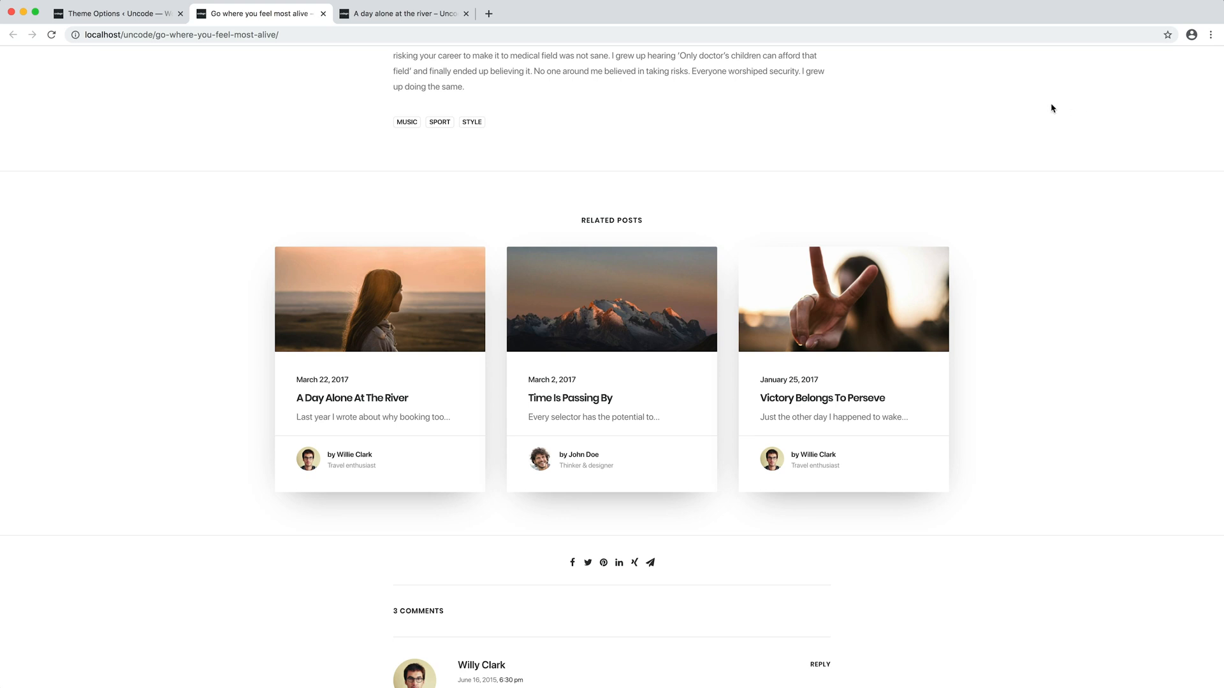
left_click(402, 14)
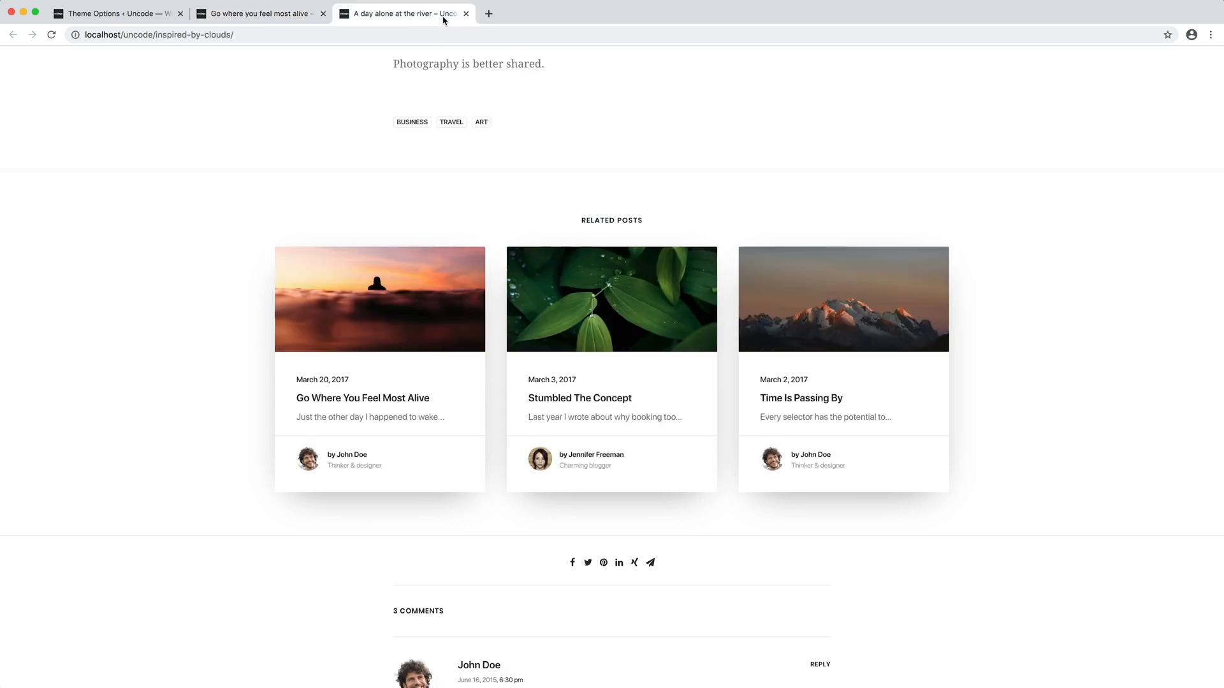
left_click(261, 13)
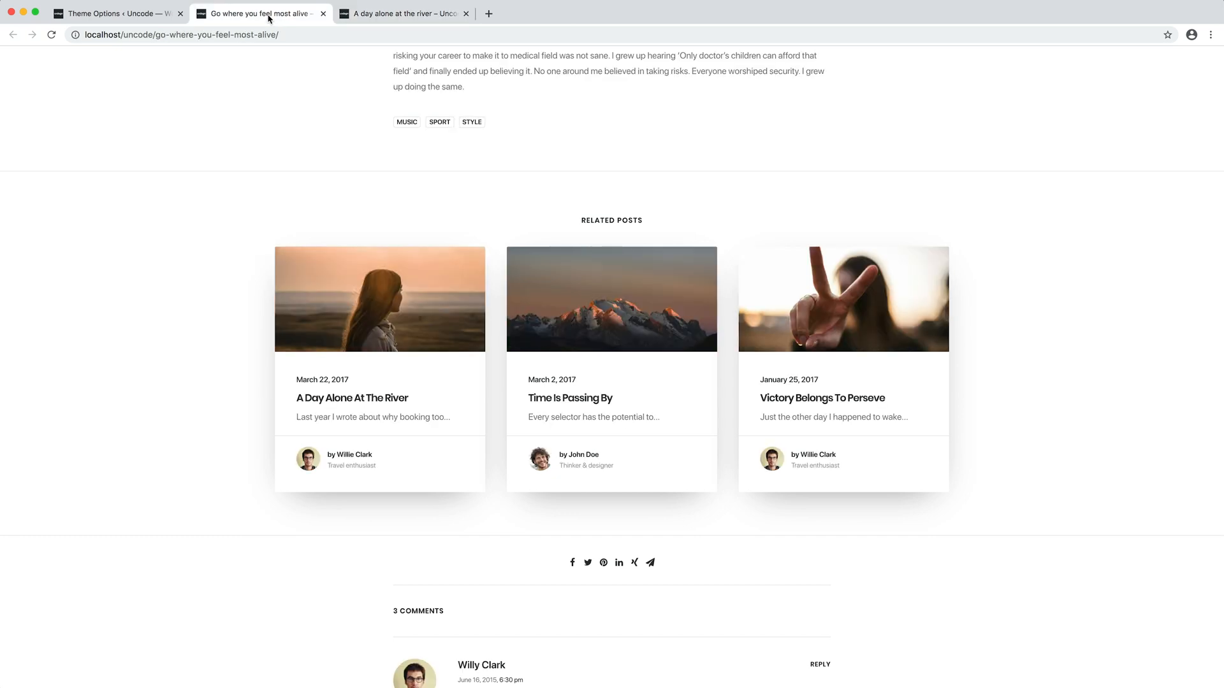
mouse_move(814, 100)
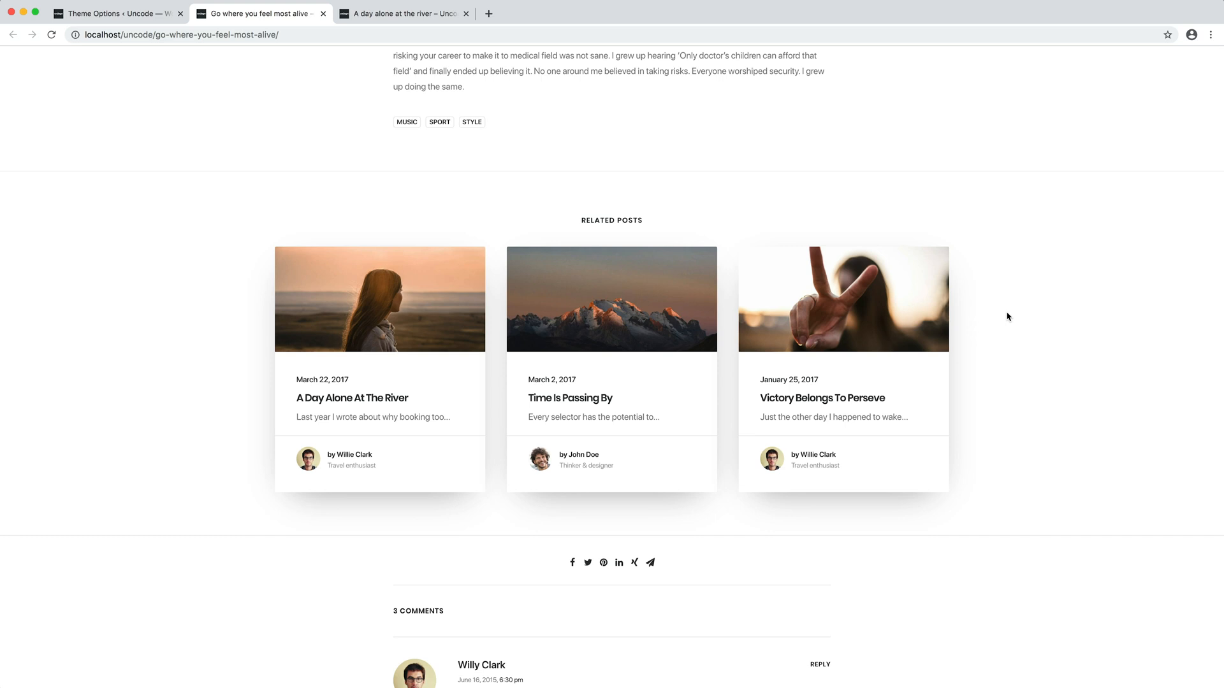
mouse_move(338, 183)
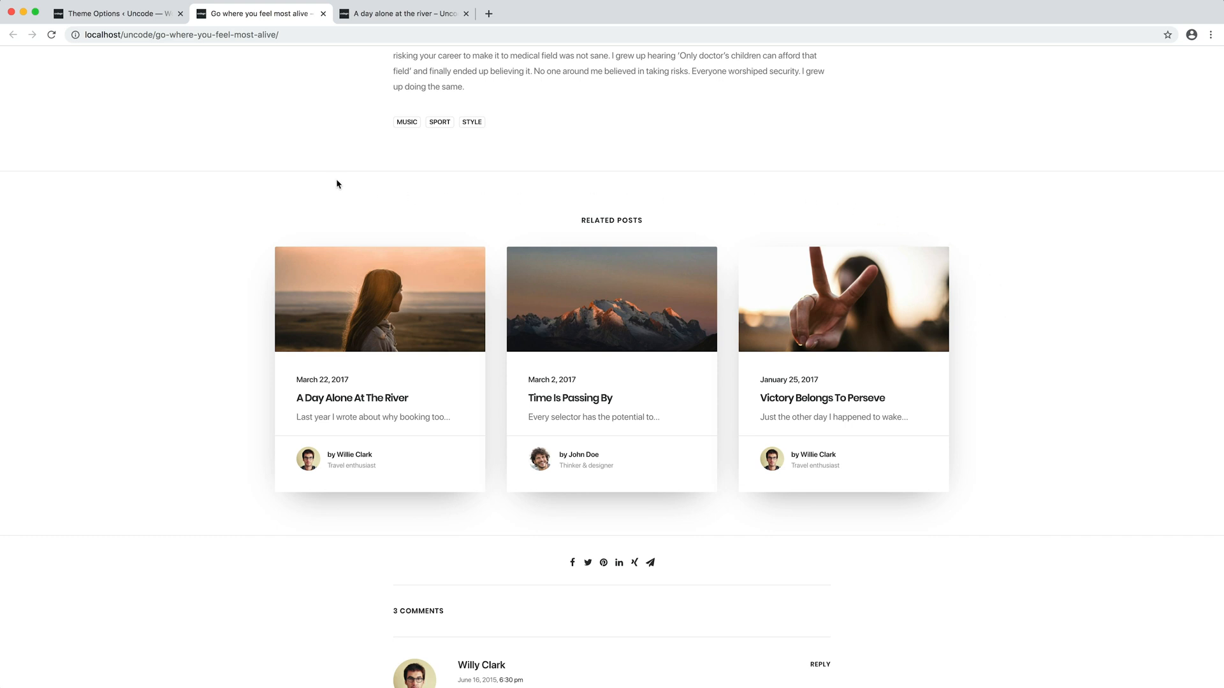
From Theme Options, launch Content Block > Add New in a new tab and switch to it
left_click(113, 13)
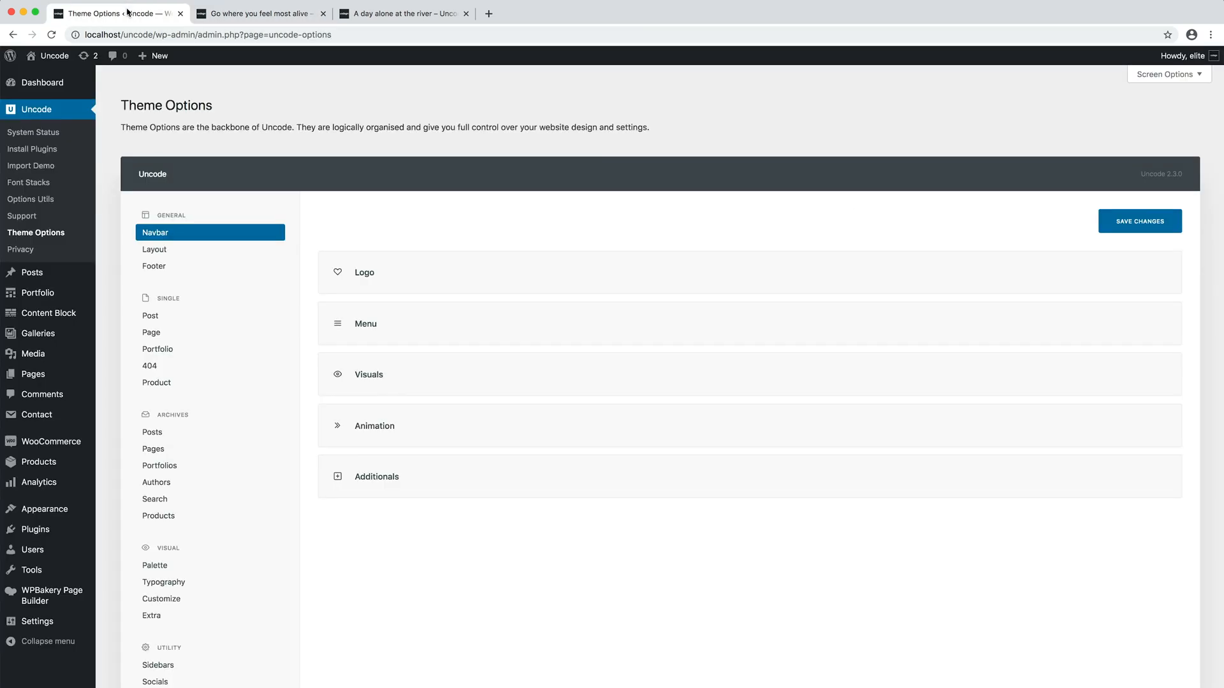
mouse_move(43, 313)
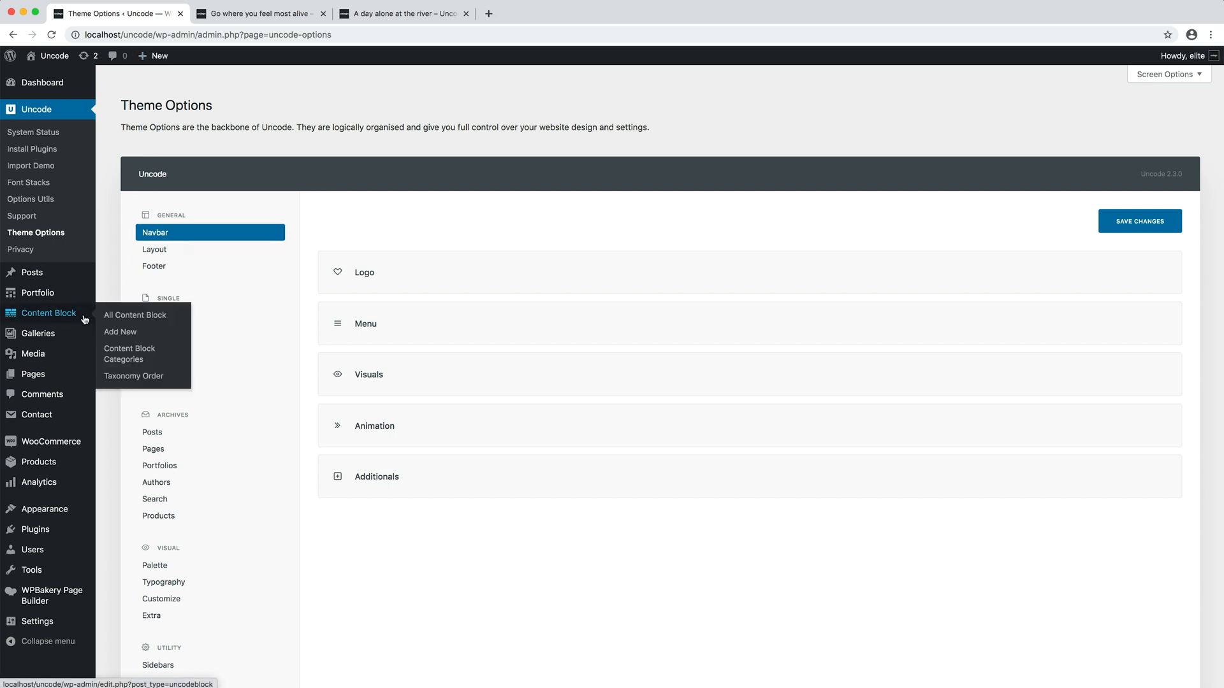
right_click(119, 331)
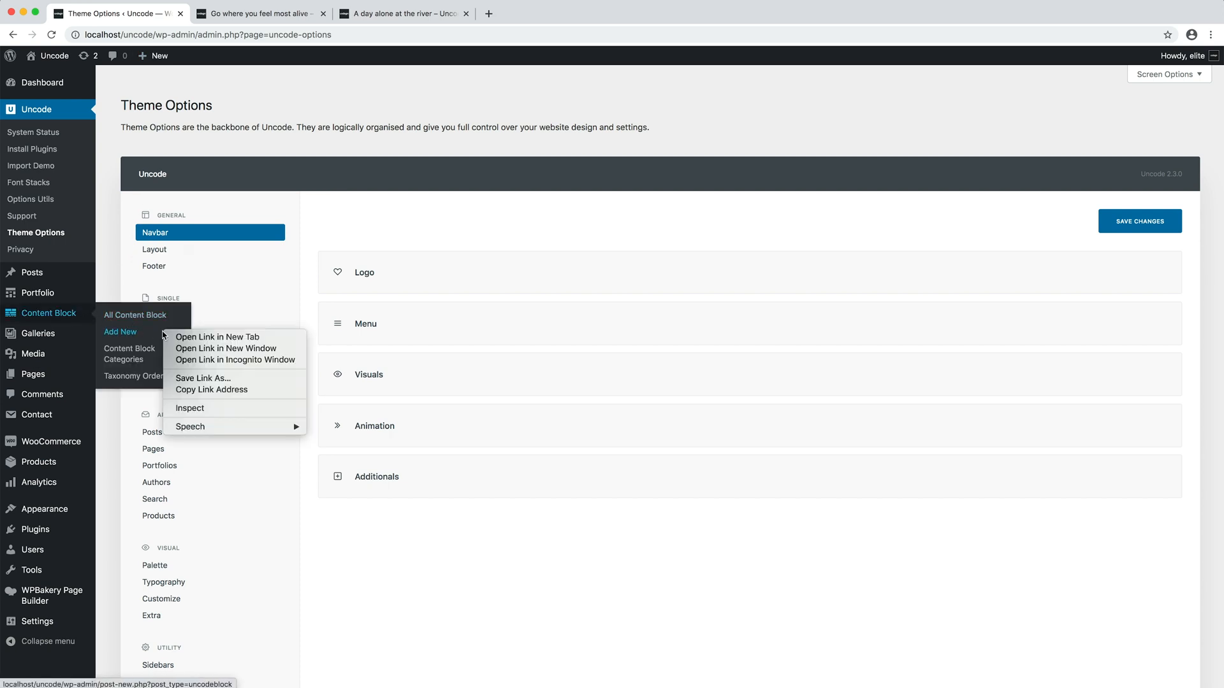
left_click(218, 337)
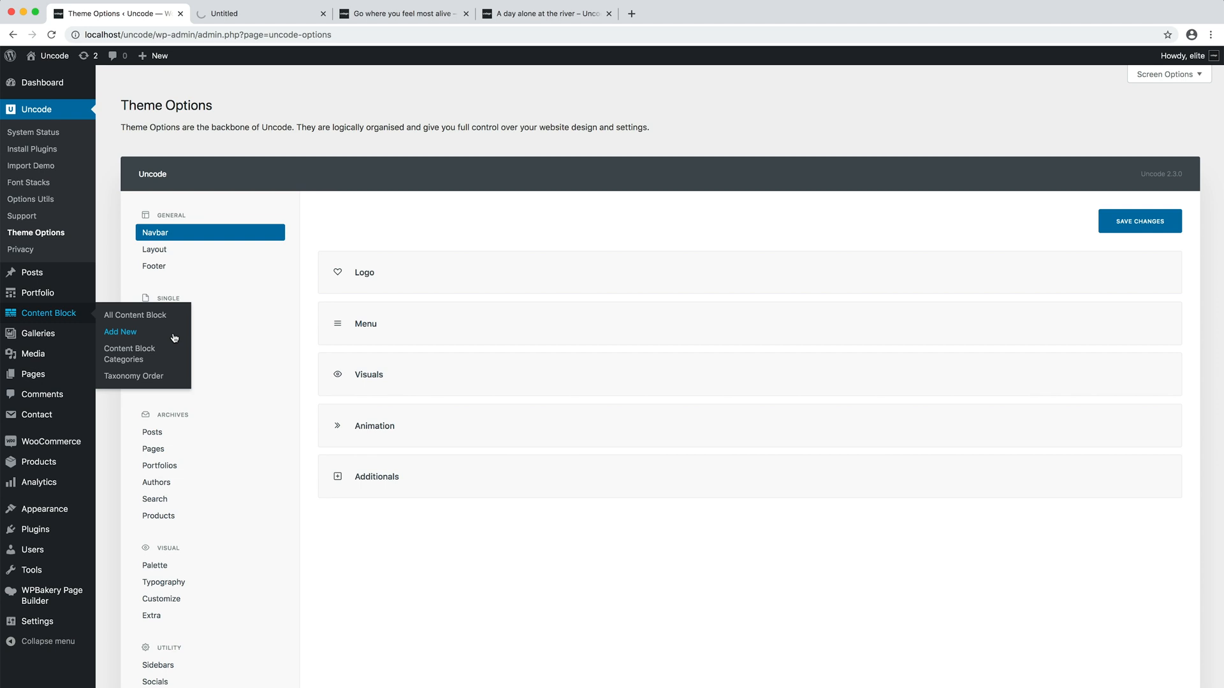
left_click(121, 332)
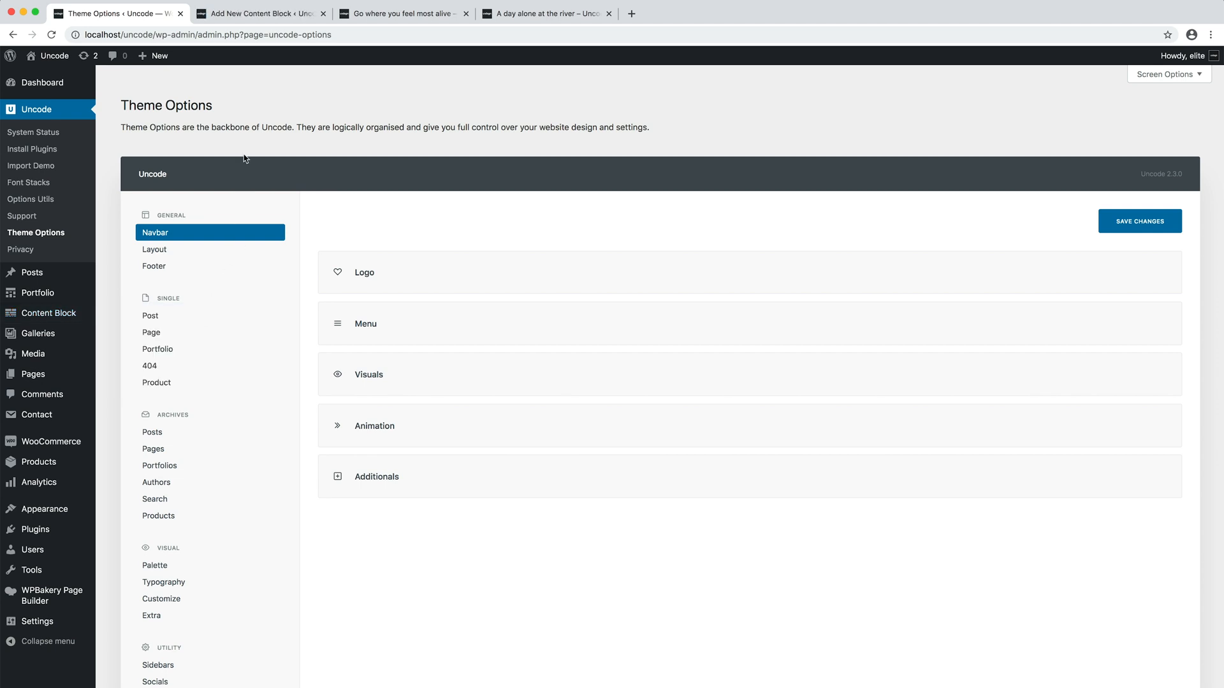
left_click(258, 13)
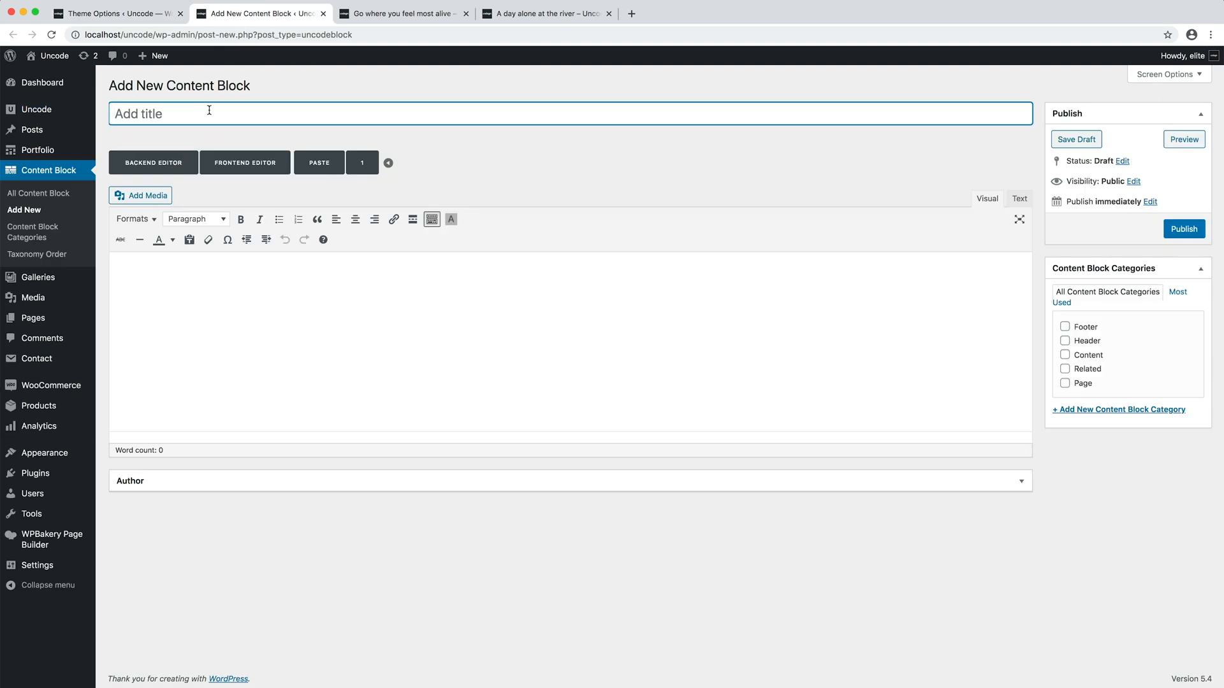
Title the block 'Related Blog Posts' and switch it to the Backend Editor page builder
type("Related Blog Posts")
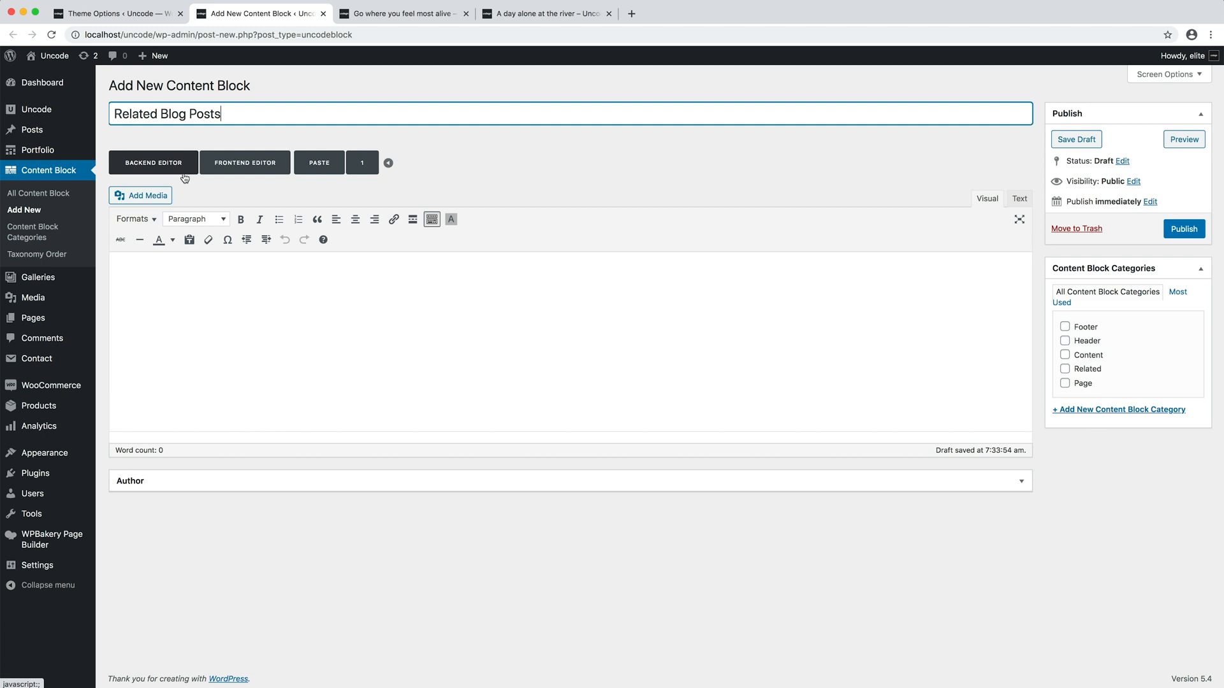
left_click(153, 162)
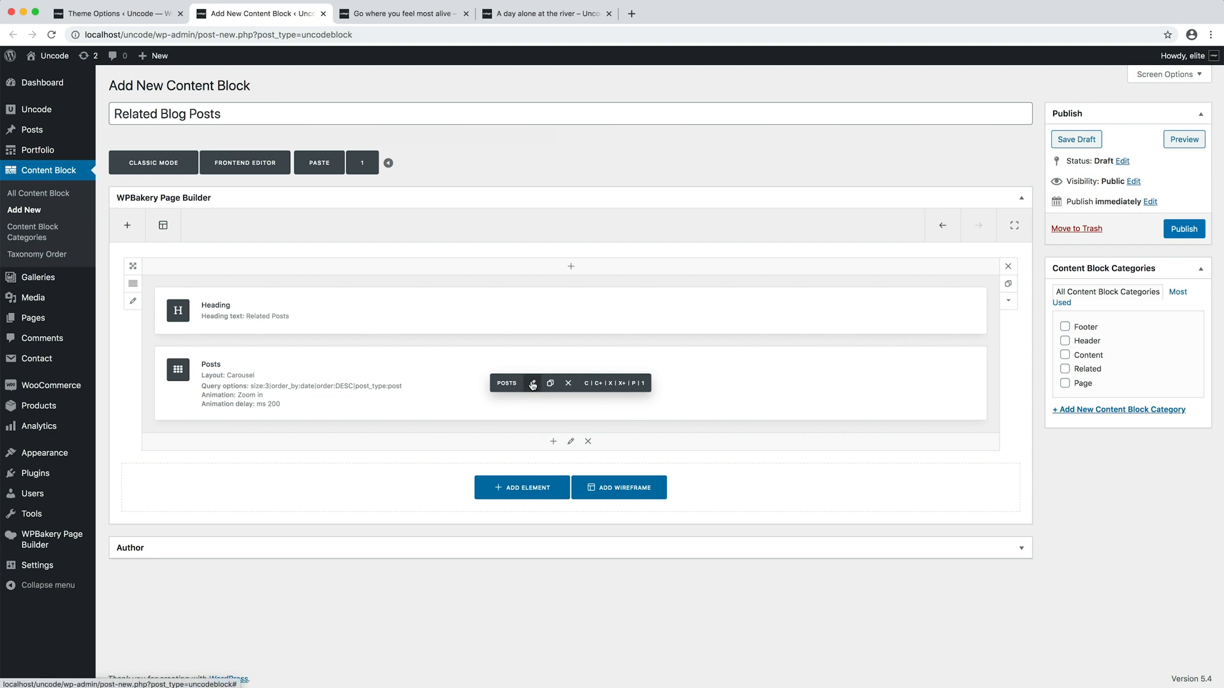
Set the Posts carousel's Dynamic Query to Yes, save it, and publish the content block
left_click(533, 384)
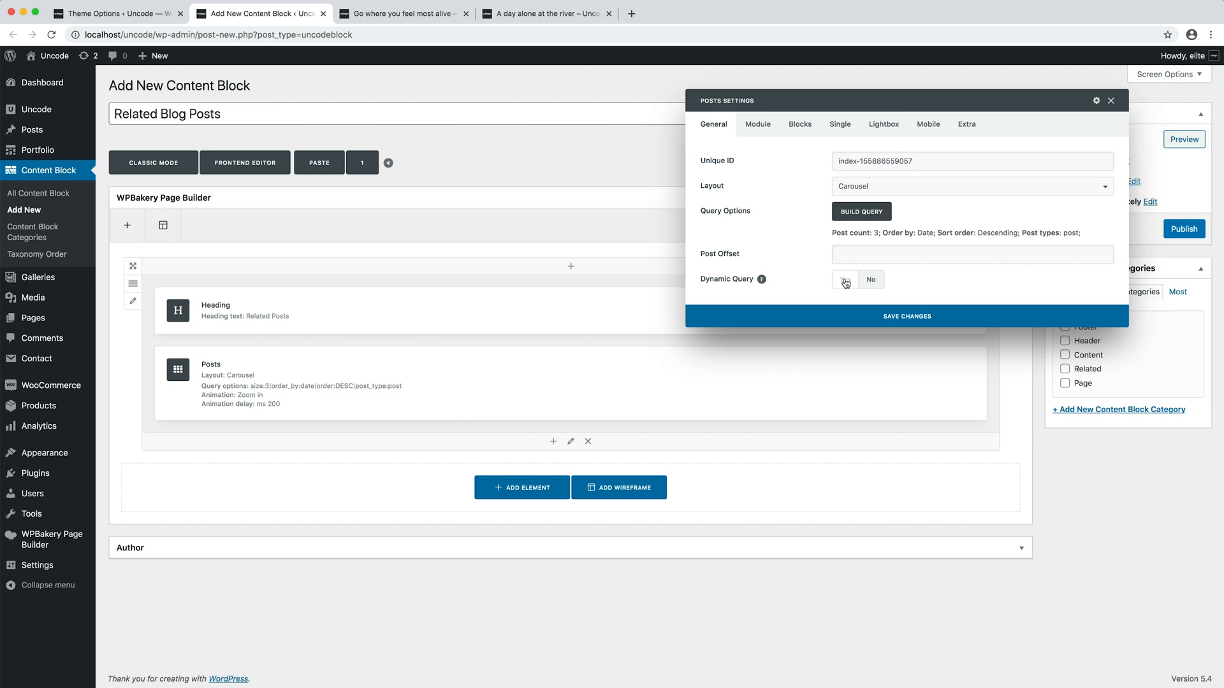
left_click(844, 279)
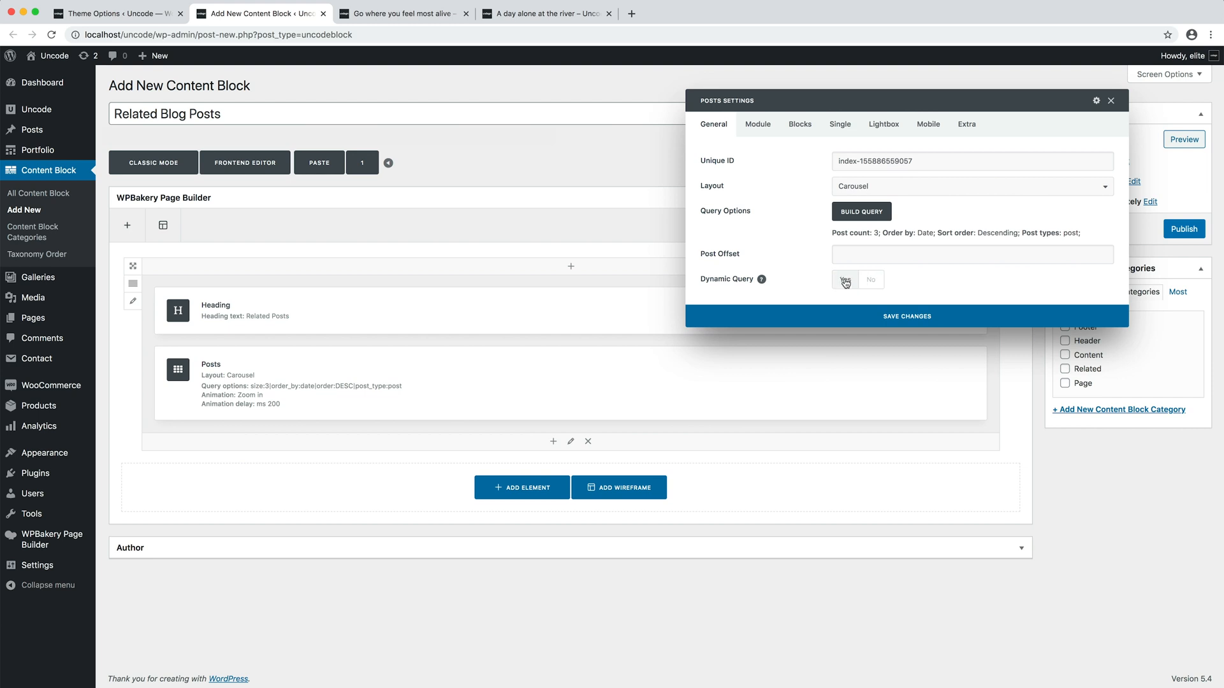
left_click(846, 279)
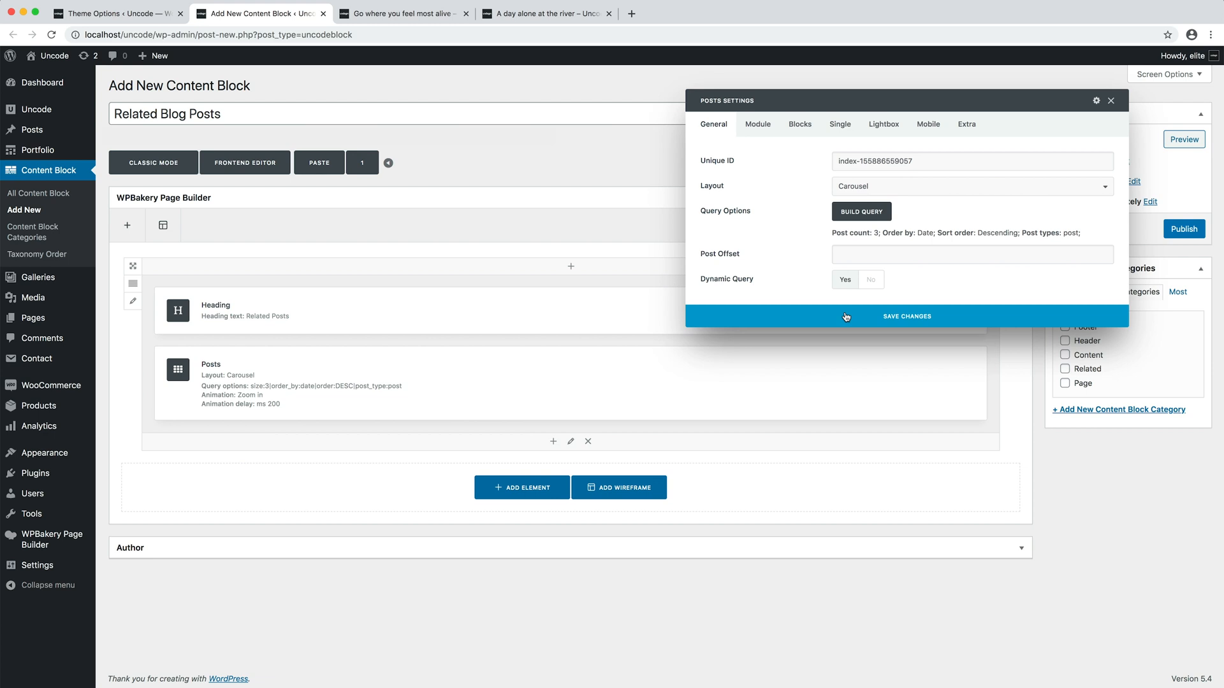
left_click(905, 316)
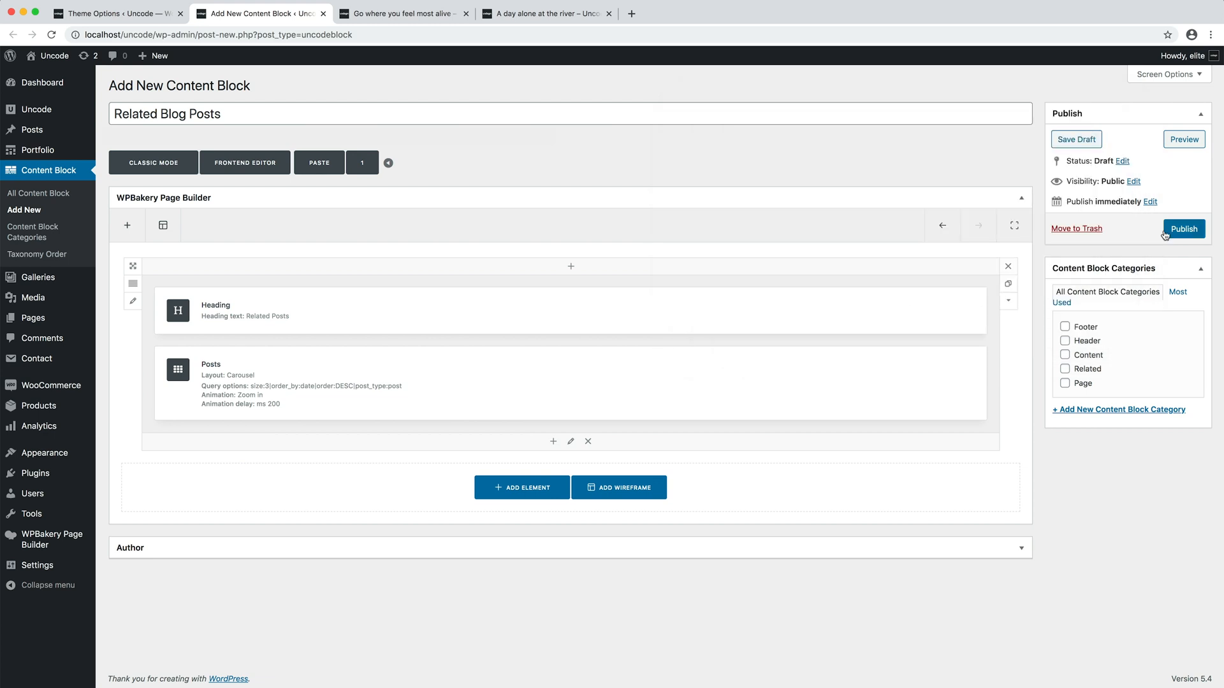
left_click(1183, 228)
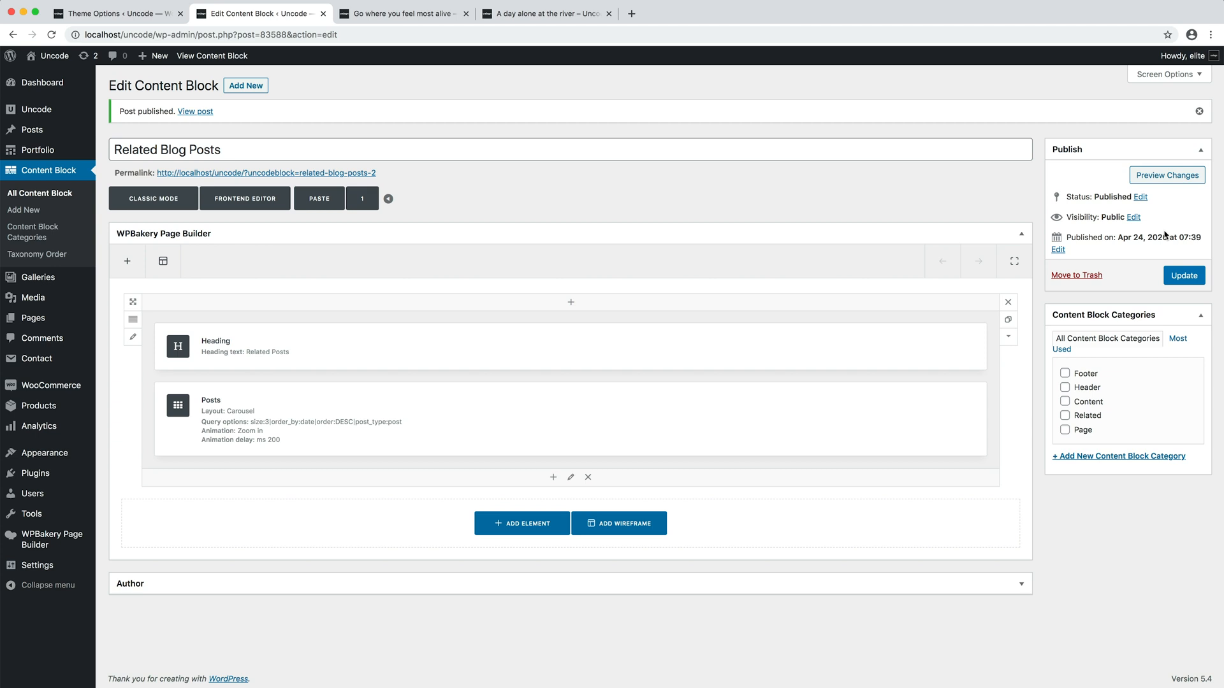
mouse_move(474, 127)
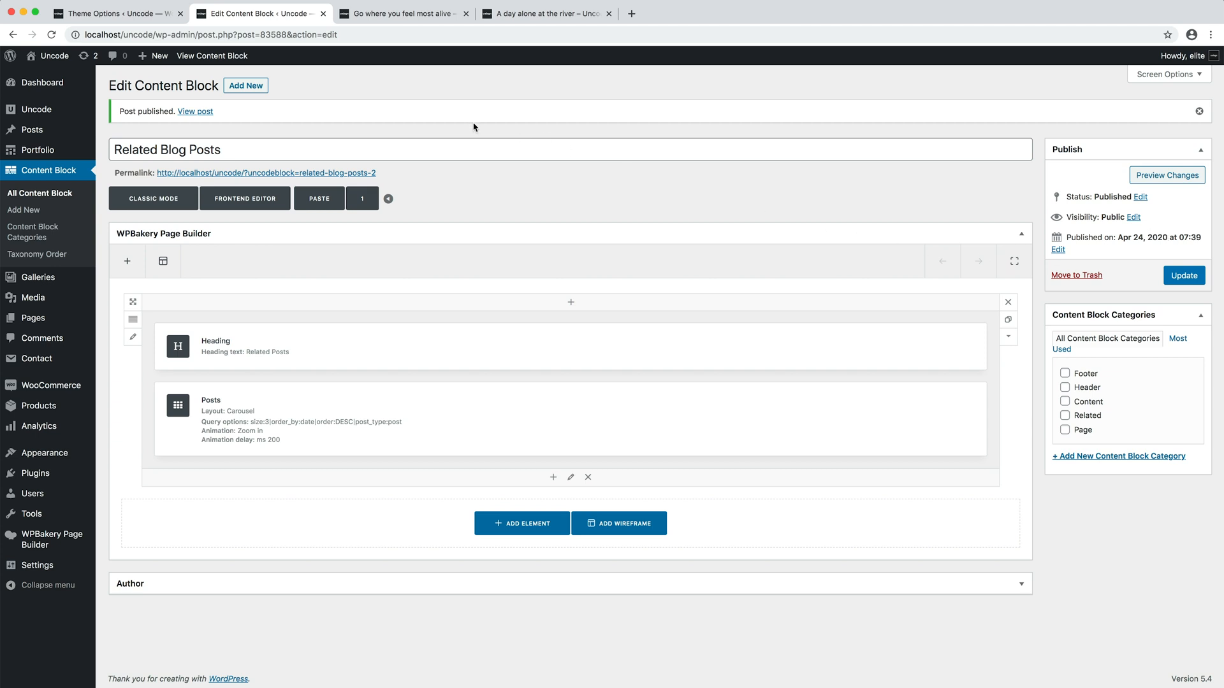
Set single posts' After Content (Related Posts) to Related Blog Posts and save Theme Options
left_click(113, 14)
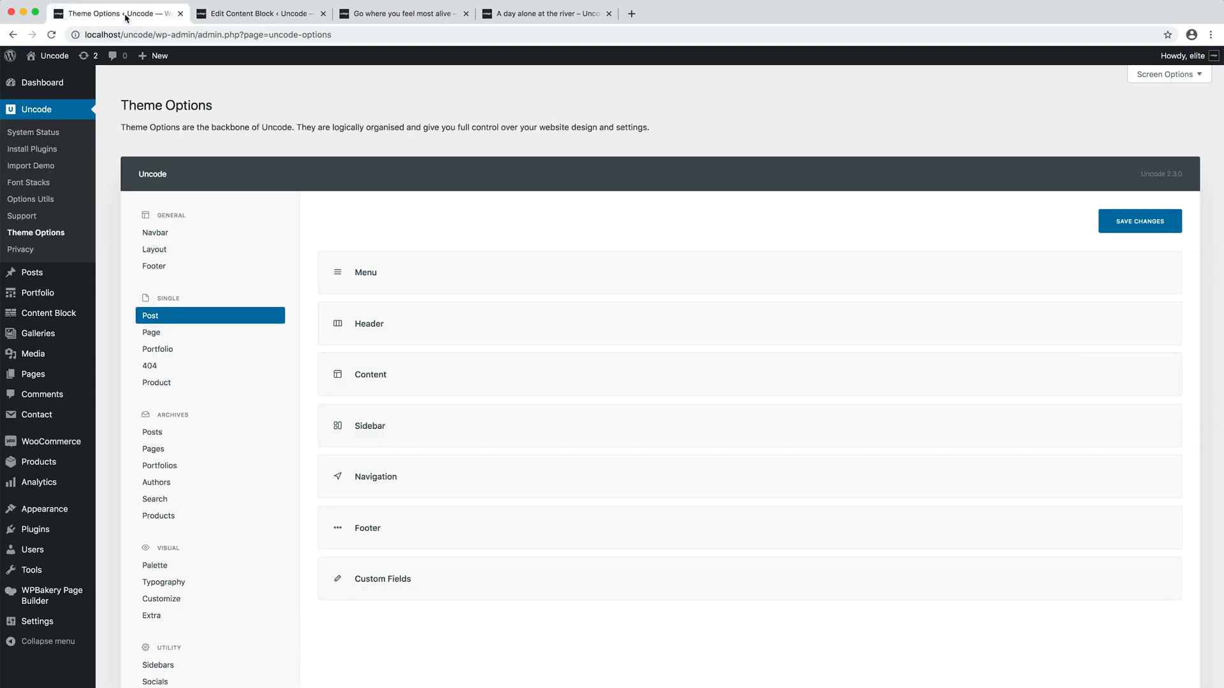
mouse_move(269, 187)
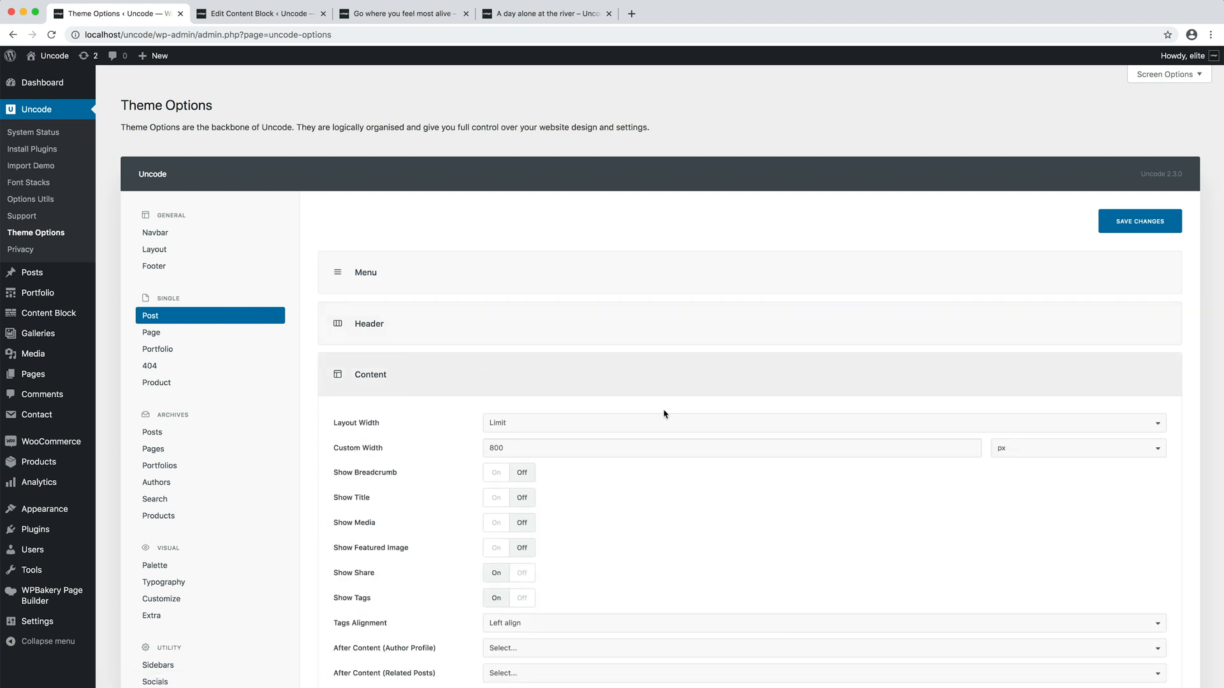
scroll("down", 3)
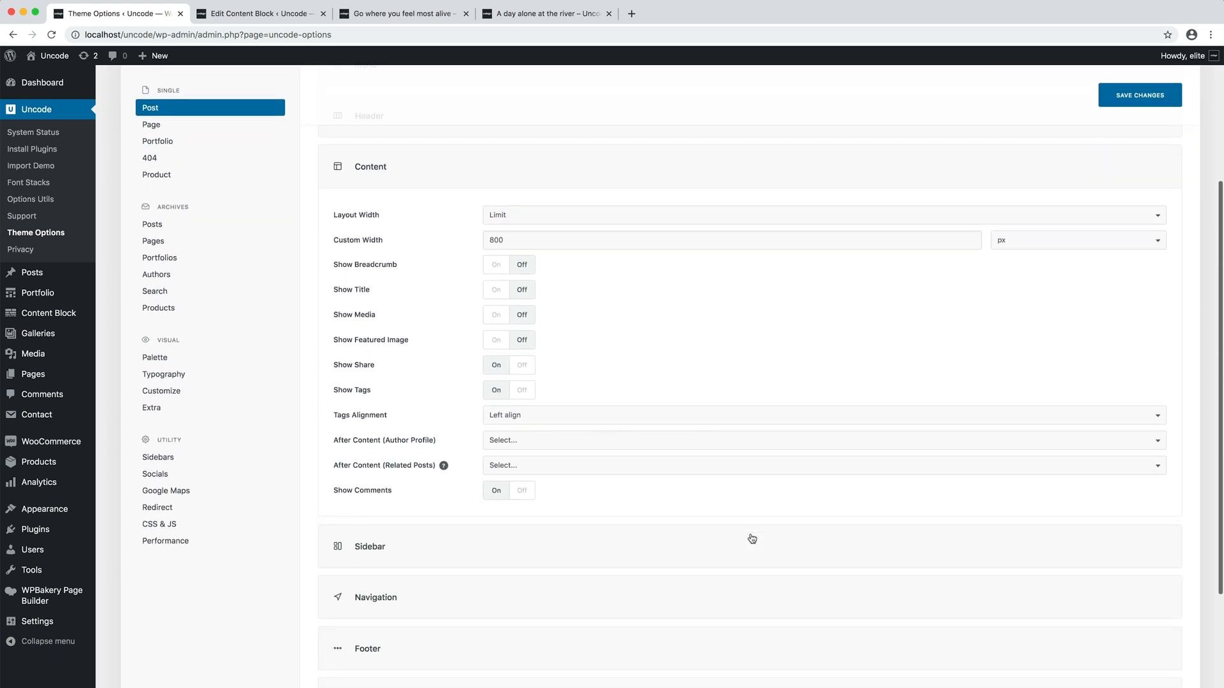
mouse_move(747, 466)
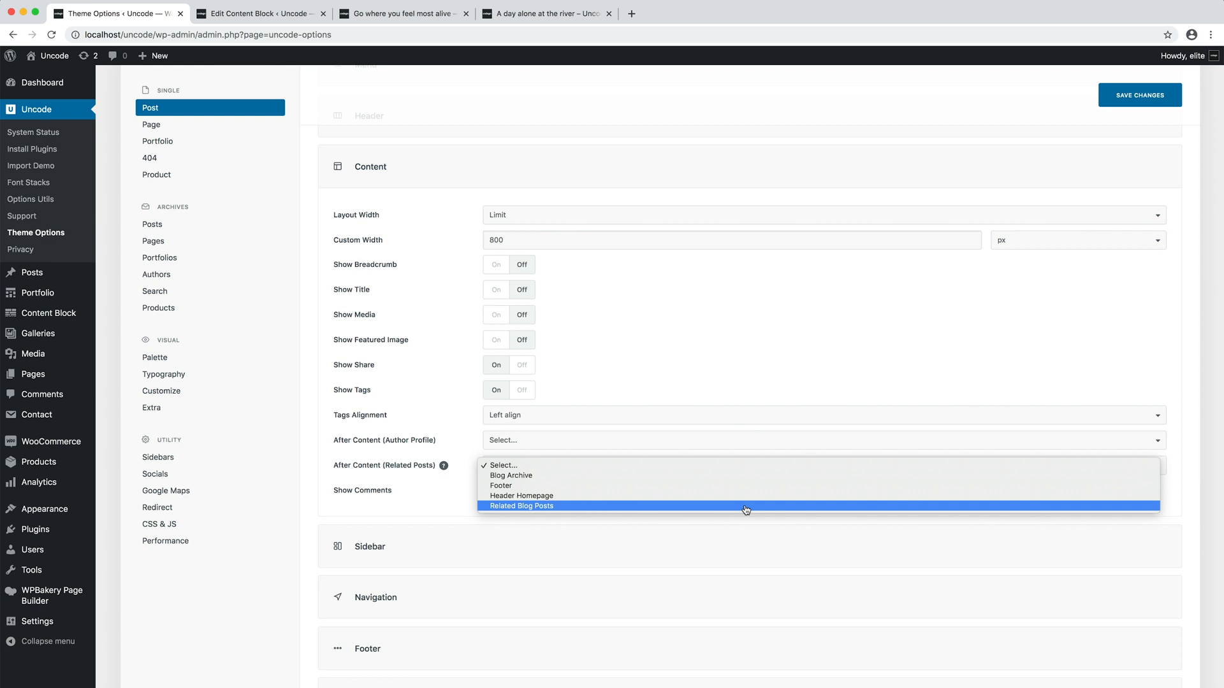
left_click(521, 505)
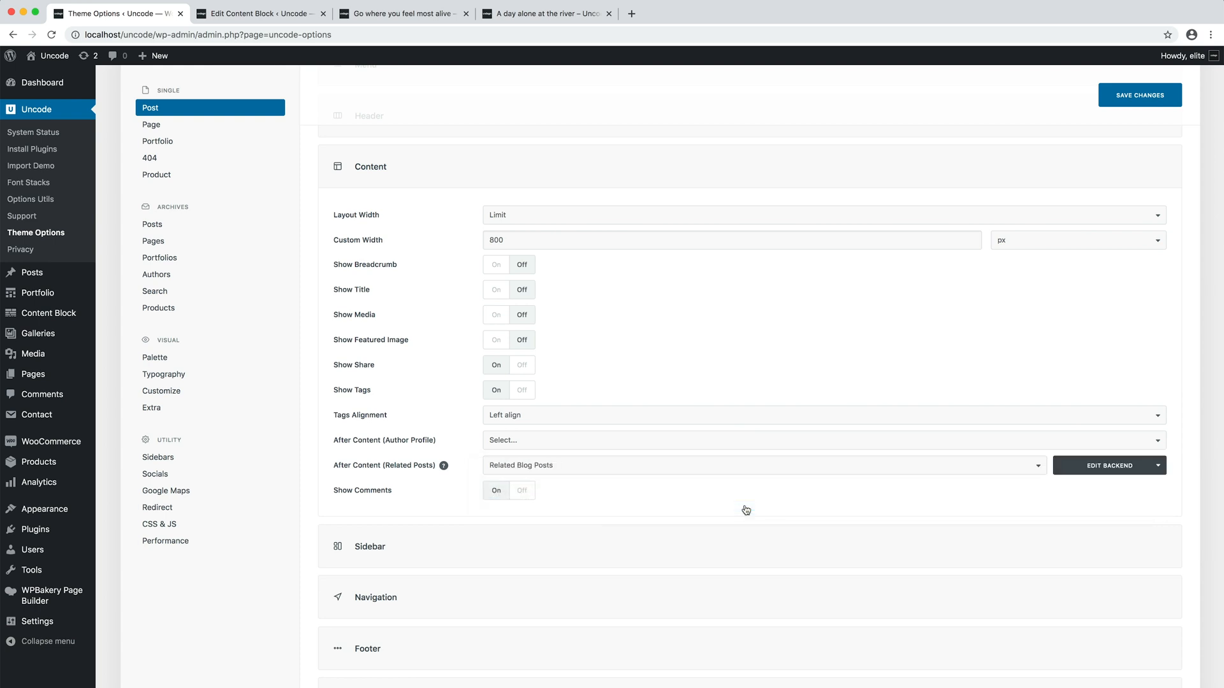
scroll("up", 3)
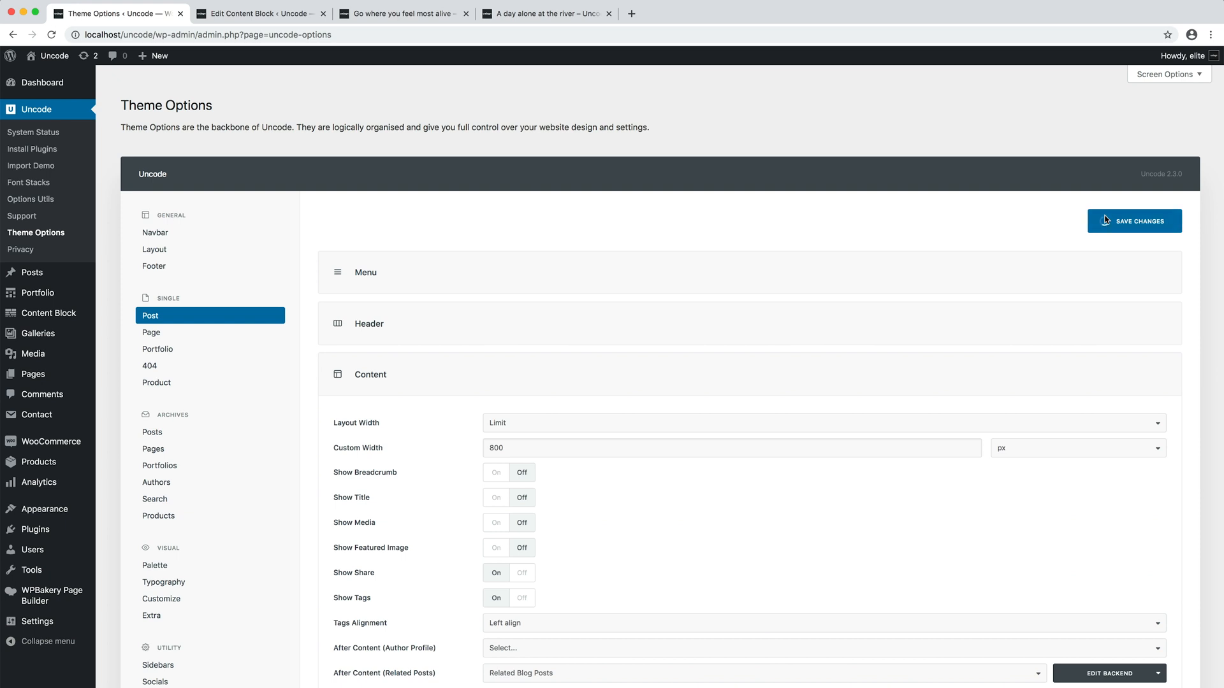
left_click(1134, 222)
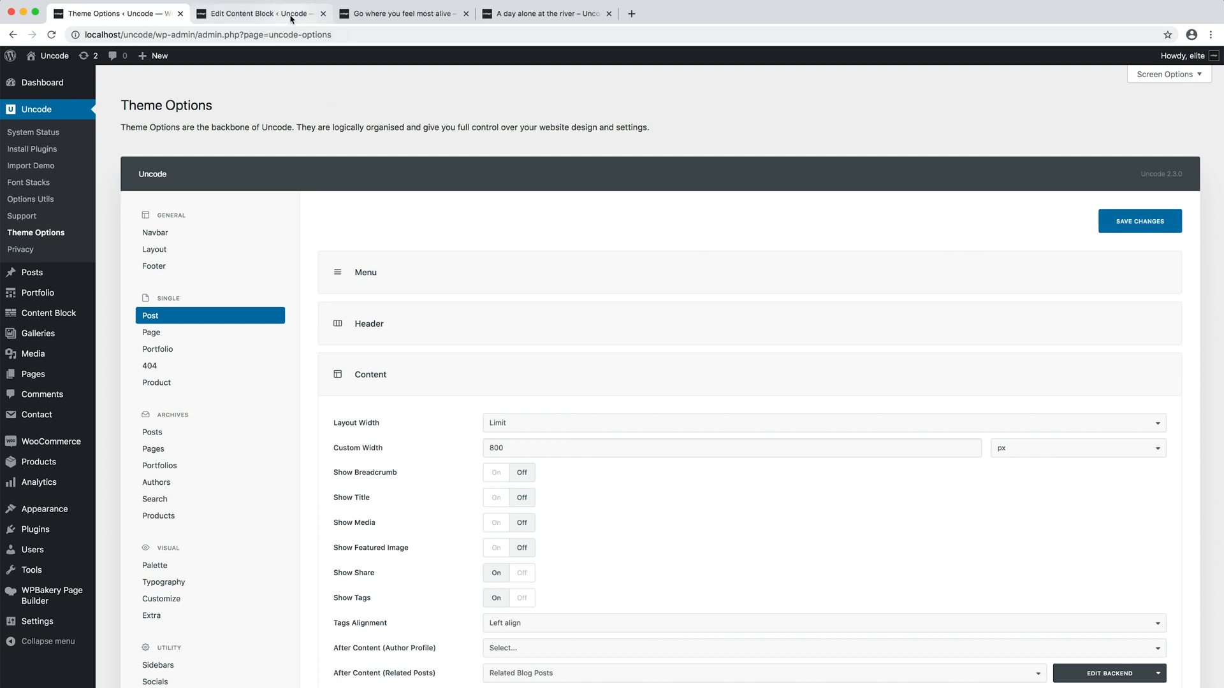
Set the Posts carousel's Thumbnail Ratio to 1:1 on Module, save, and update the block
left_click(257, 13)
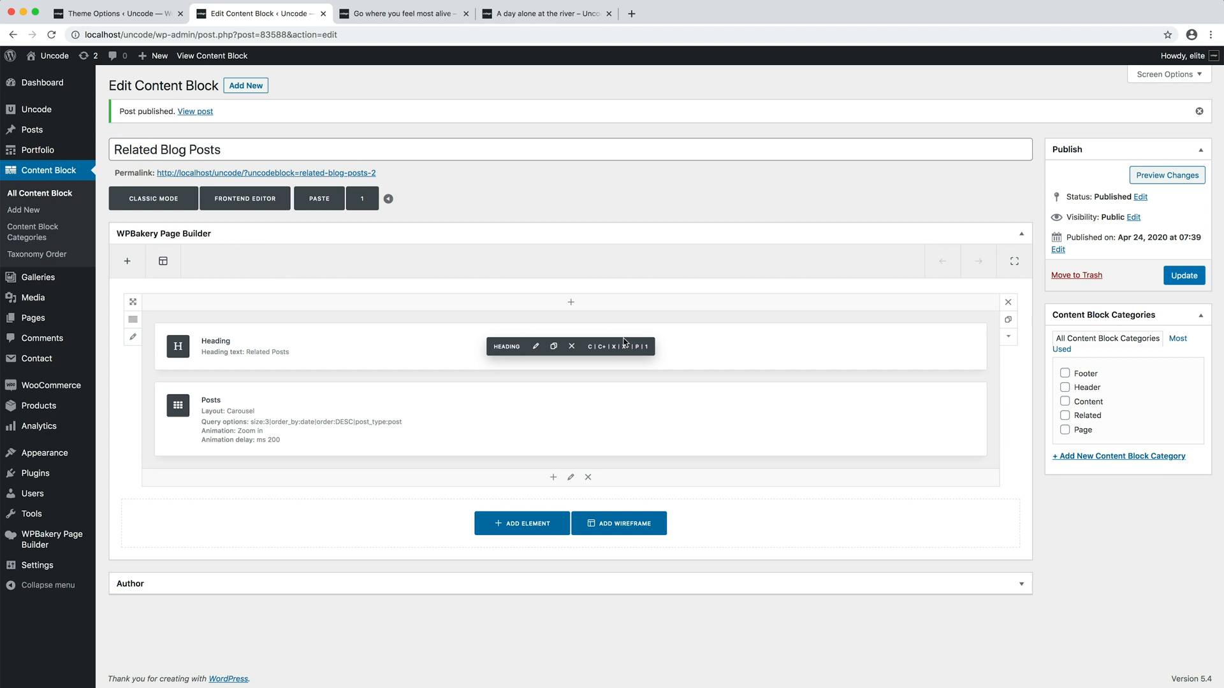
left_click(534, 420)
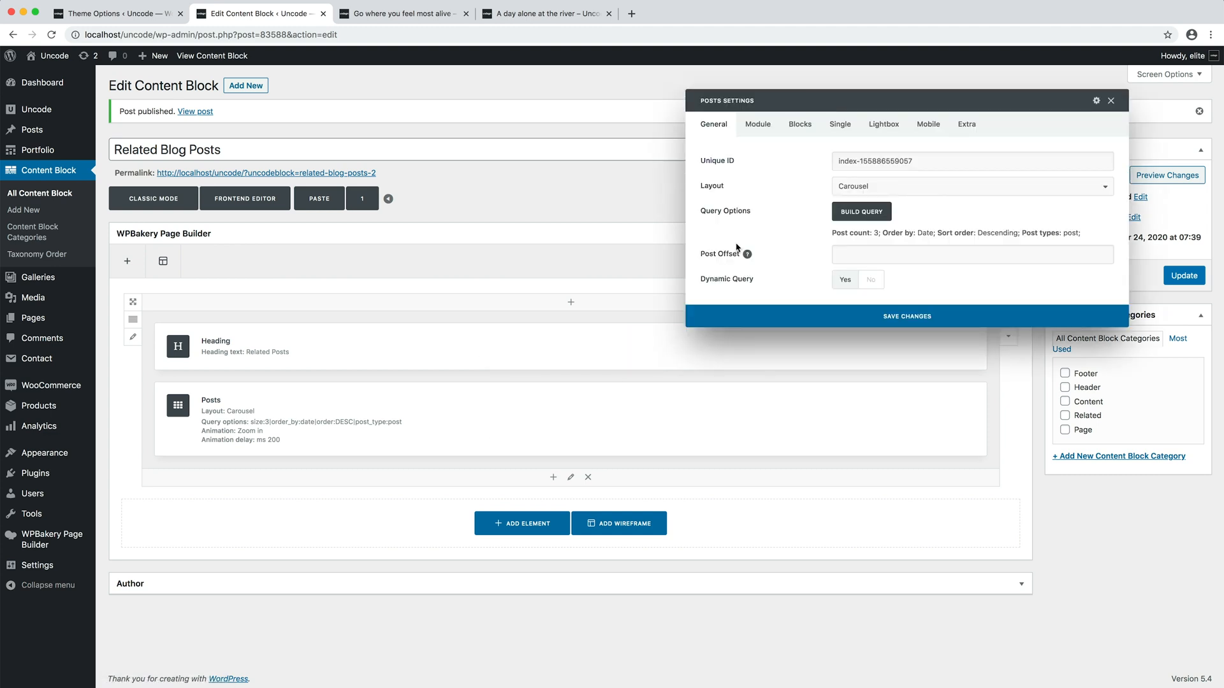
left_click(757, 124)
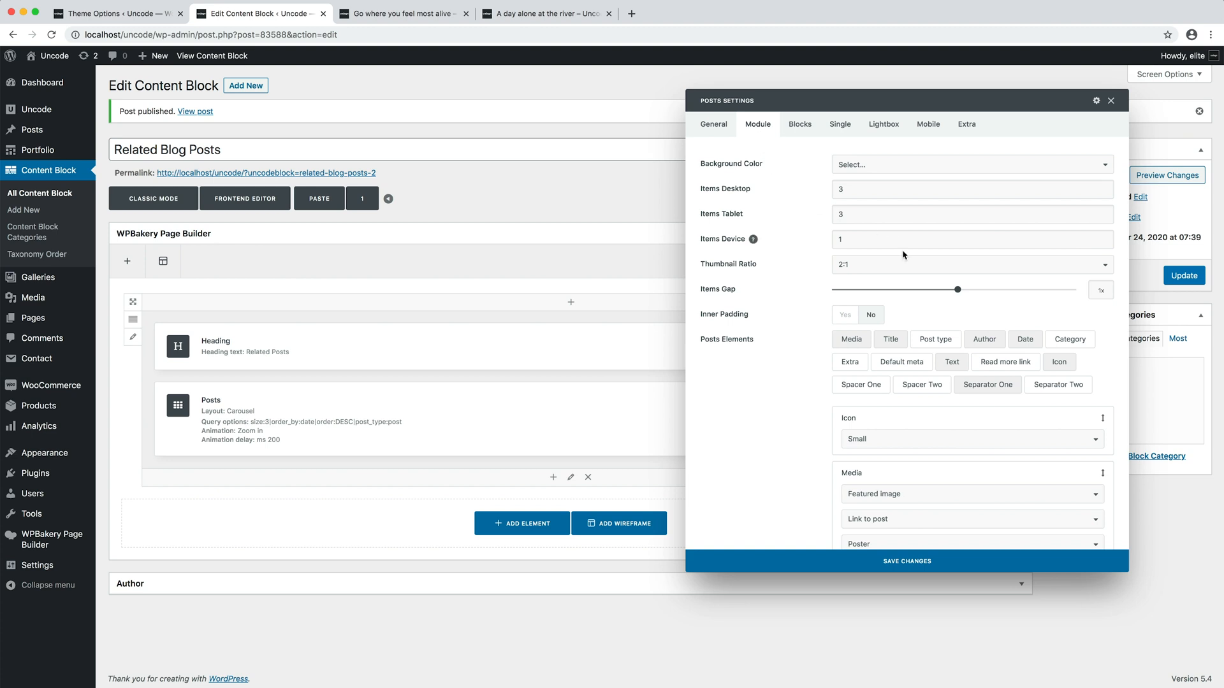
left_click(971, 264)
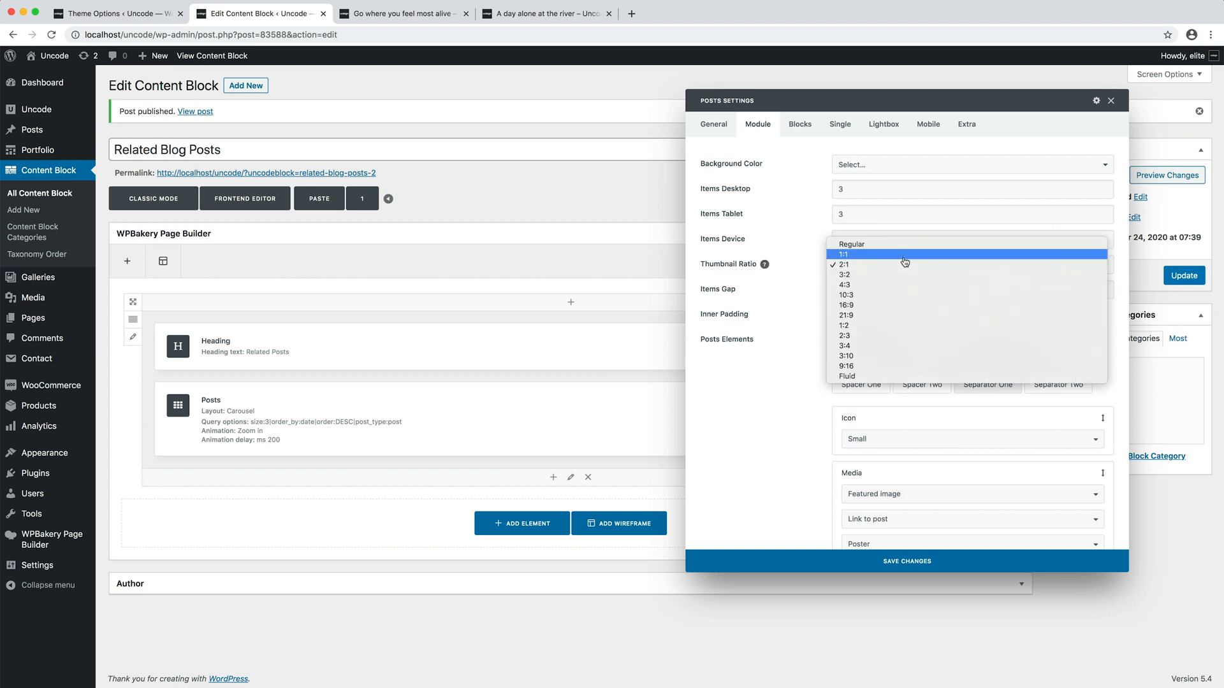
left_click(845, 254)
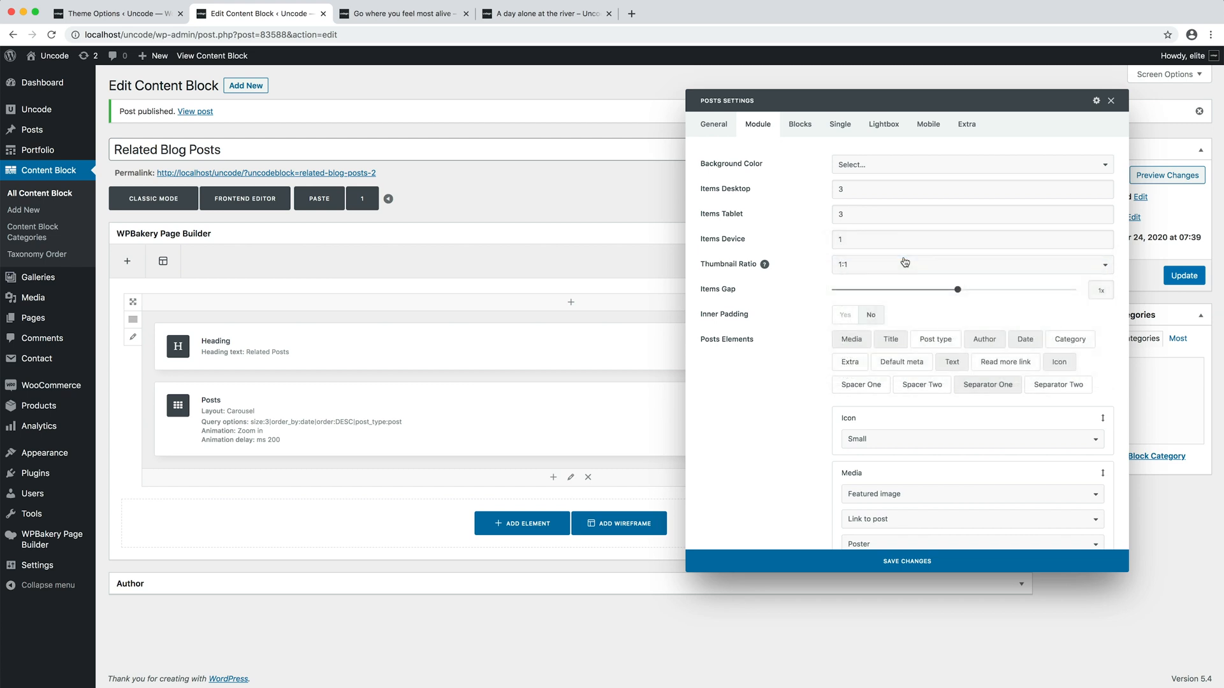
left_click(1112, 100)
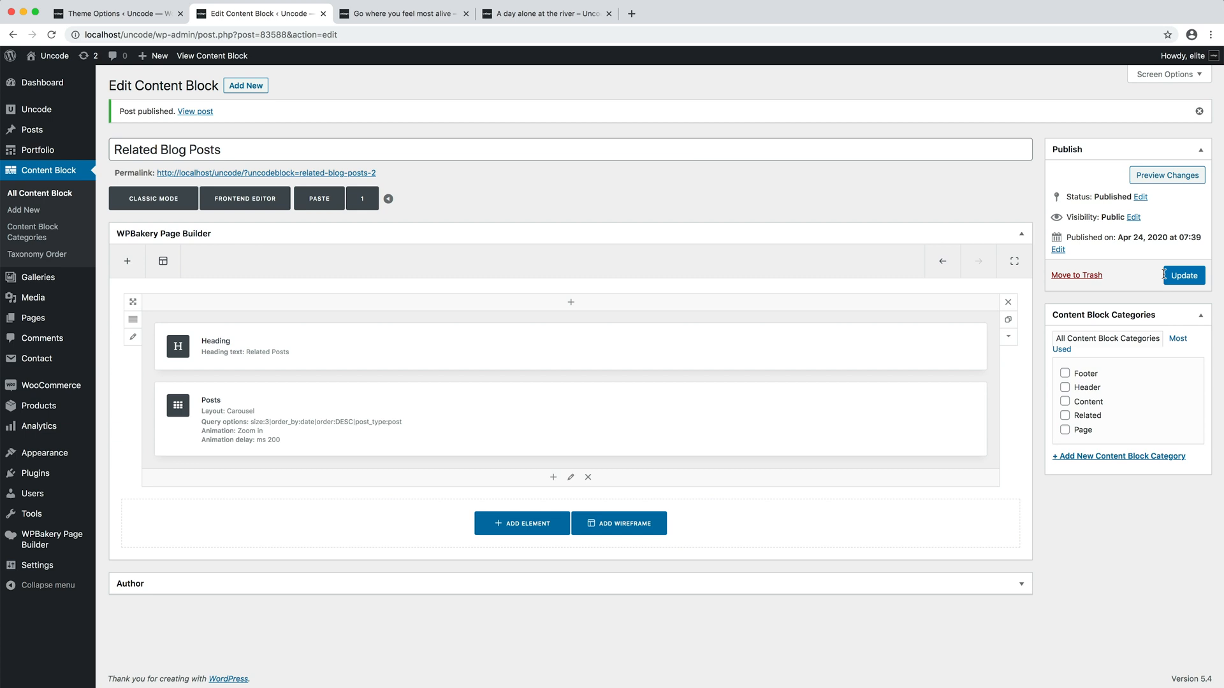
left_click(1182, 275)
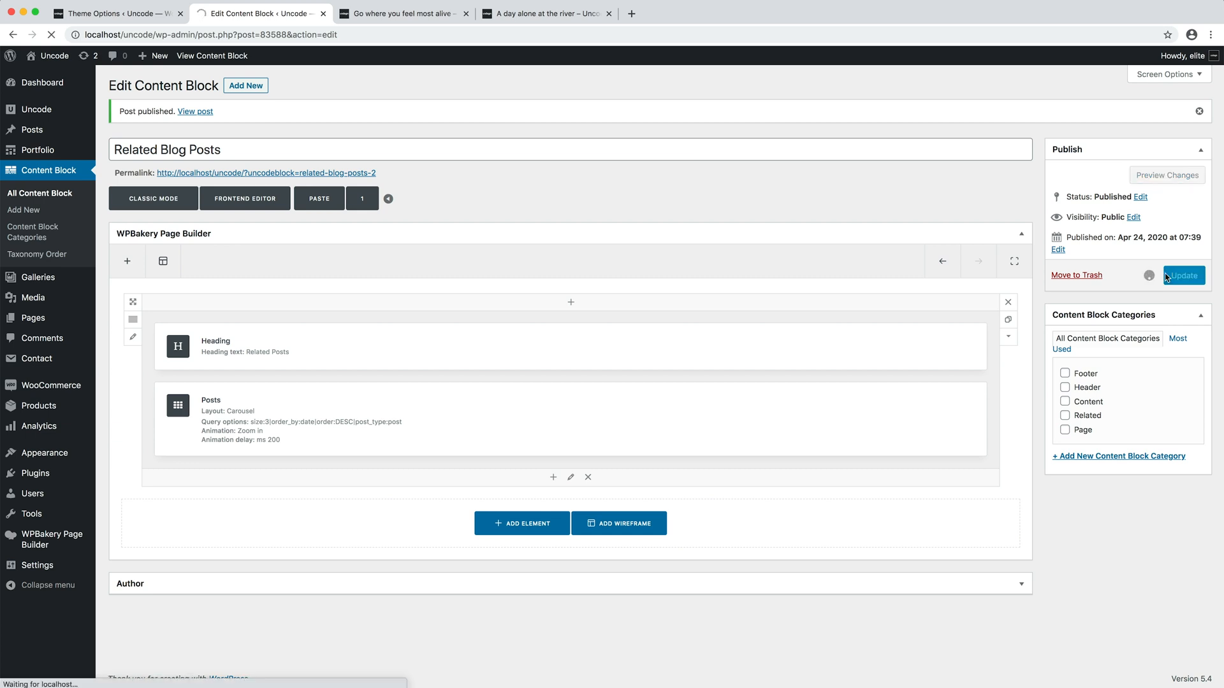
Confirm the update, then review the Related Posts carousel on both open blog posts
left_click(1183, 276)
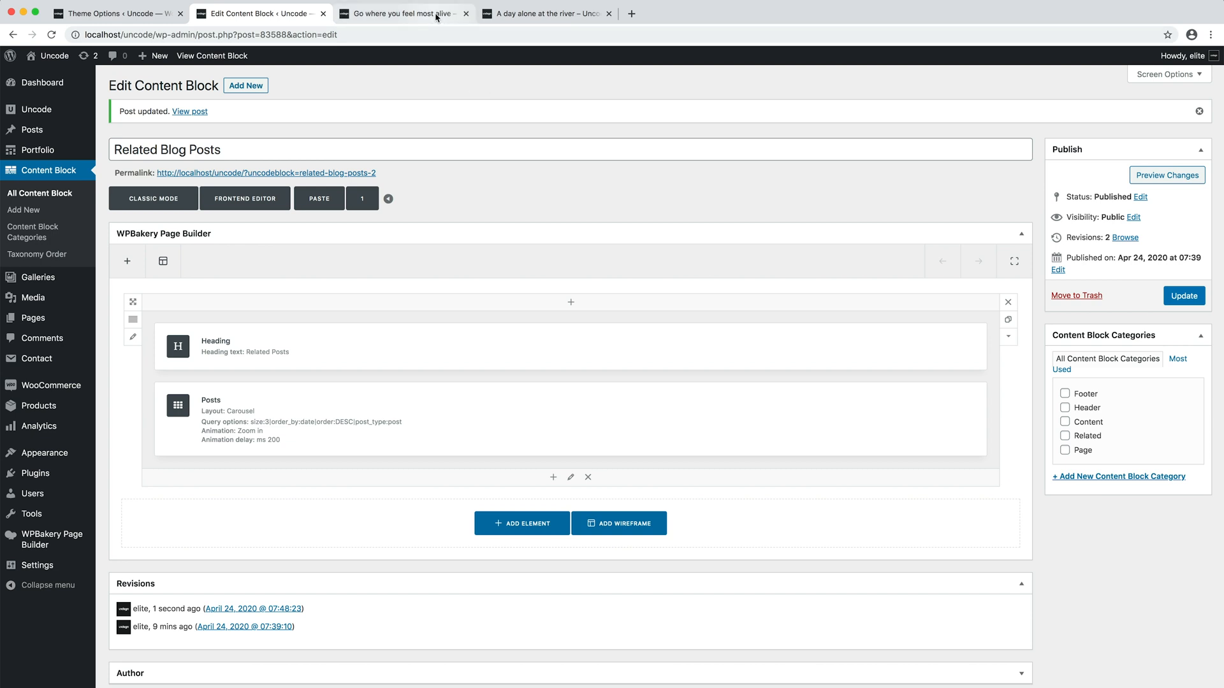
left_click(401, 13)
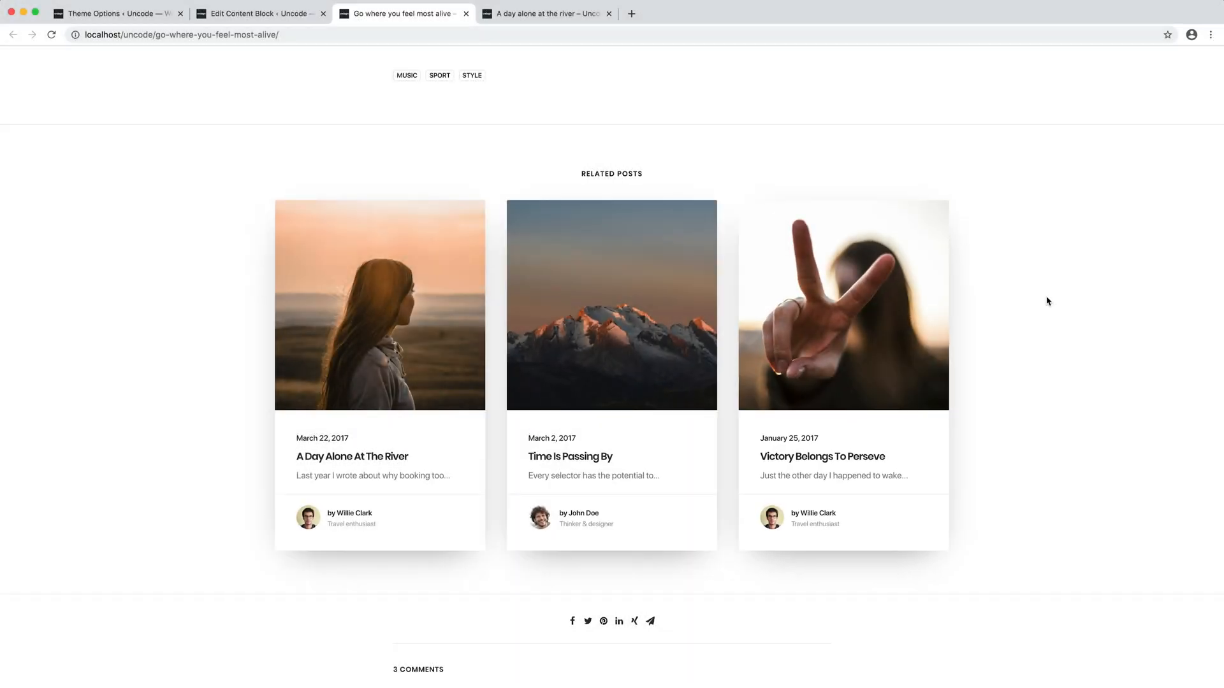
mouse_move(840, 131)
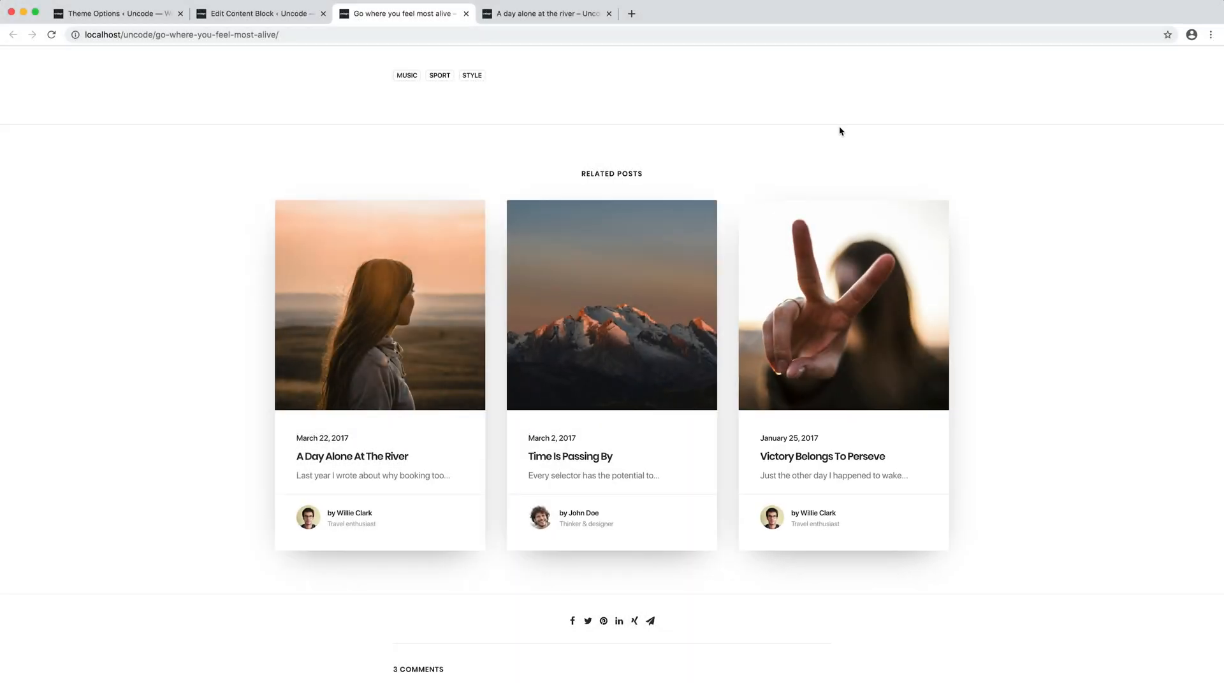
left_click(547, 13)
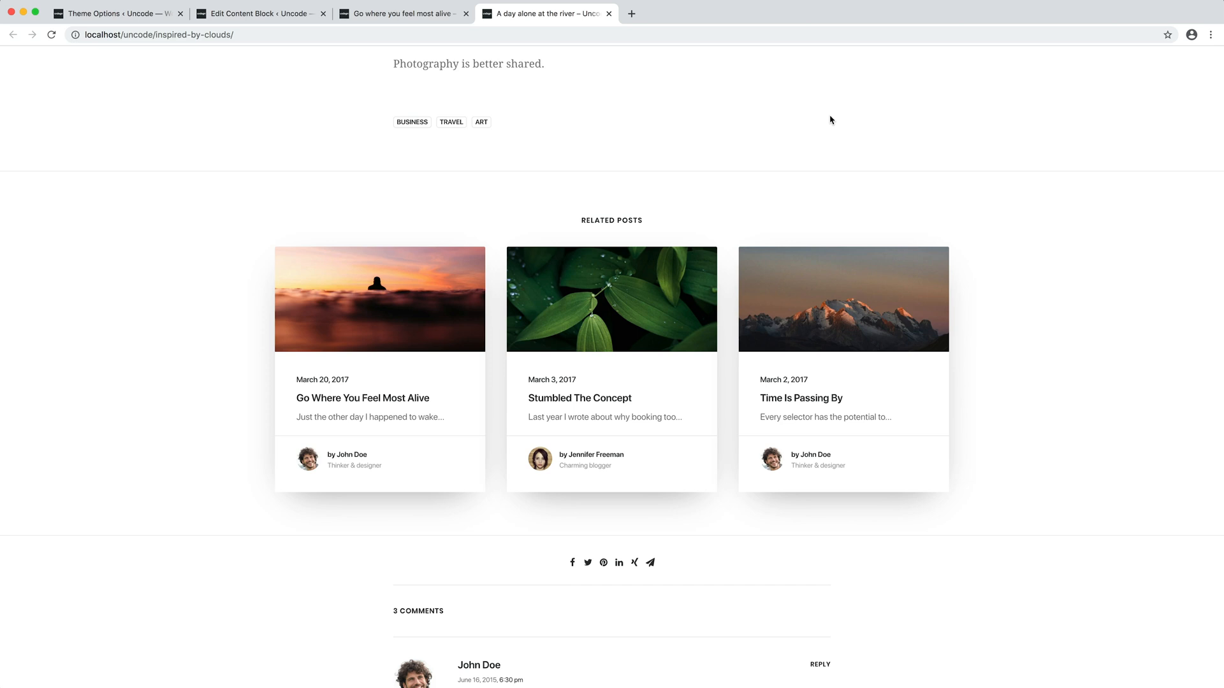
mouse_move(1010, 300)
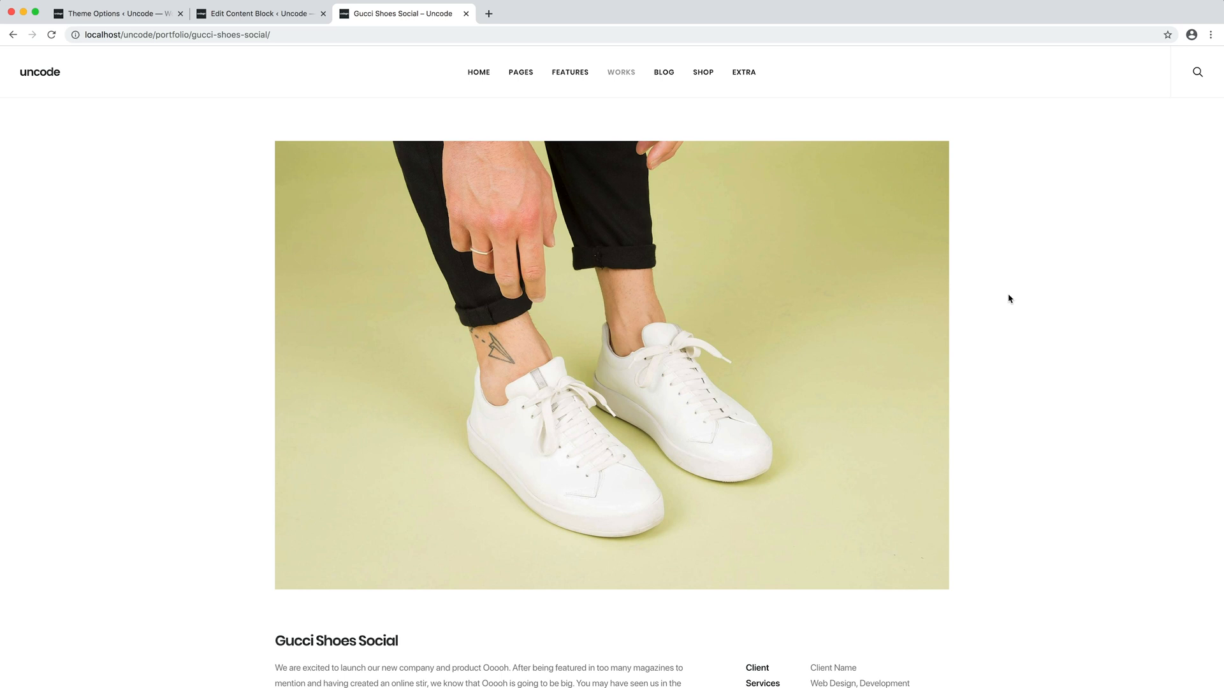
Check the portfolio page footer for related works, then return to the Related Portfolio Posts editor
scroll("down", 3)
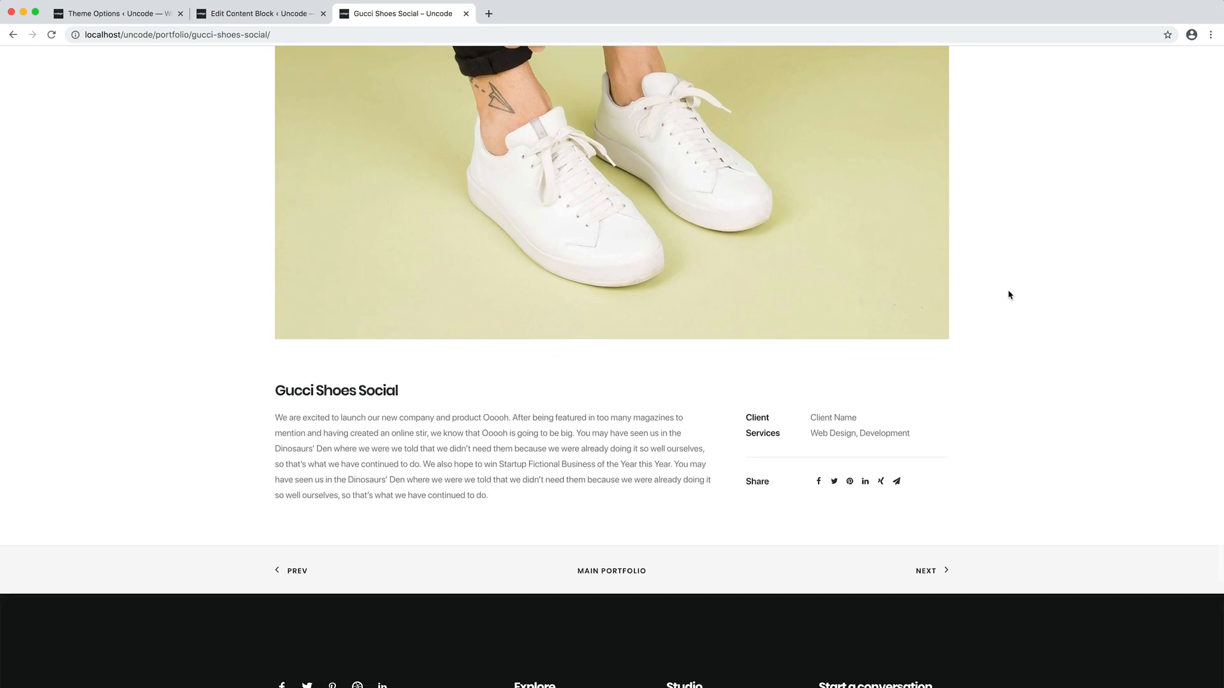
scroll("down", 3)
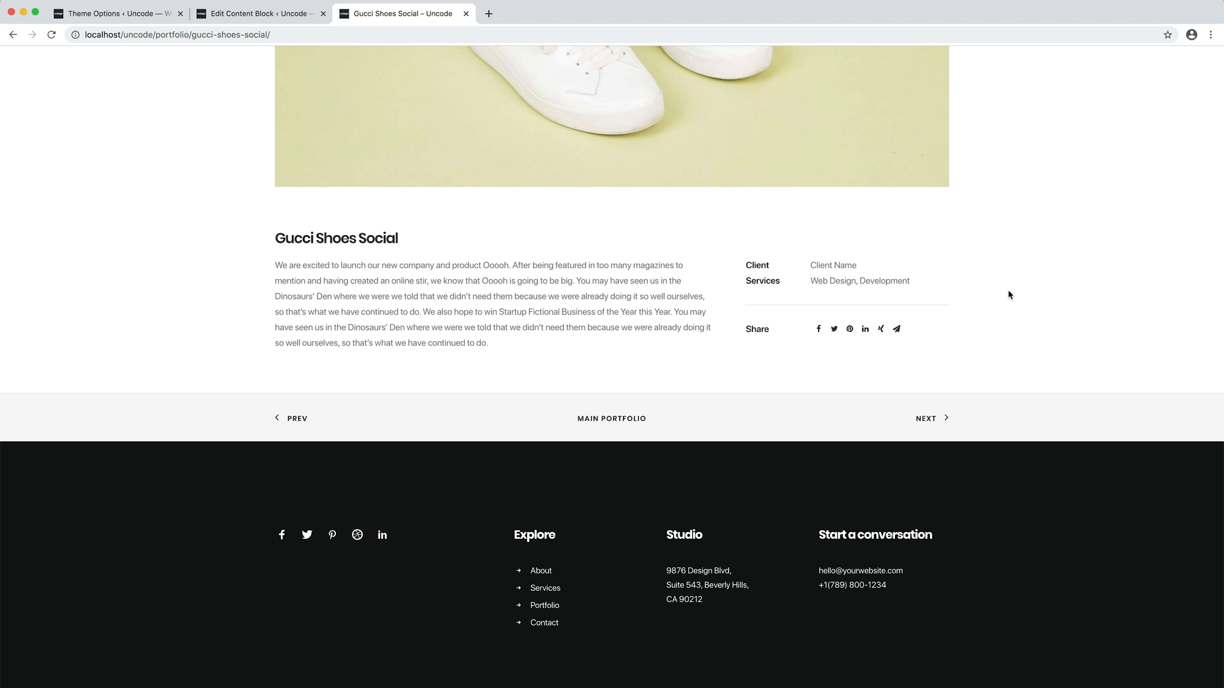
mouse_move(952, 372)
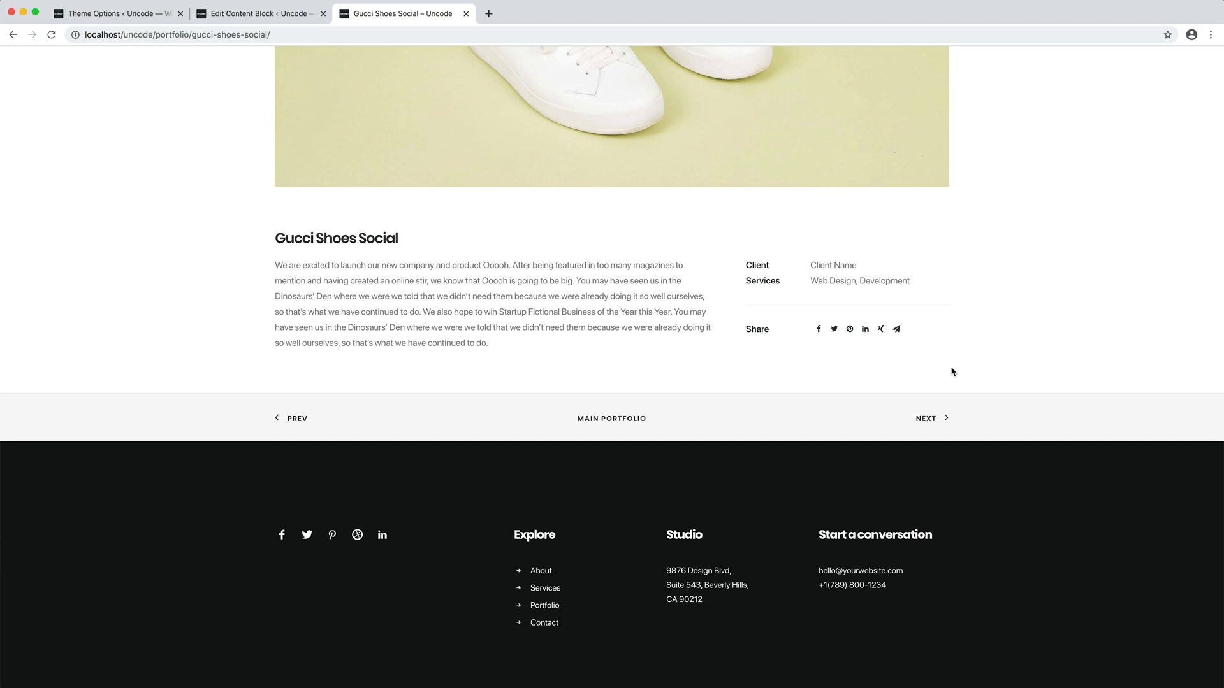
mouse_move(1022, 281)
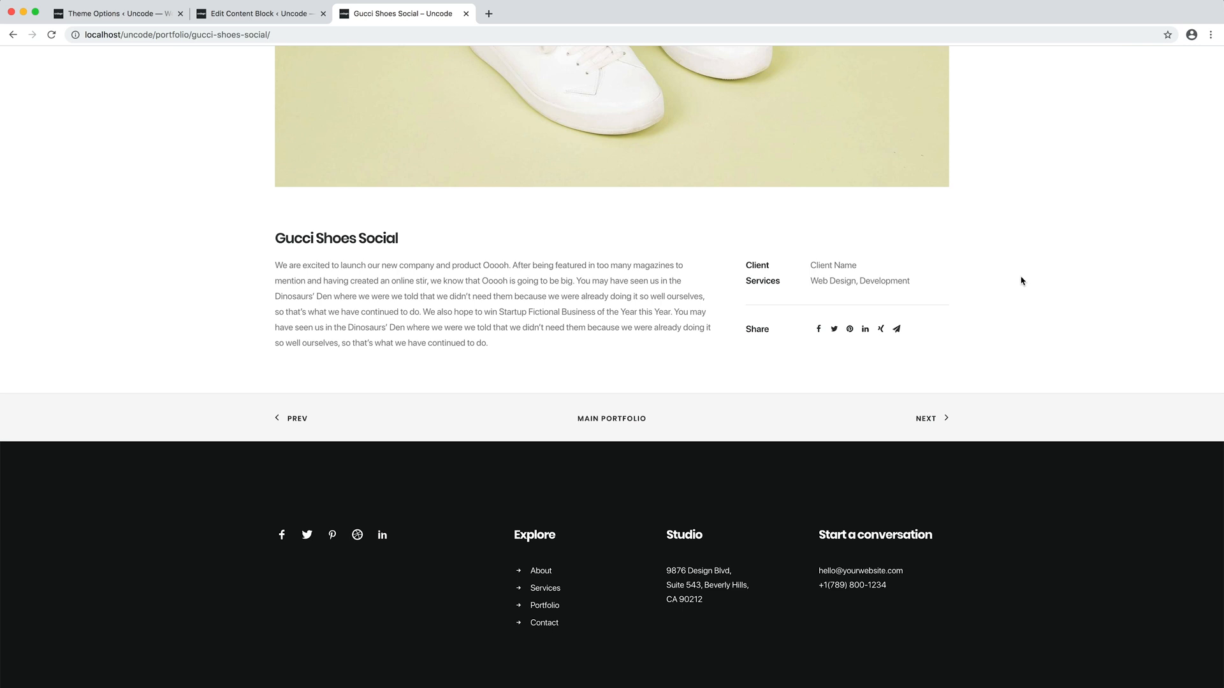
mouse_move(340, 123)
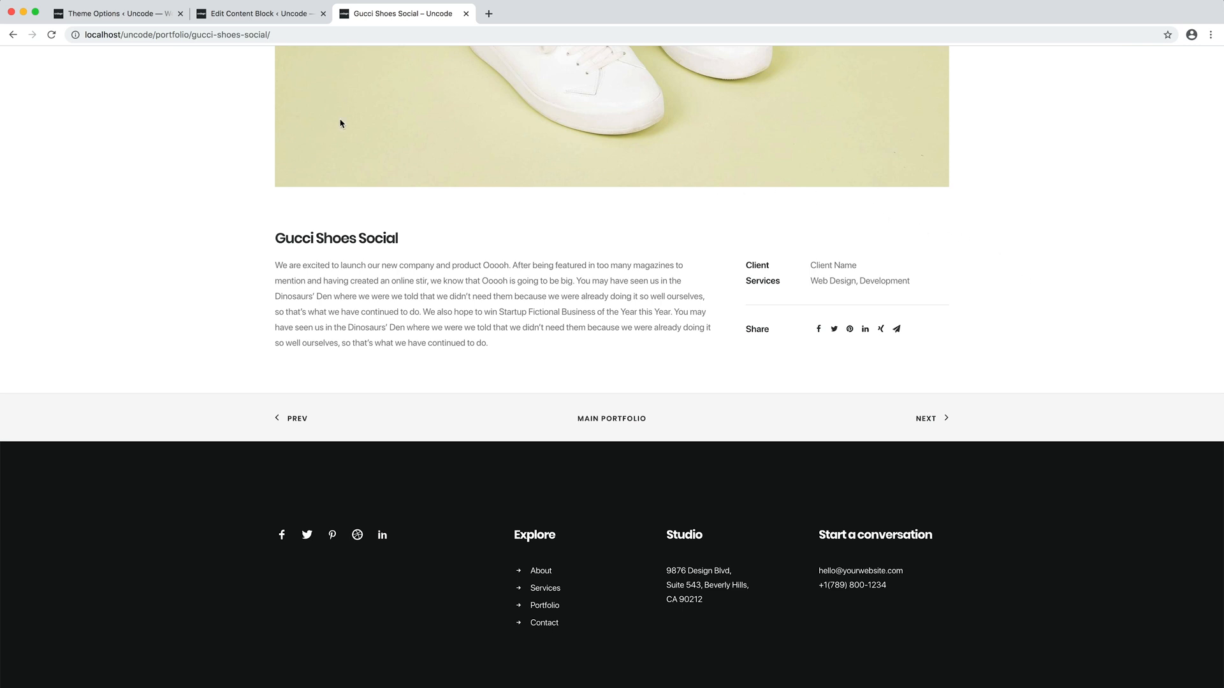
left_click(257, 13)
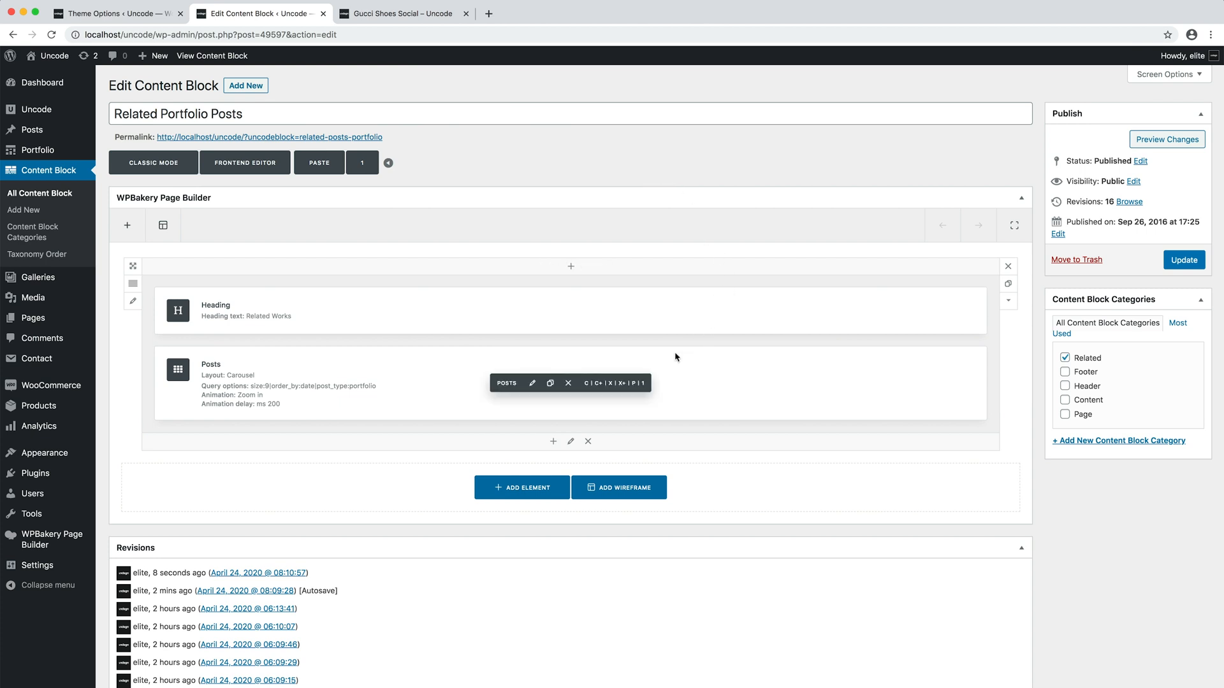
Turn on Dynamic Query for the portfolio posts carousel and save its settings
left_click(533, 383)
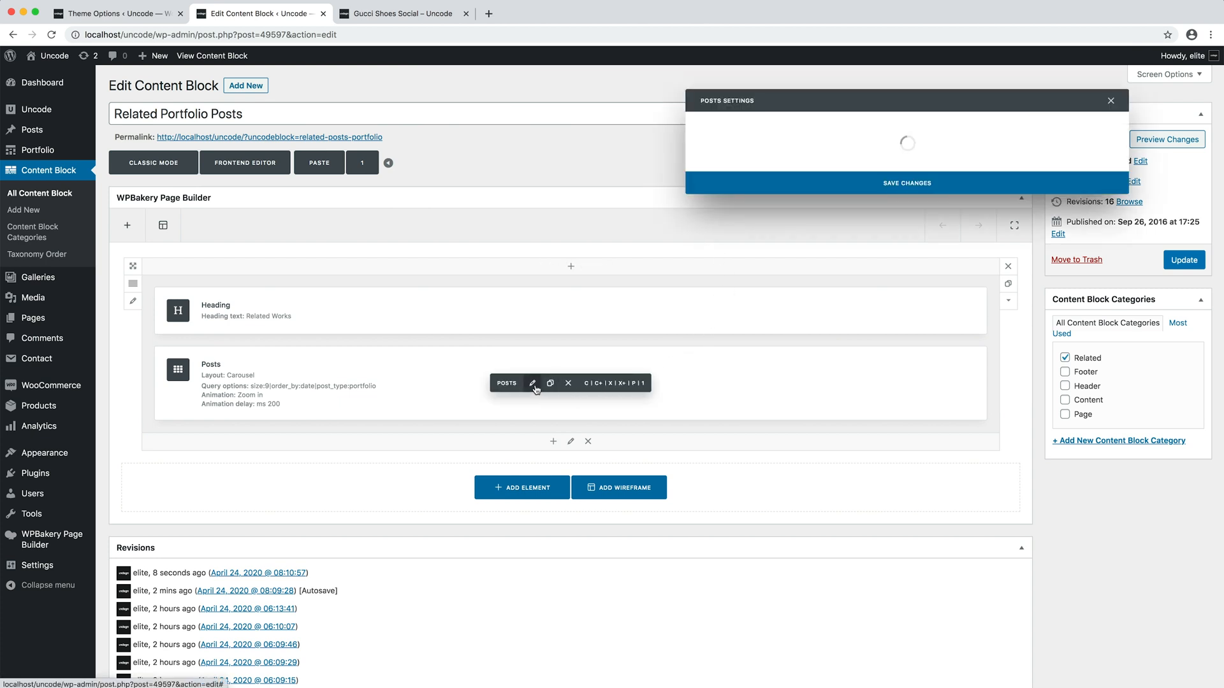
left_click(534, 383)
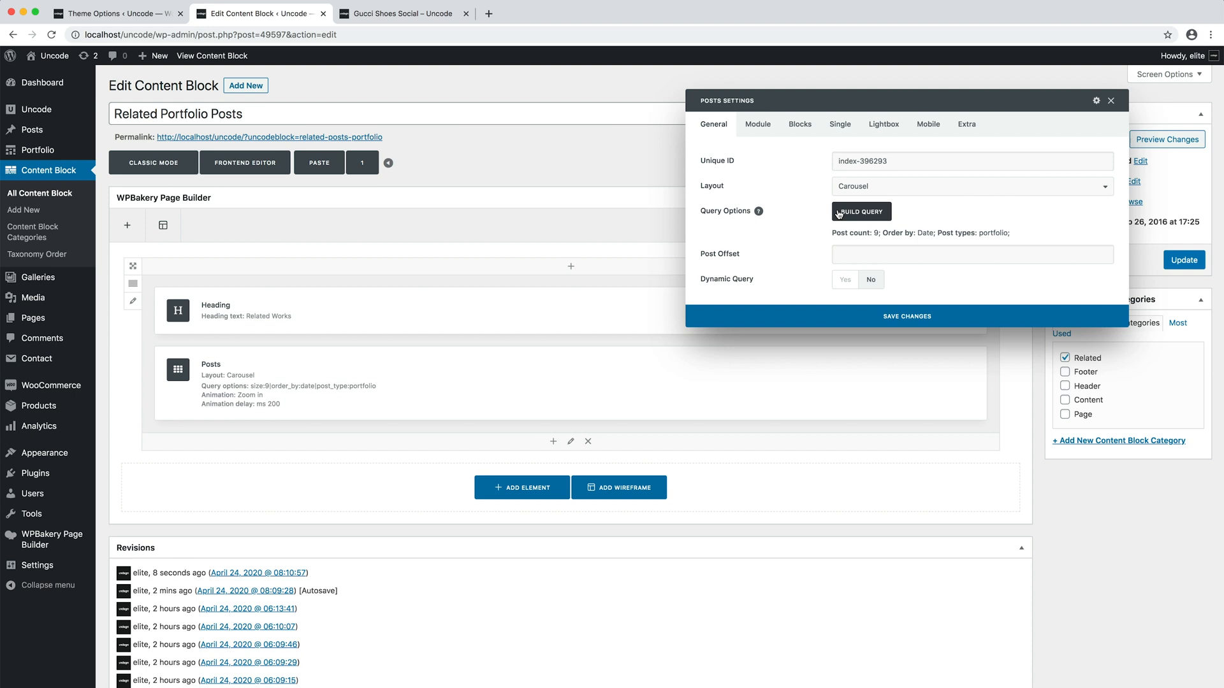
left_click(860, 211)
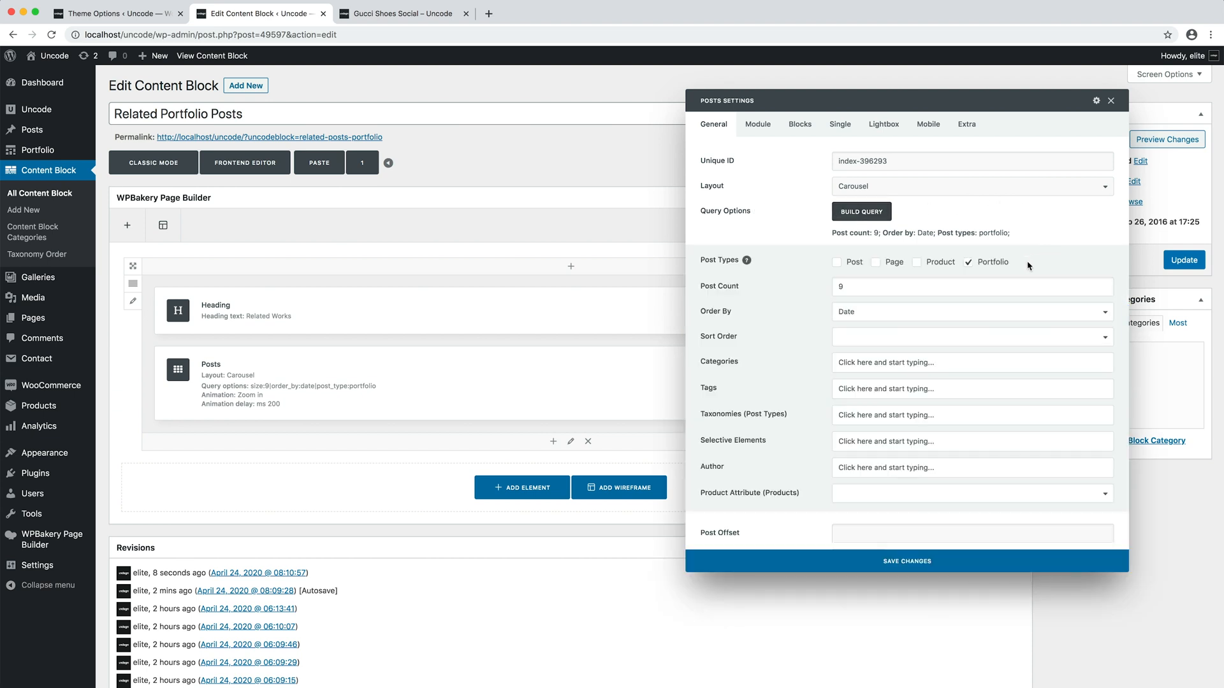
mouse_move(984, 217)
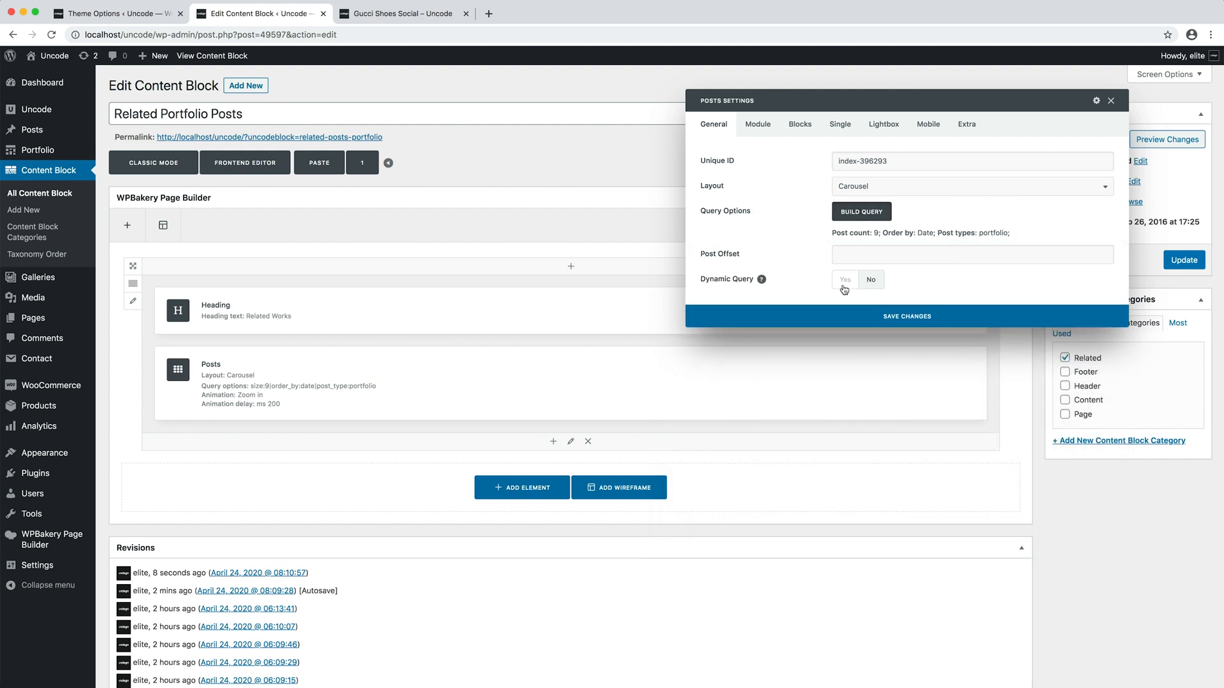
left_click(845, 279)
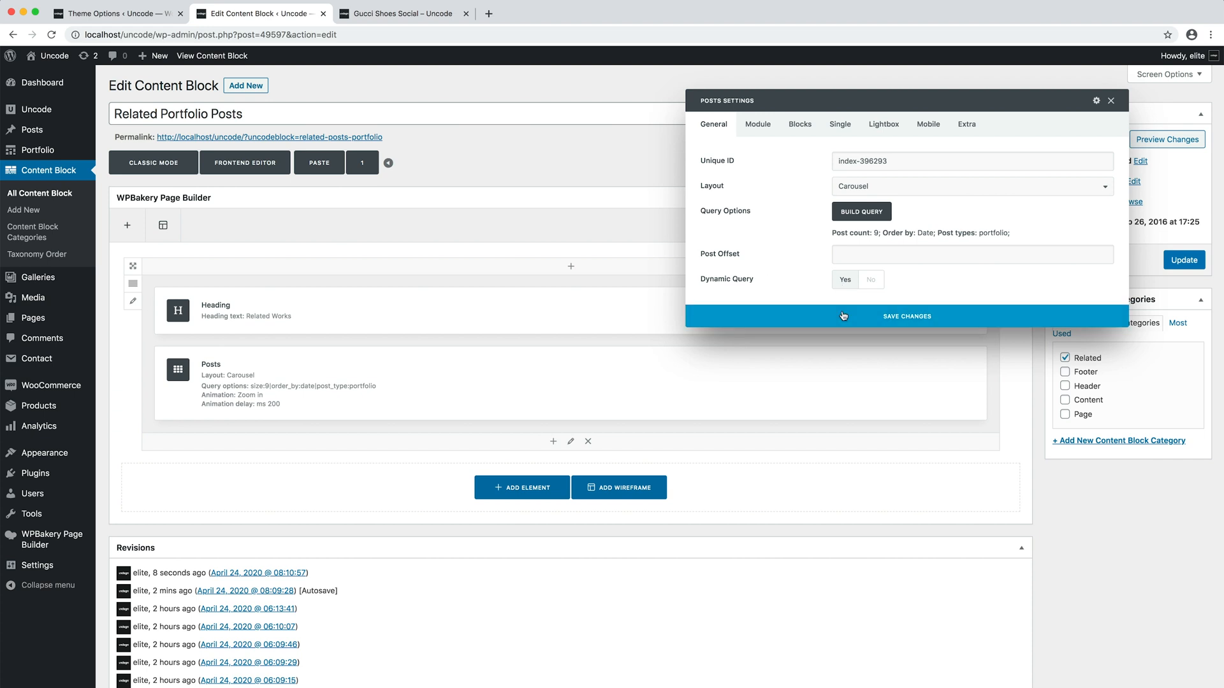
left_click(905, 316)
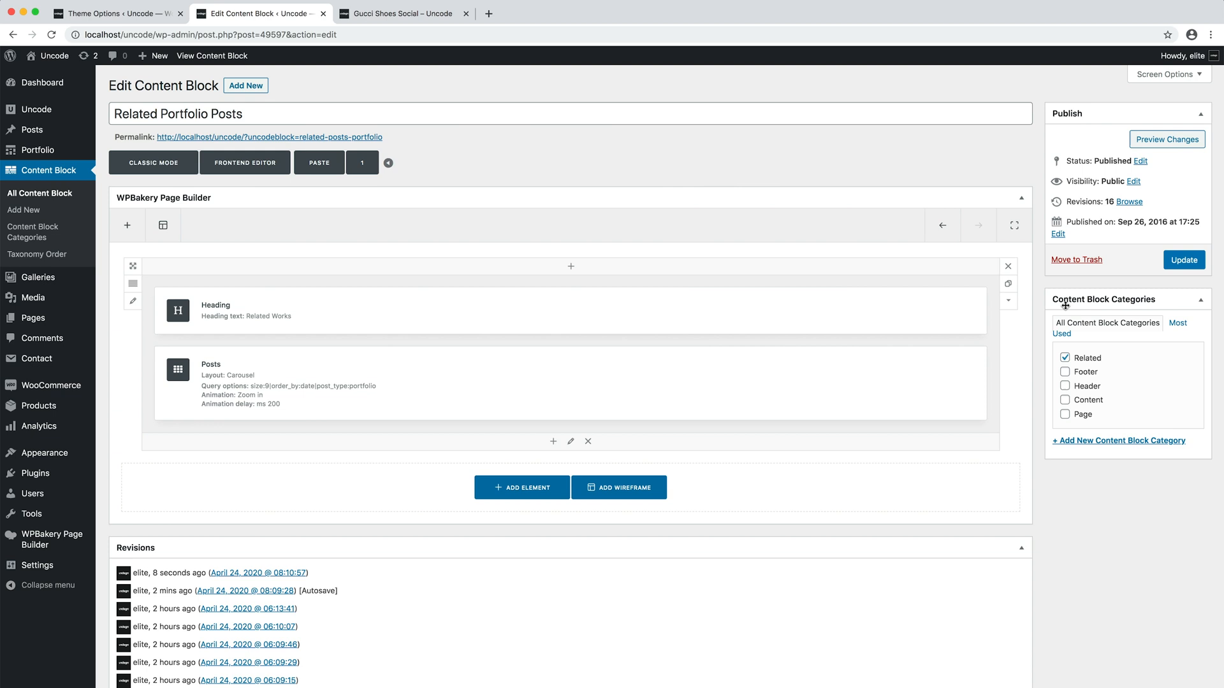
Update the Related Portfolio Posts block and switch to the Theme Options page
left_click(1183, 260)
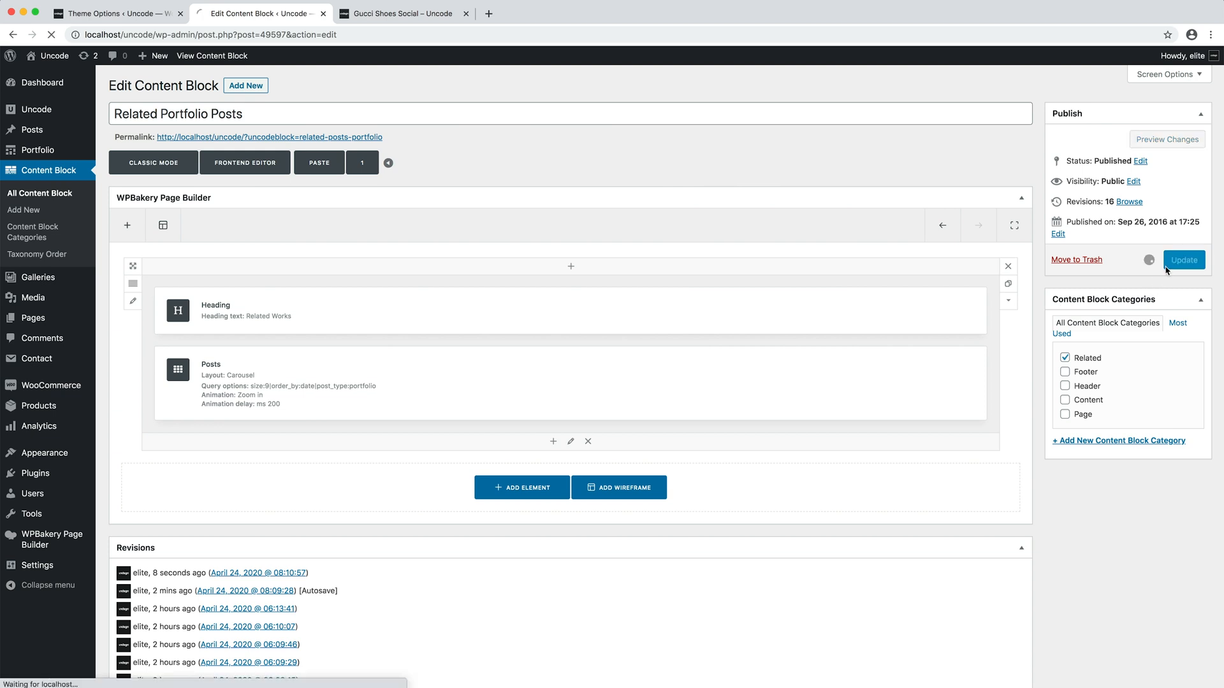
left_click(1183, 260)
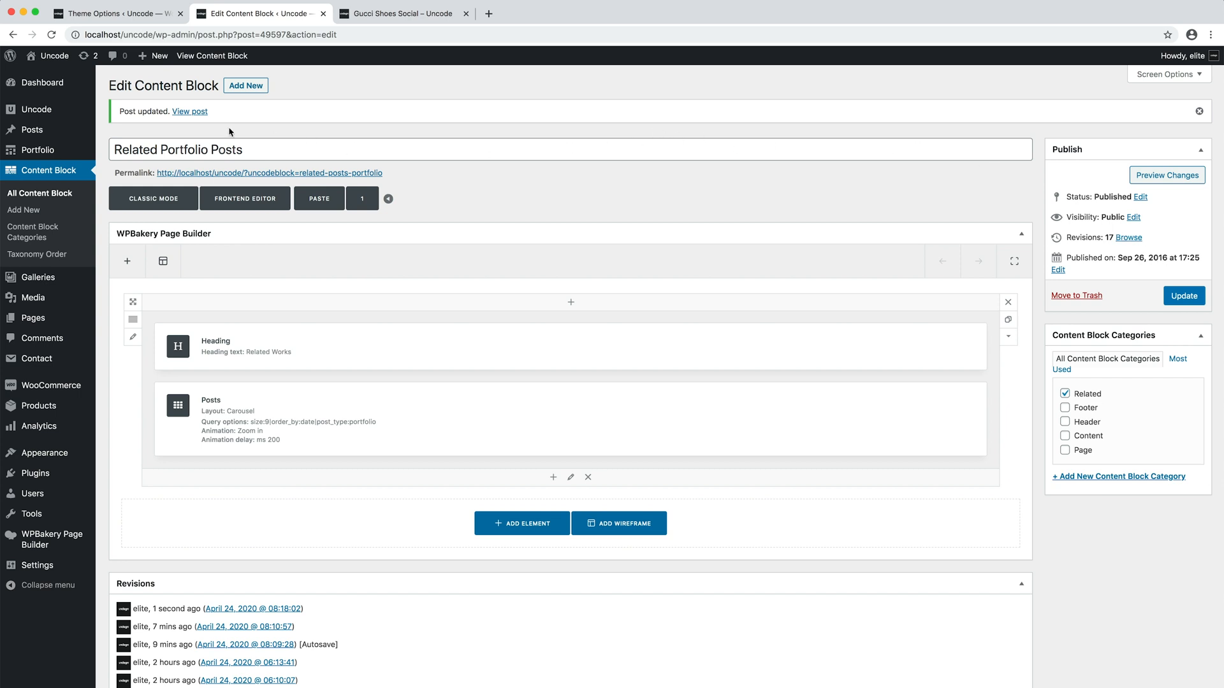
left_click(114, 13)
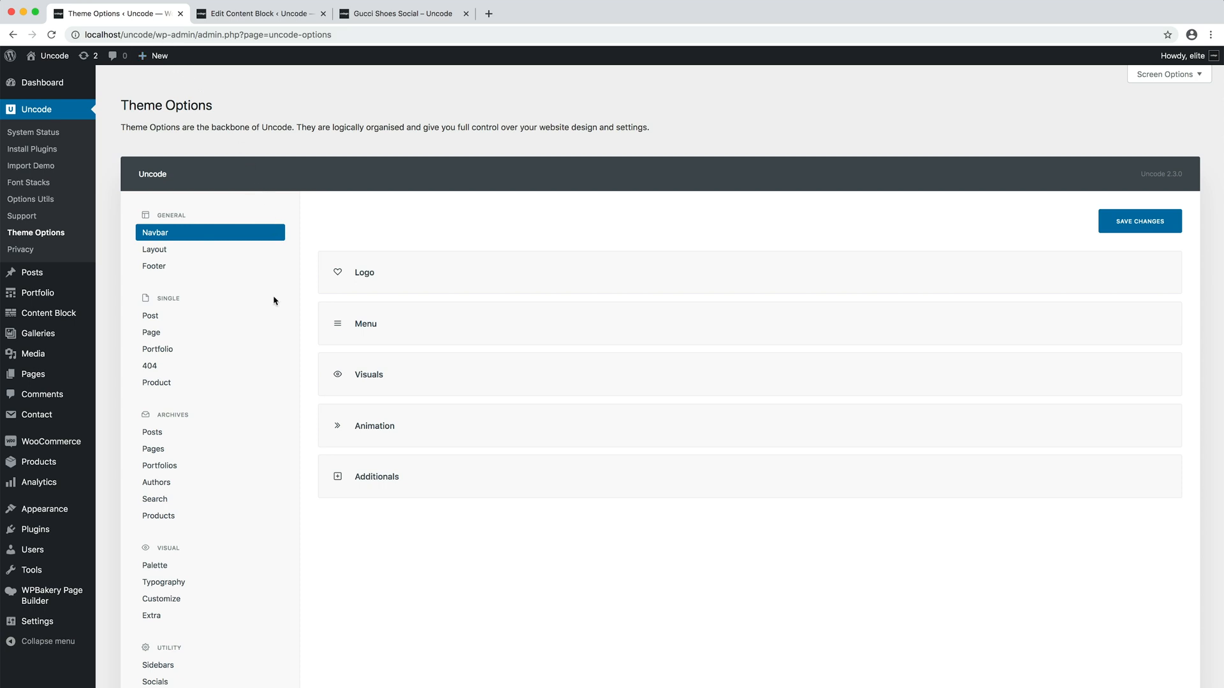
Set single portfolio After Content (Related Posts) to Related Portfolio Posts, save, and go to Gucci Shoes Social
left_click(157, 348)
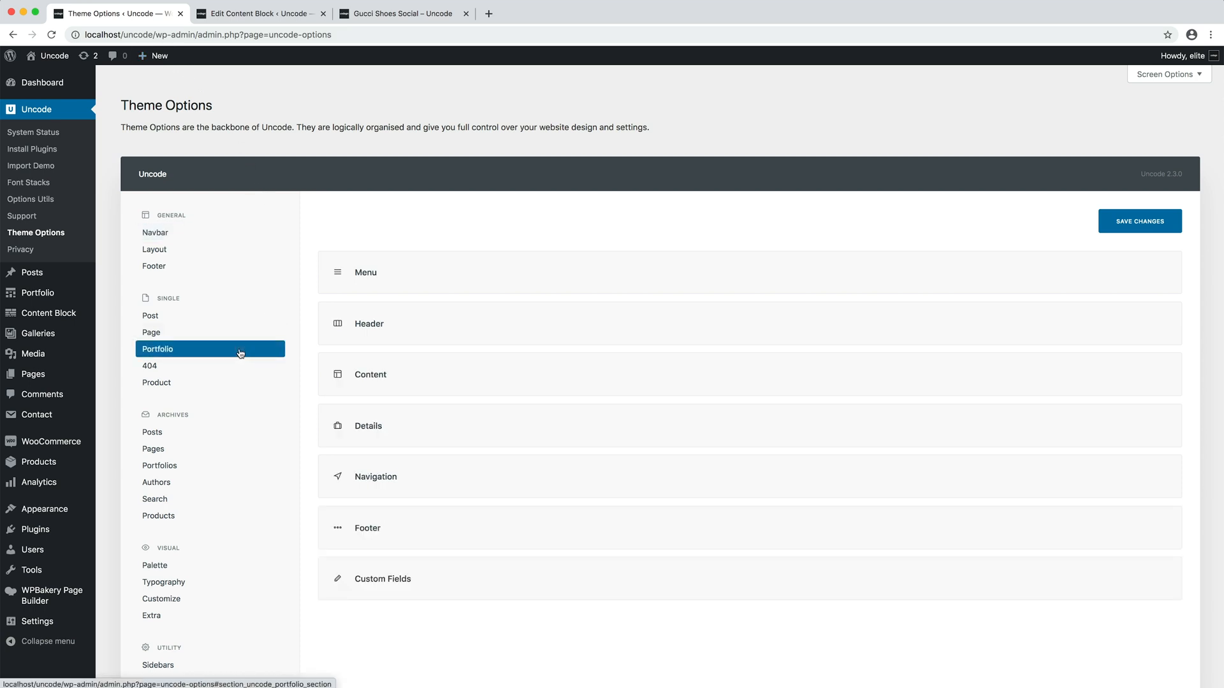
mouse_move(558, 324)
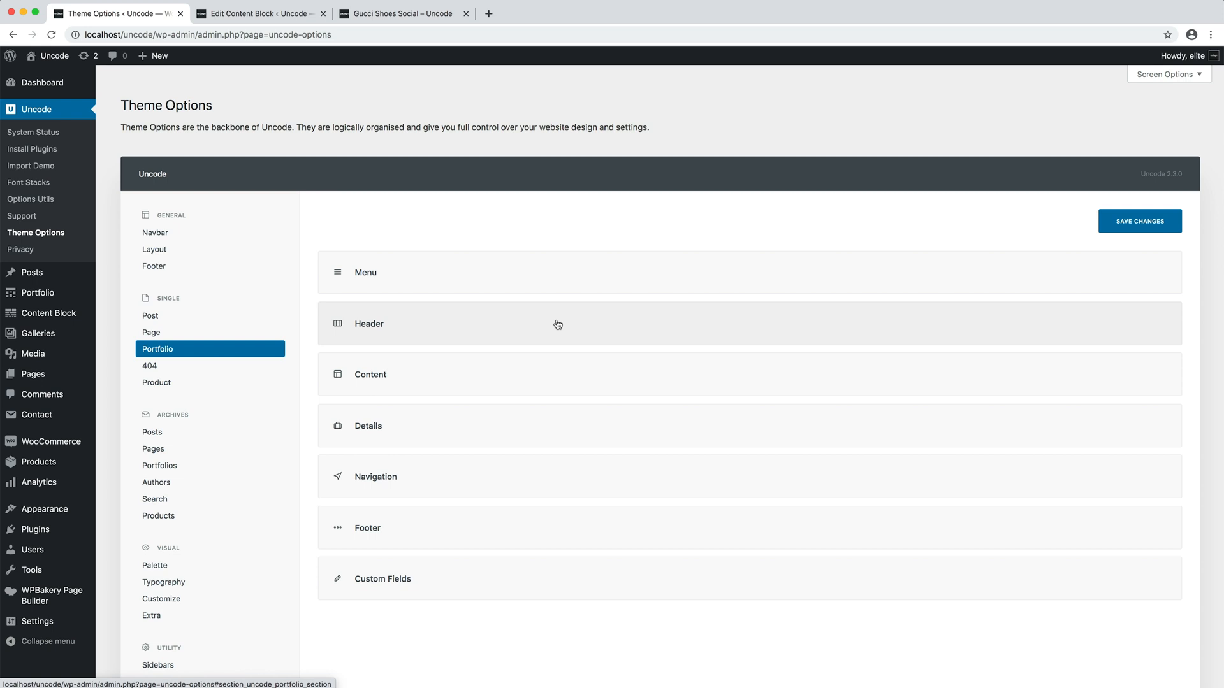
left_click(371, 375)
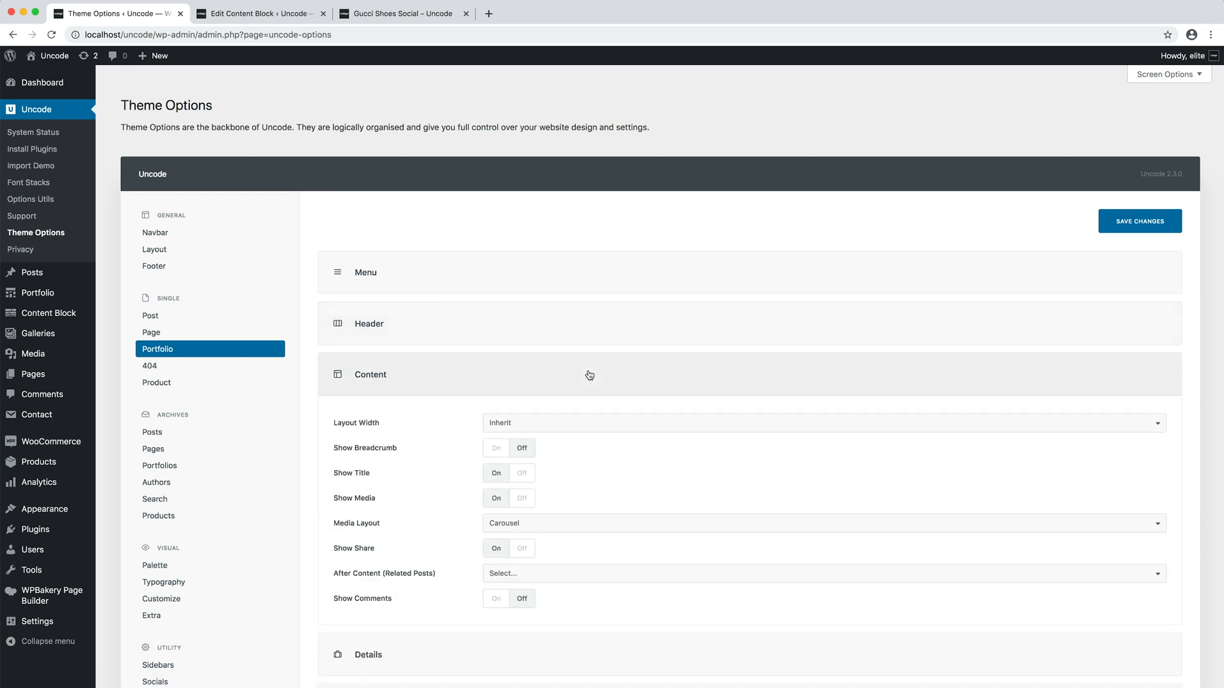
scroll("down", 3)
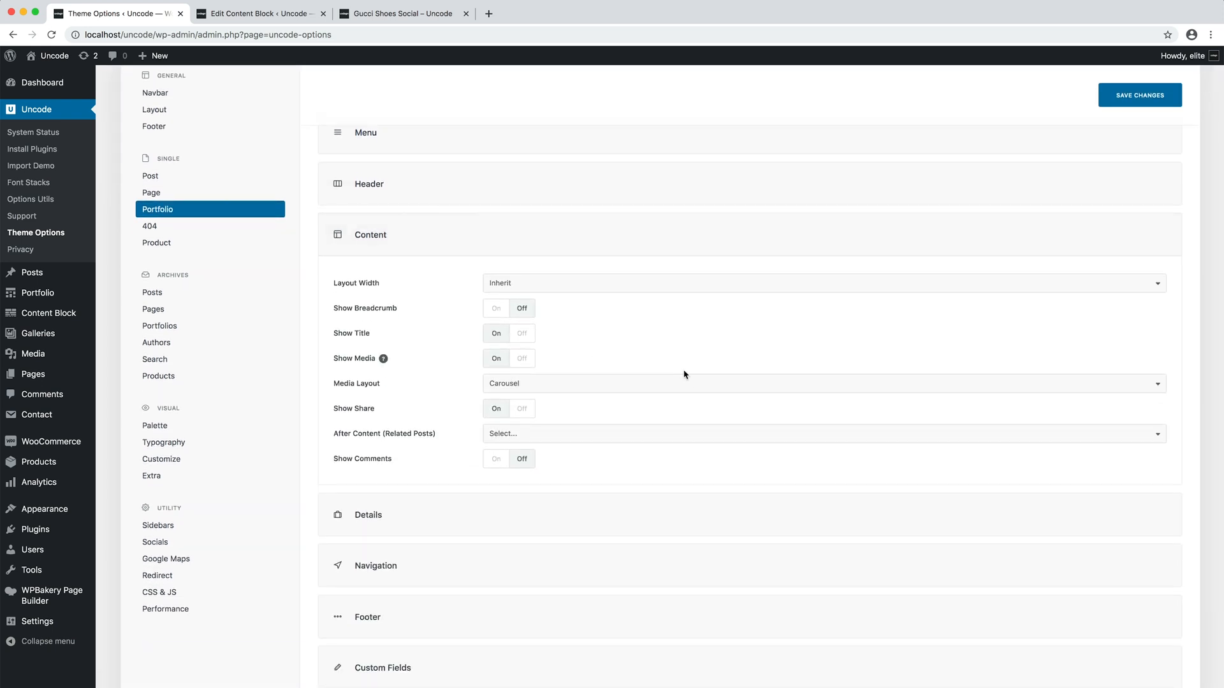
left_click(820, 434)
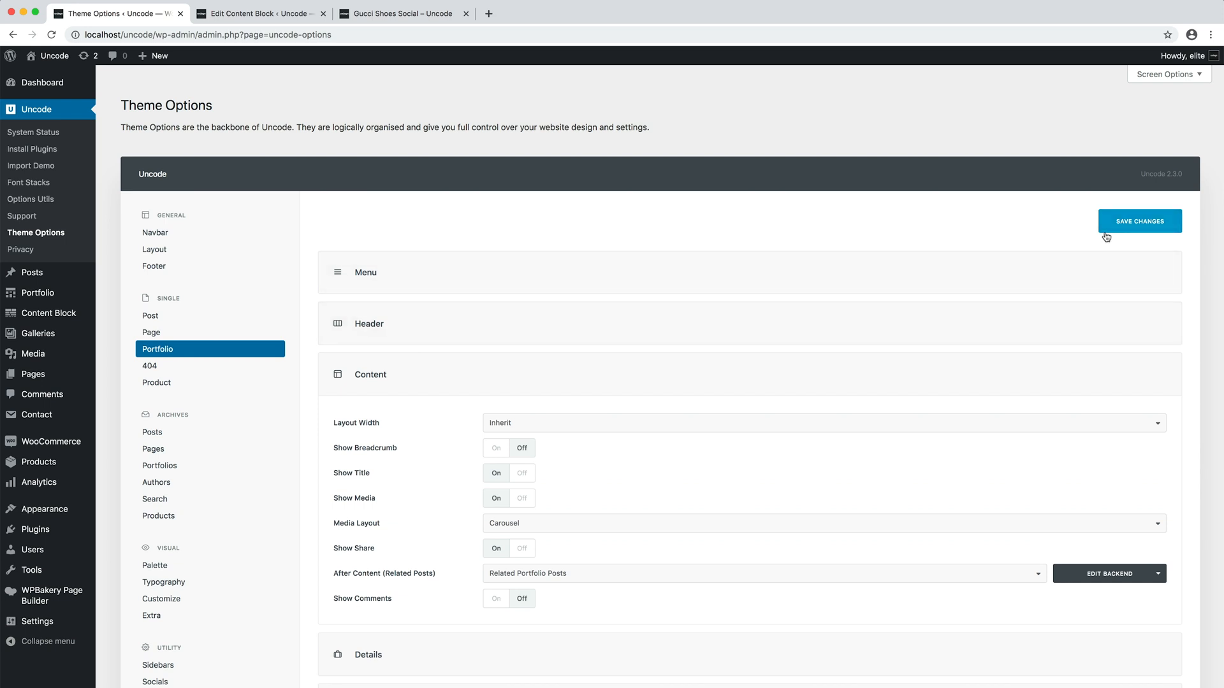
left_click(1139, 221)
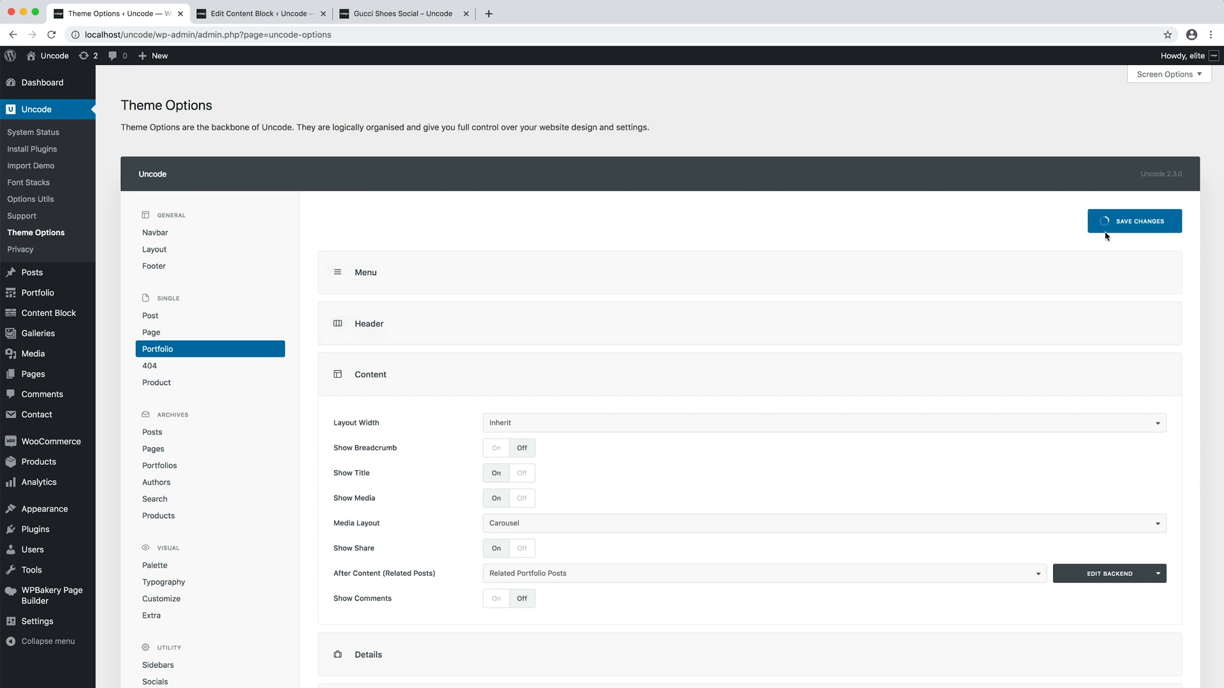
left_click(1134, 221)
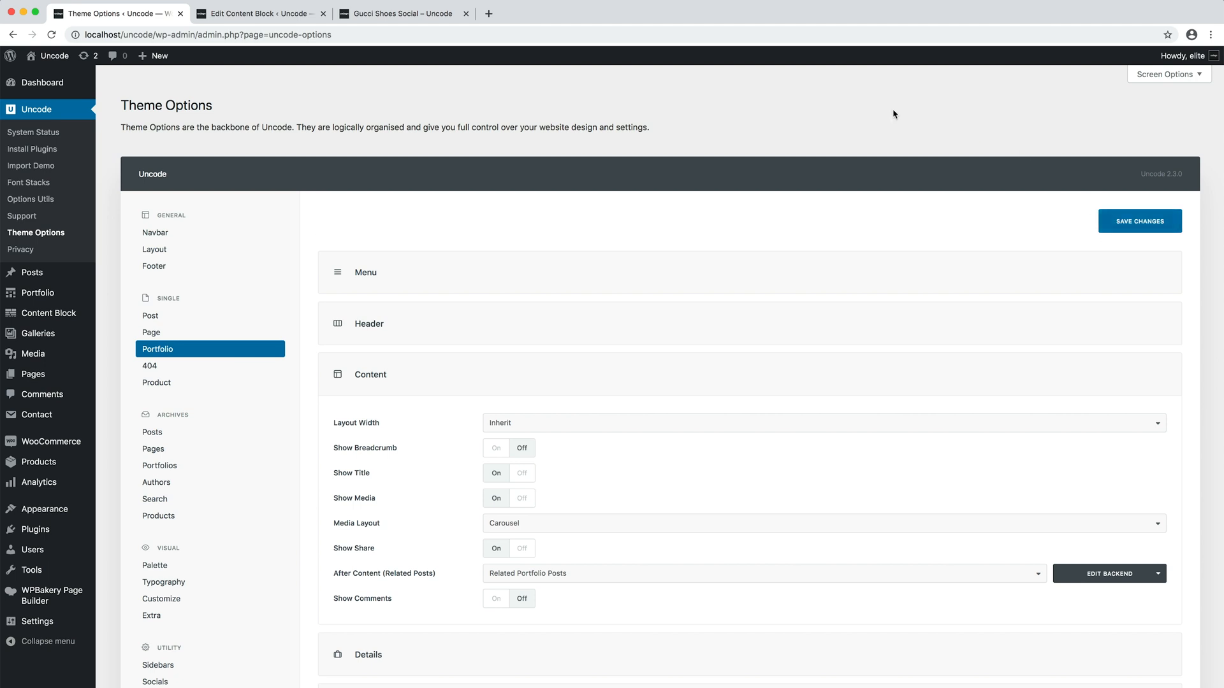
left_click(403, 13)
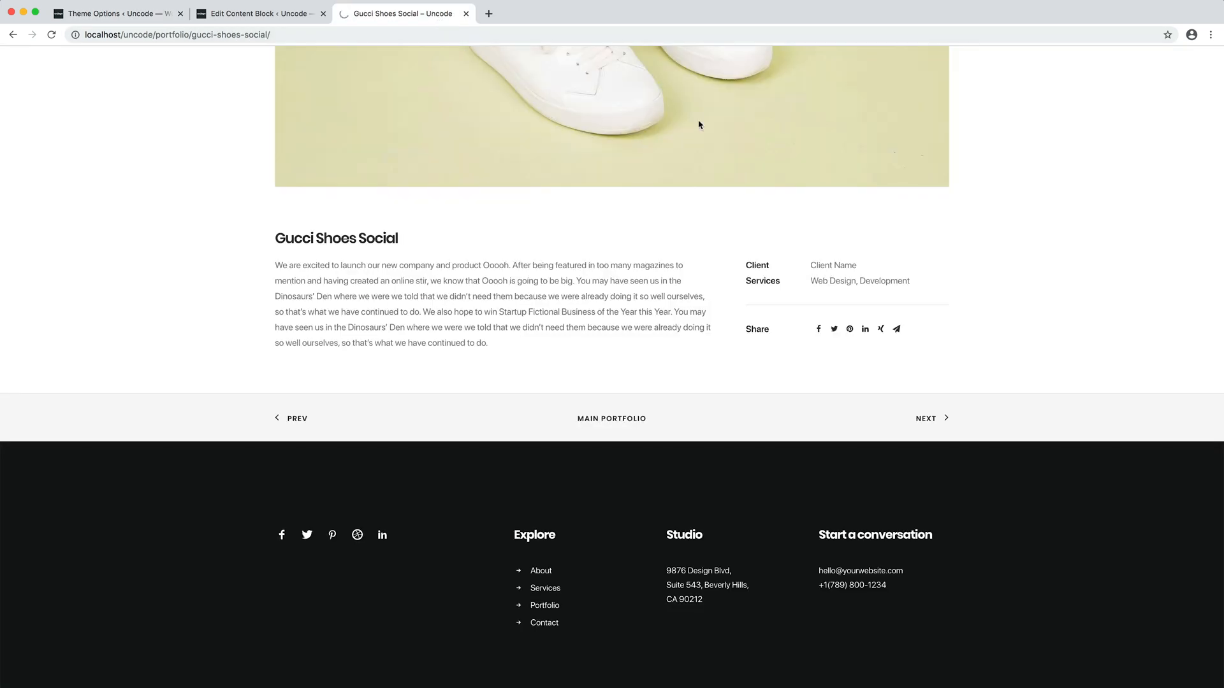
Verify the Related Works carousel under Gucci Shoes Social, then return to the block editor
scroll("down", 3)
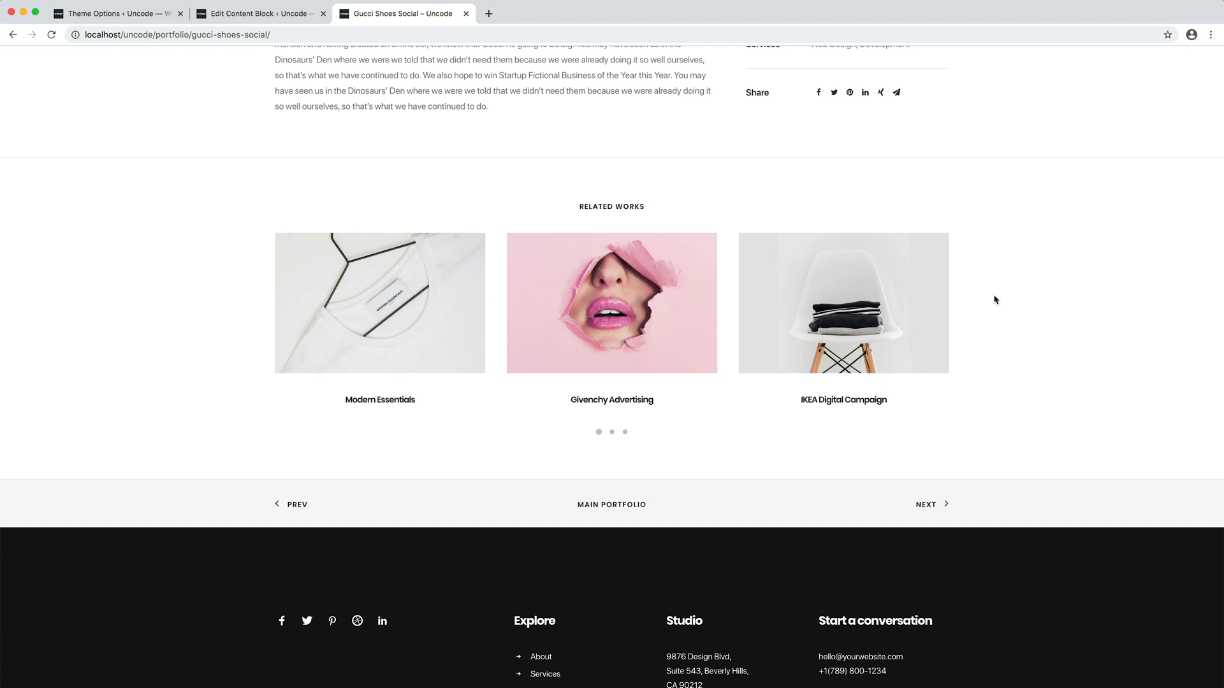
mouse_move(390, 122)
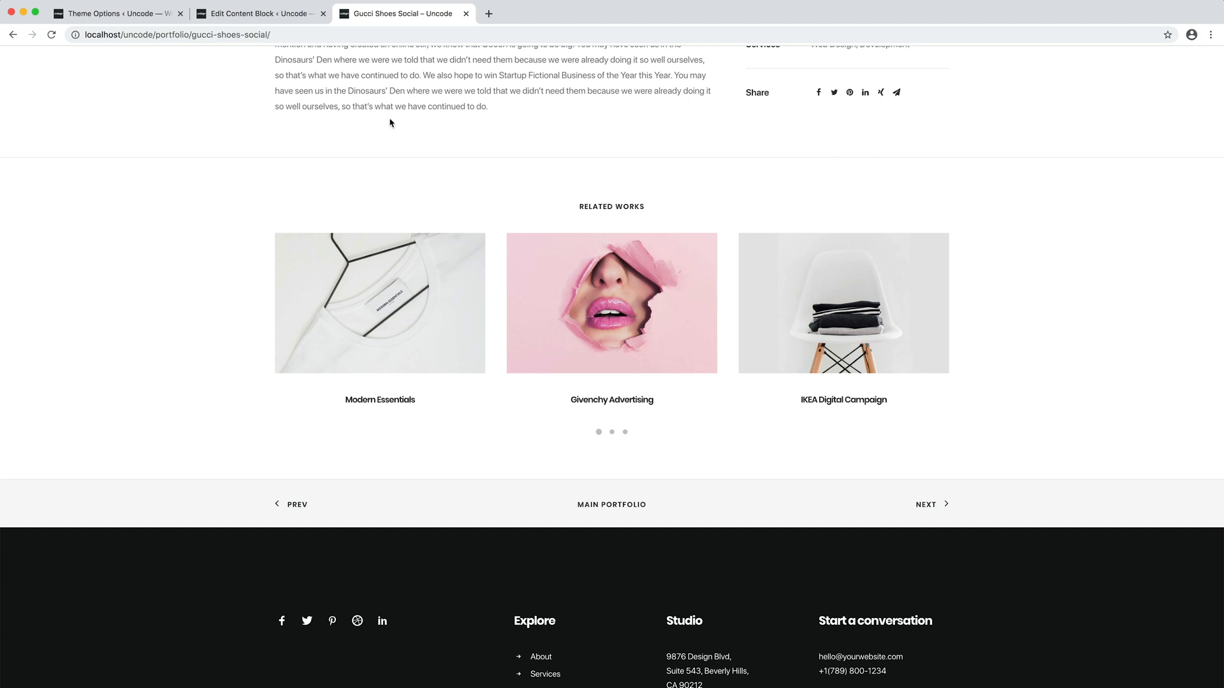
left_click(260, 13)
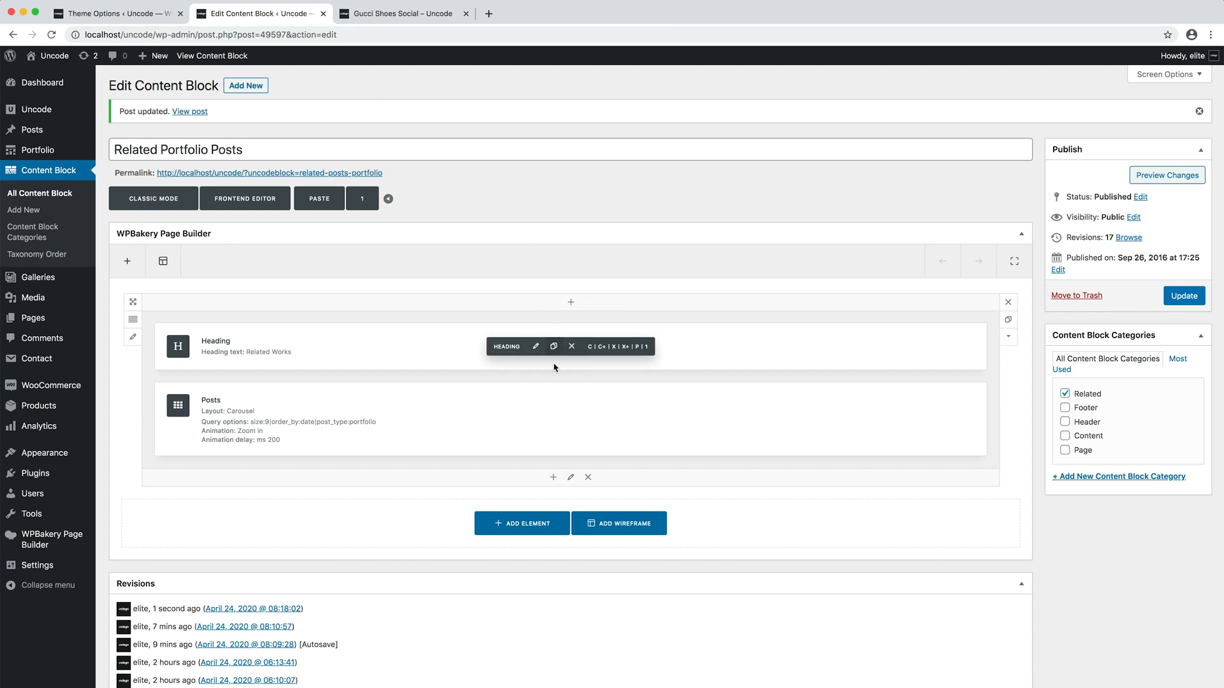
Set the Posts element's query to pull All portfolio items
left_click(535, 420)
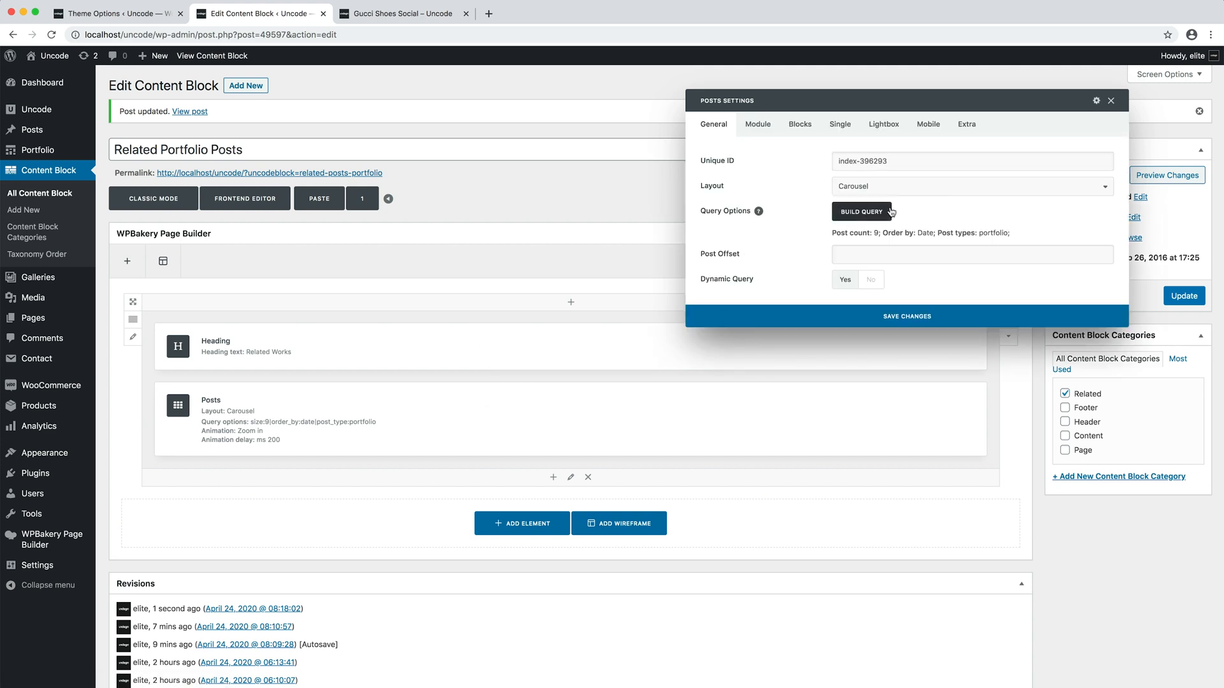
left_click(861, 211)
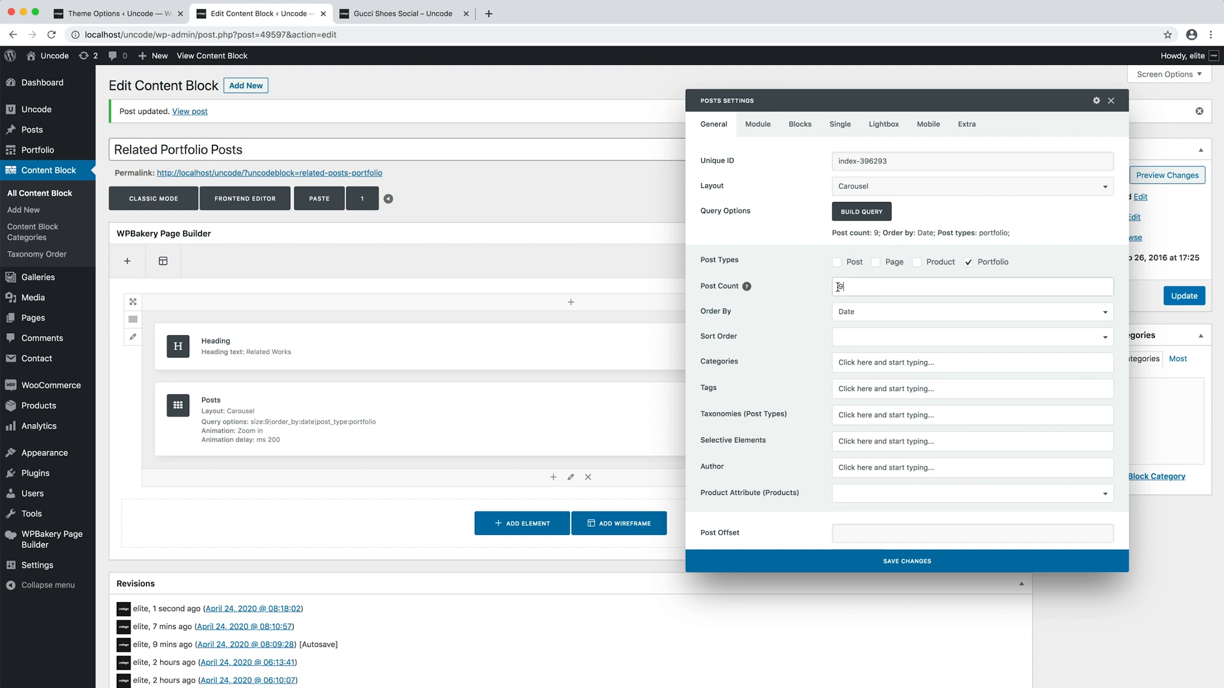
type("All")
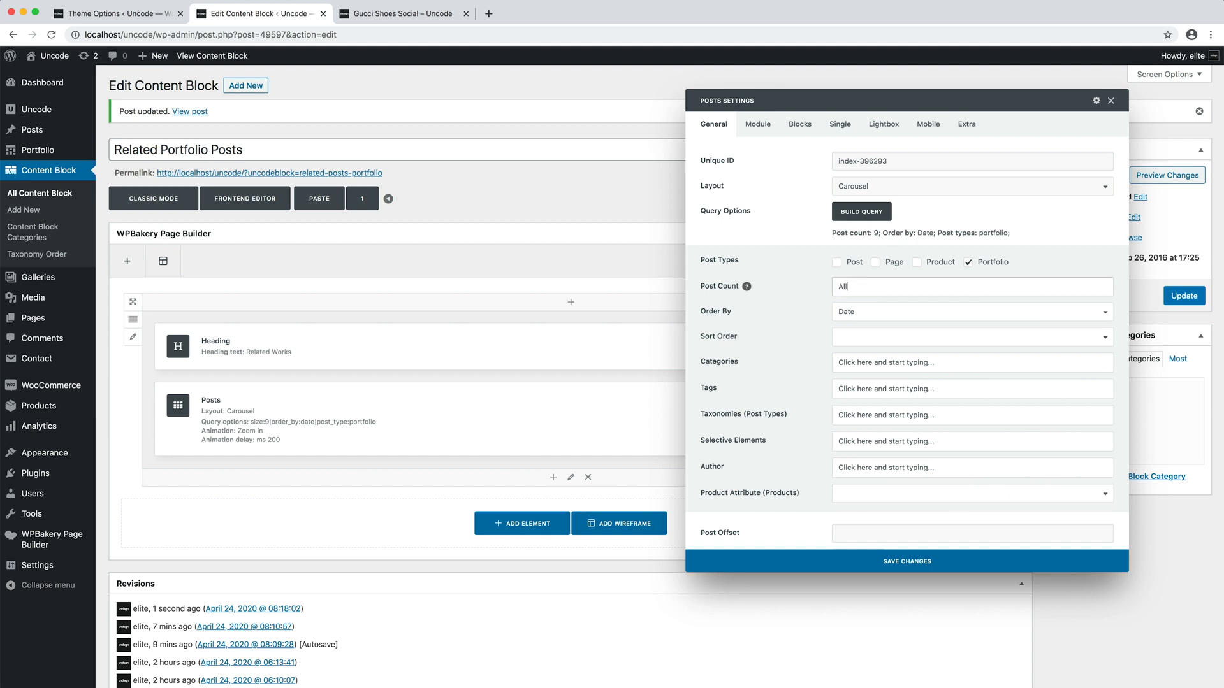
scroll("down", 3)
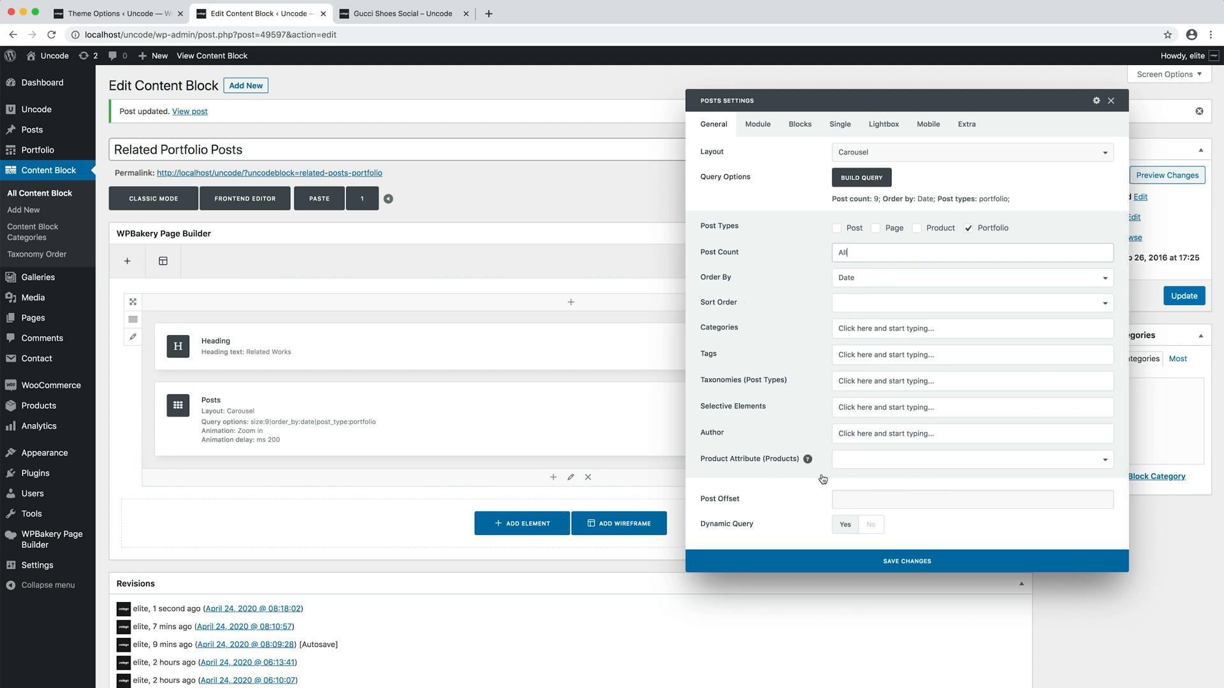
left_click(870, 525)
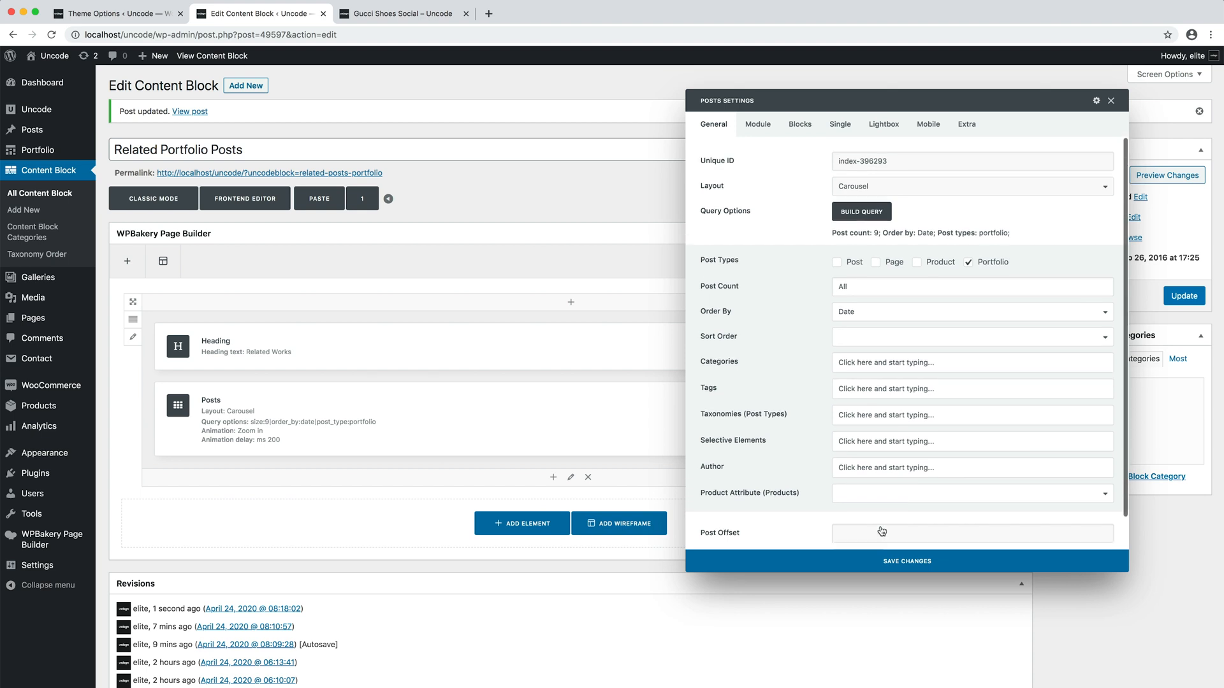
Switch the layout from Carousel to Grid, halve the item gap and set block width to 3/12
left_click(971, 186)
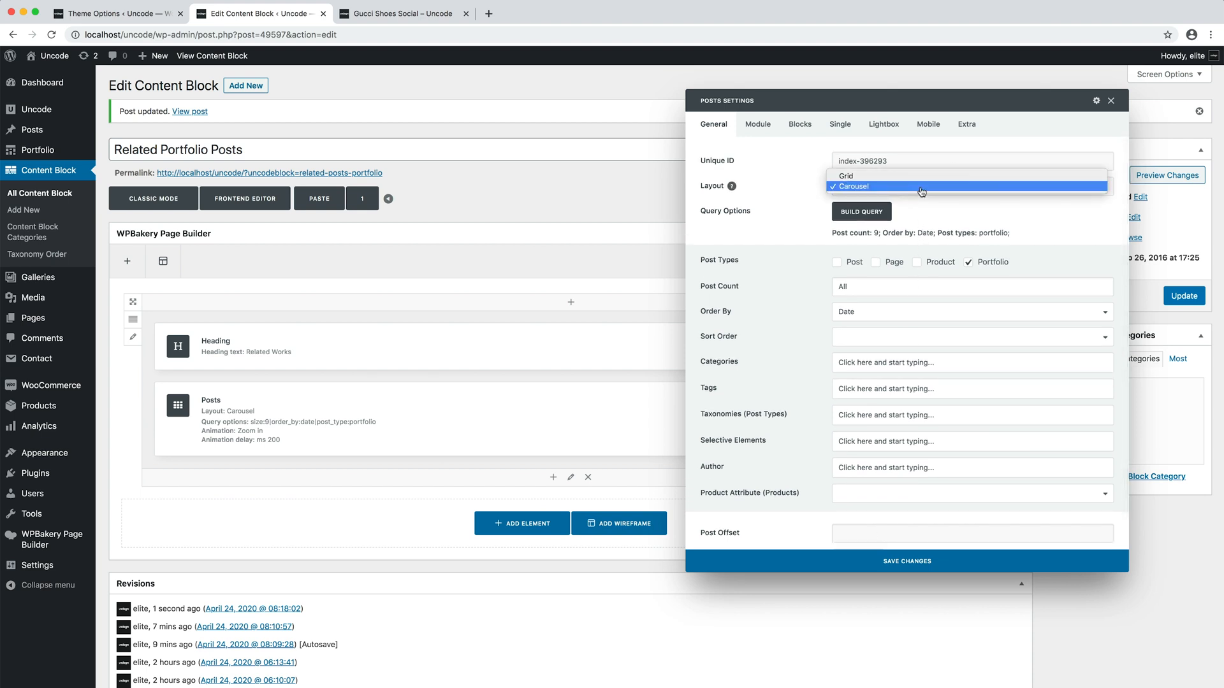
left_click(845, 174)
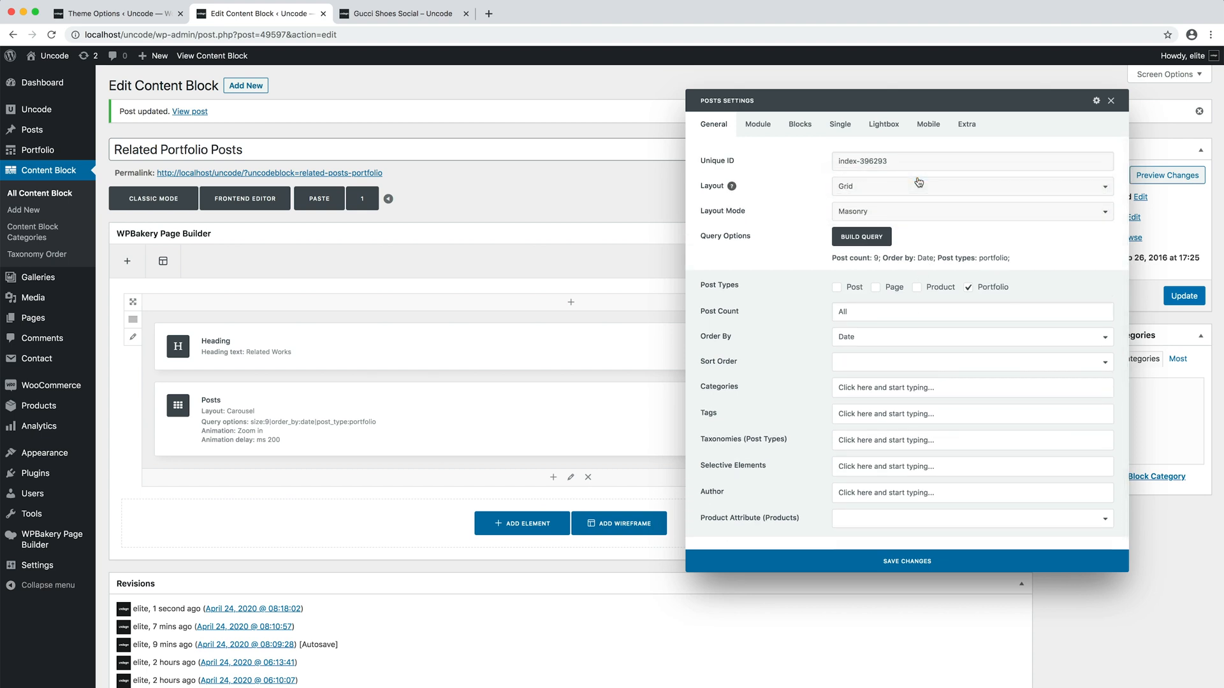
left_click(757, 124)
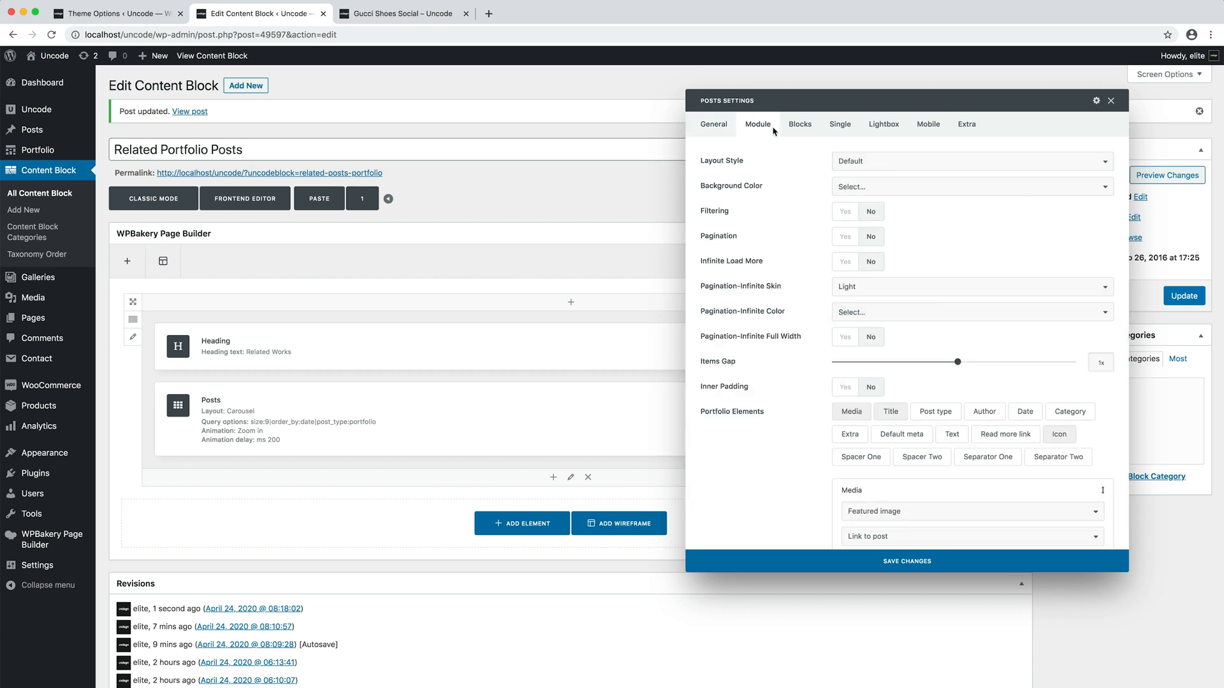
mouse_move(952, 300)
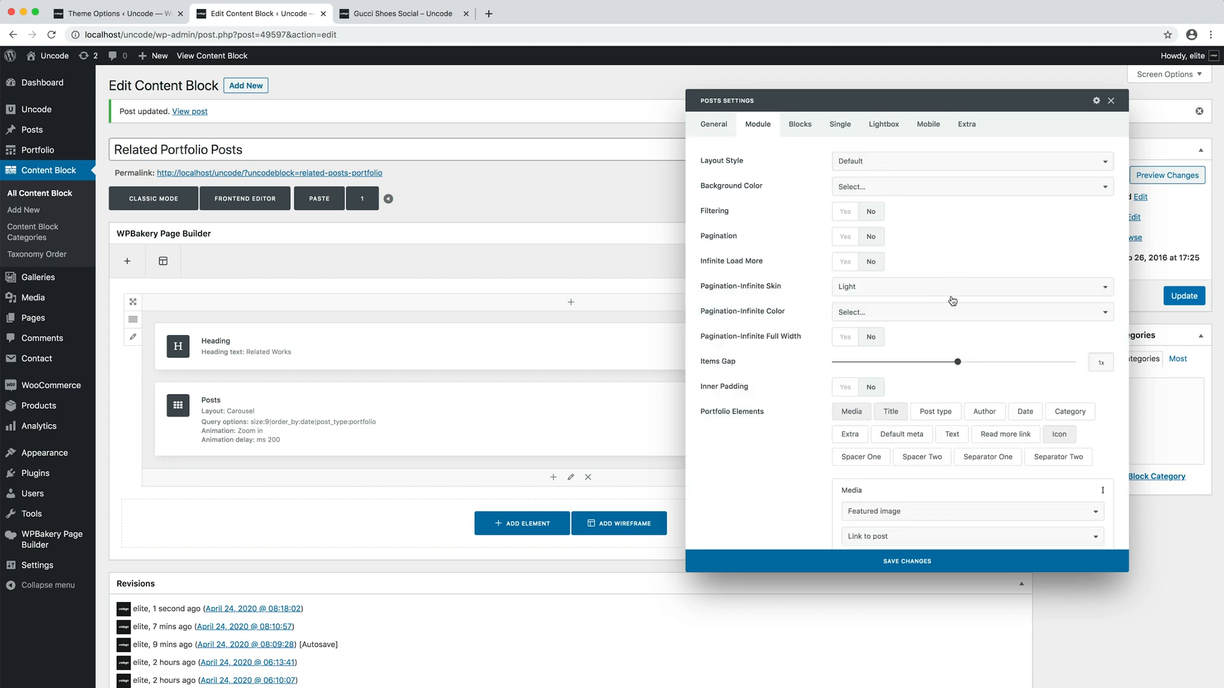
left_click_drag(958, 361, 915, 362)
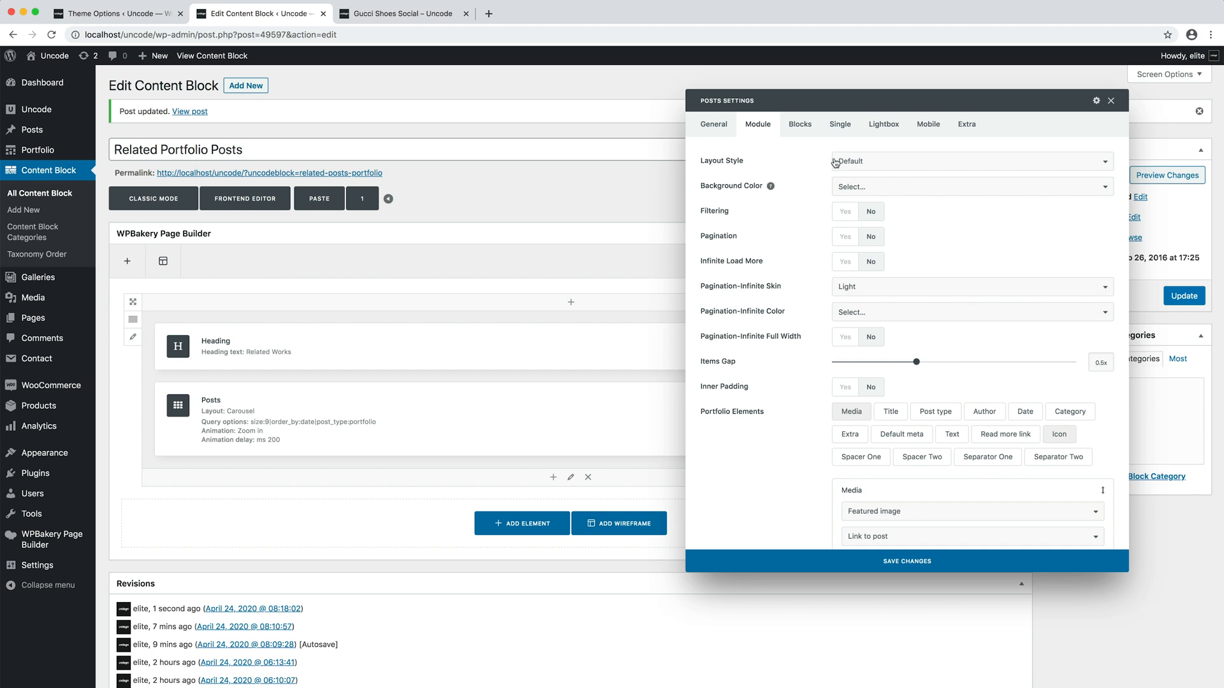
left_click(799, 123)
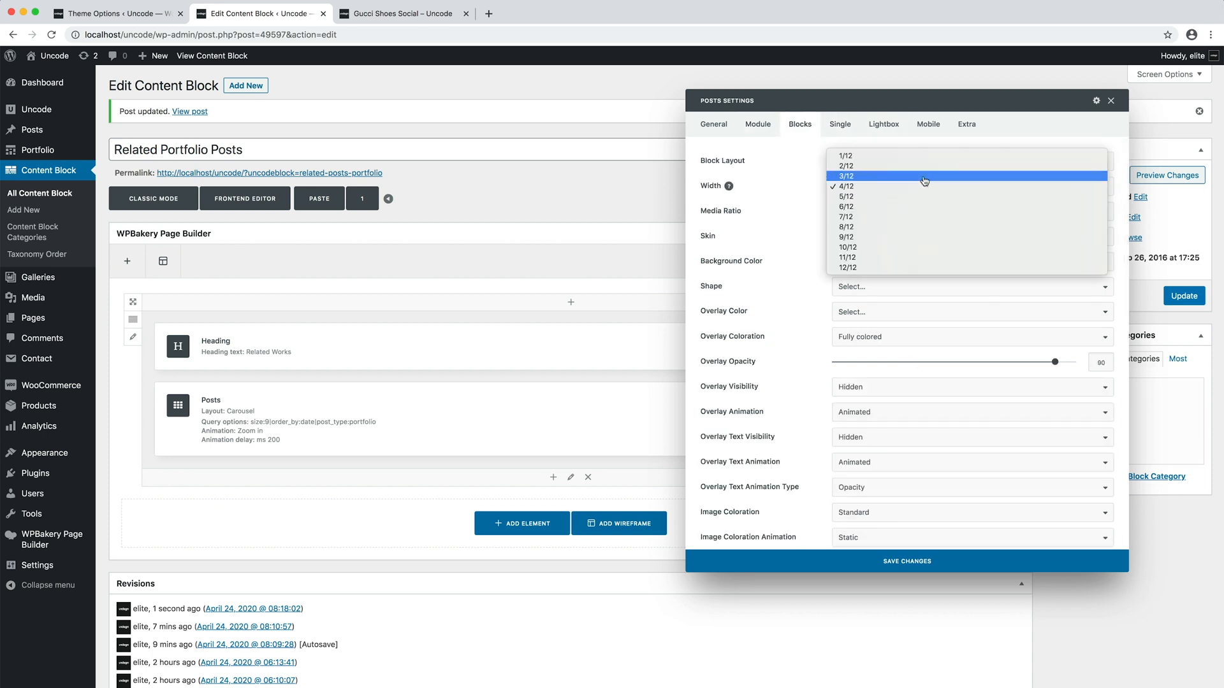
left_click(845, 176)
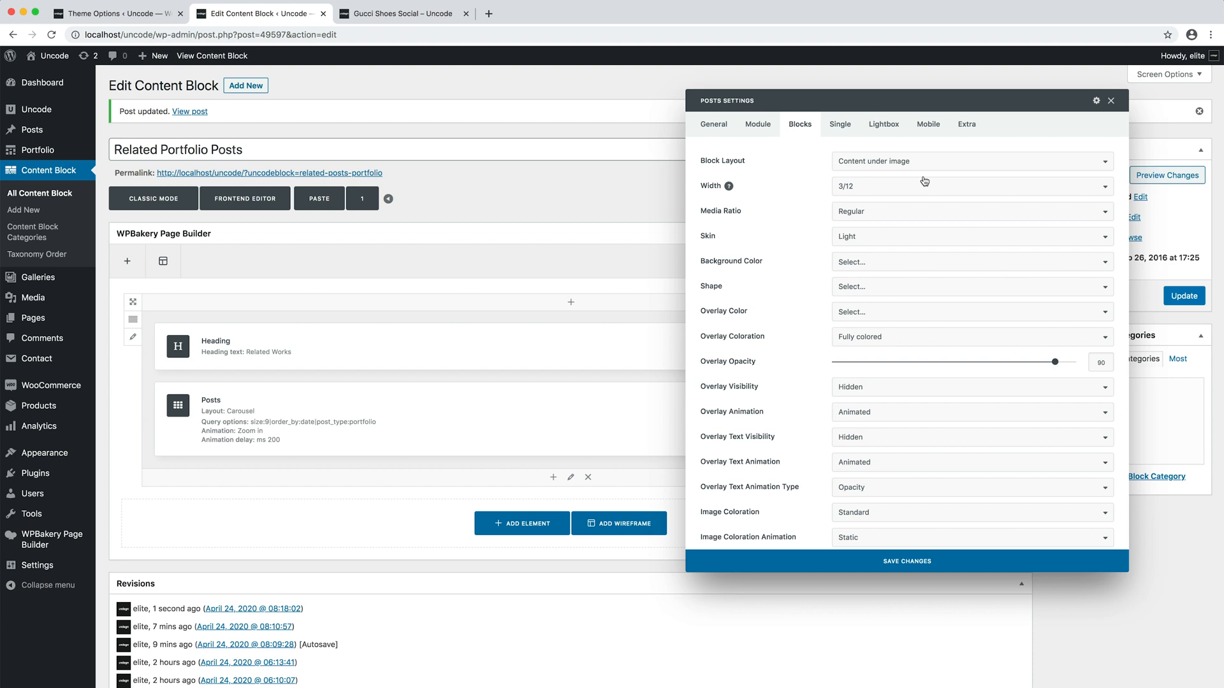
mouse_move(1000, 563)
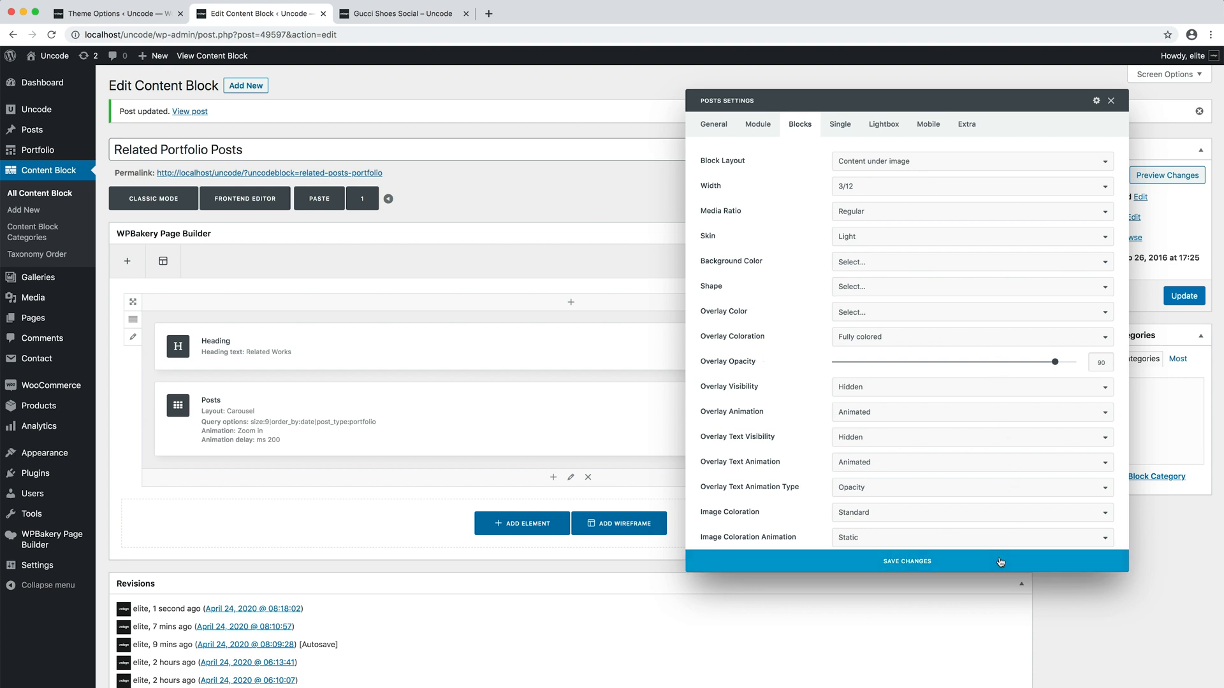
Save the grid settings, update the content block and view the 'Go where you feel most alive' post live
left_click(906, 561)
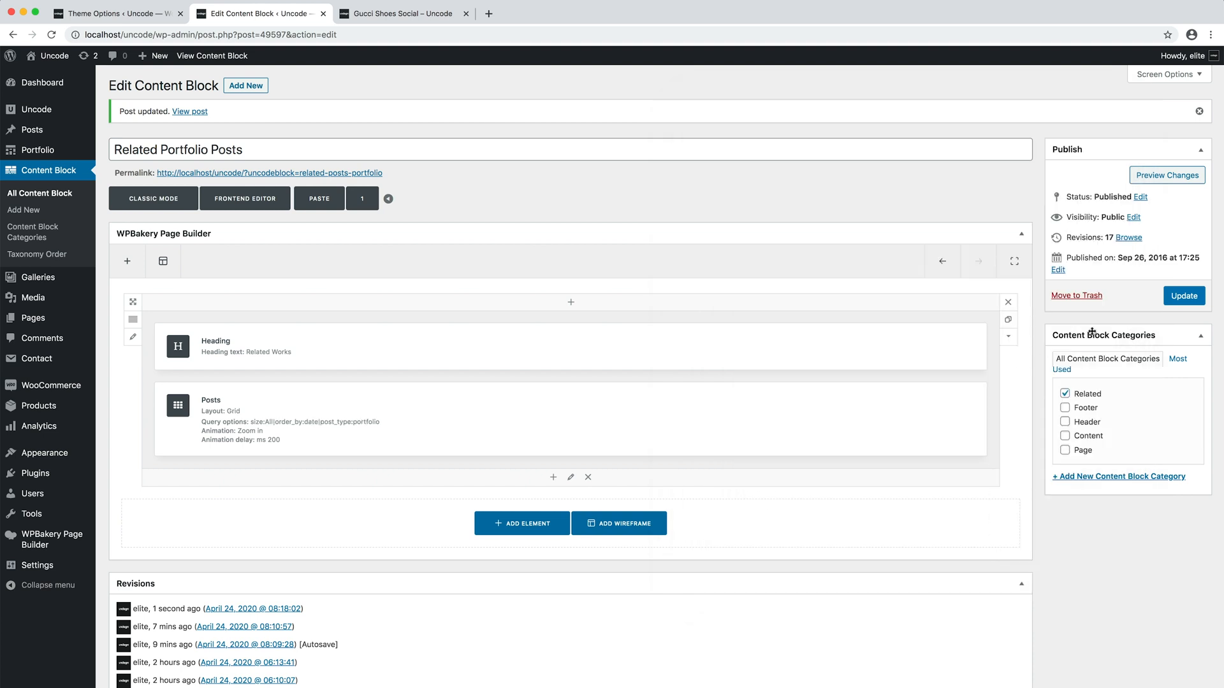
left_click(1184, 296)
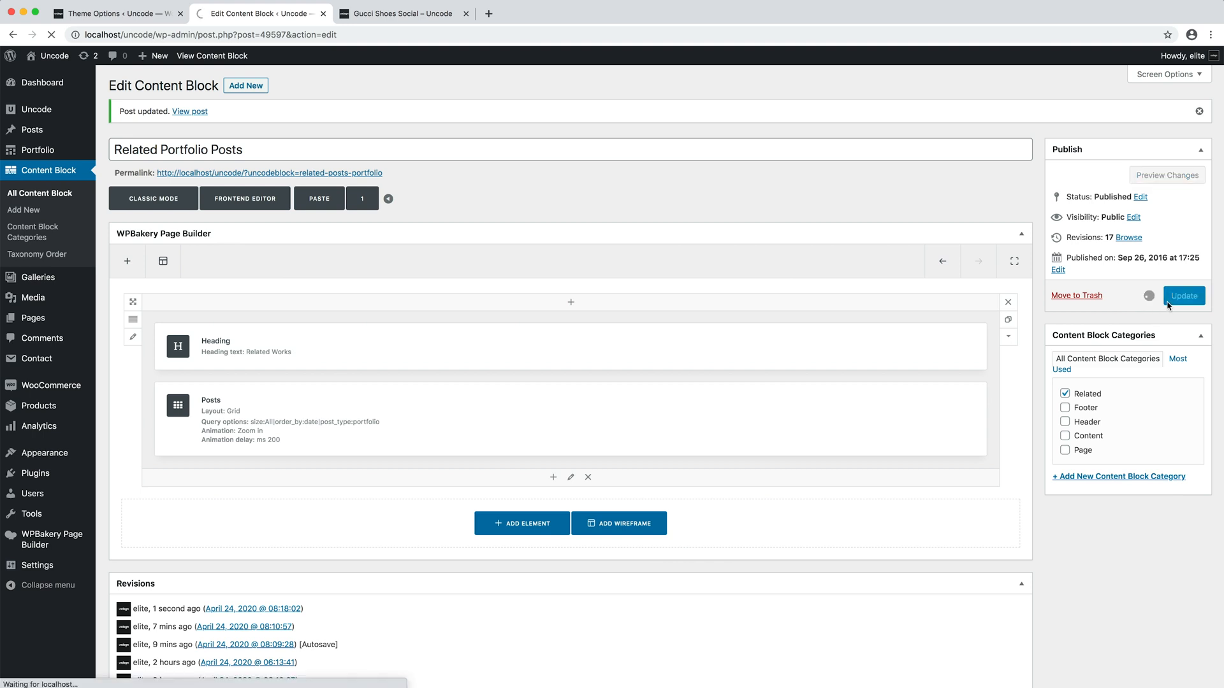
left_click(1183, 296)
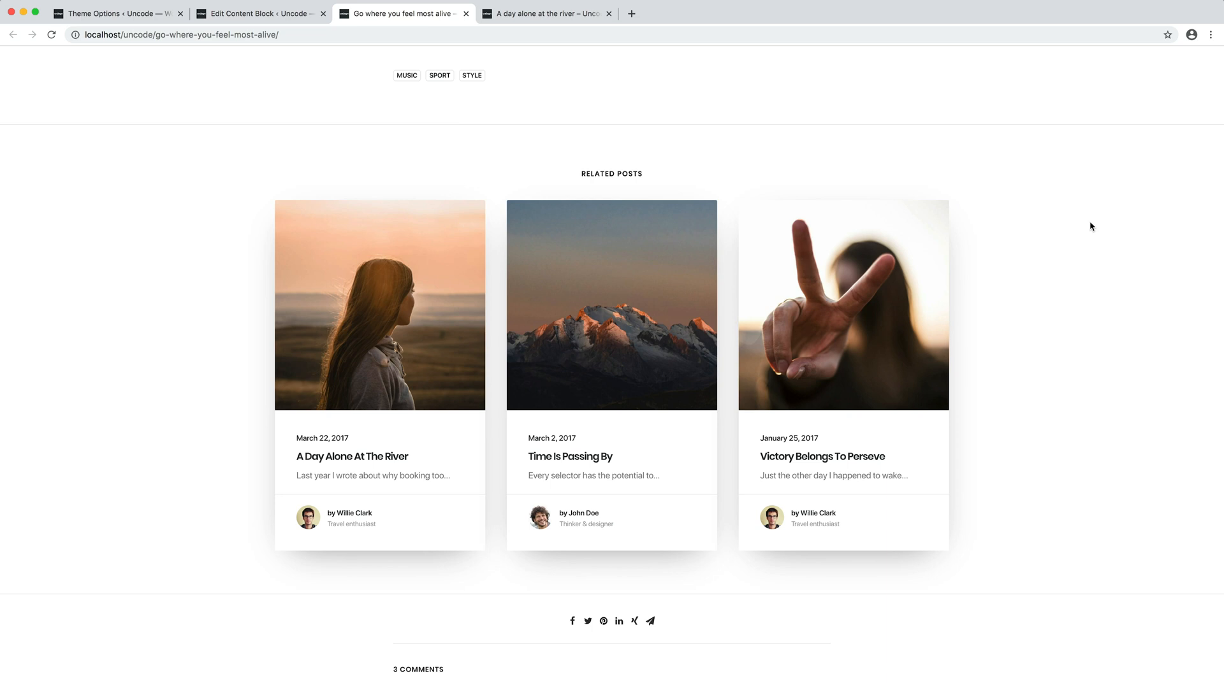
mouse_move(611, 149)
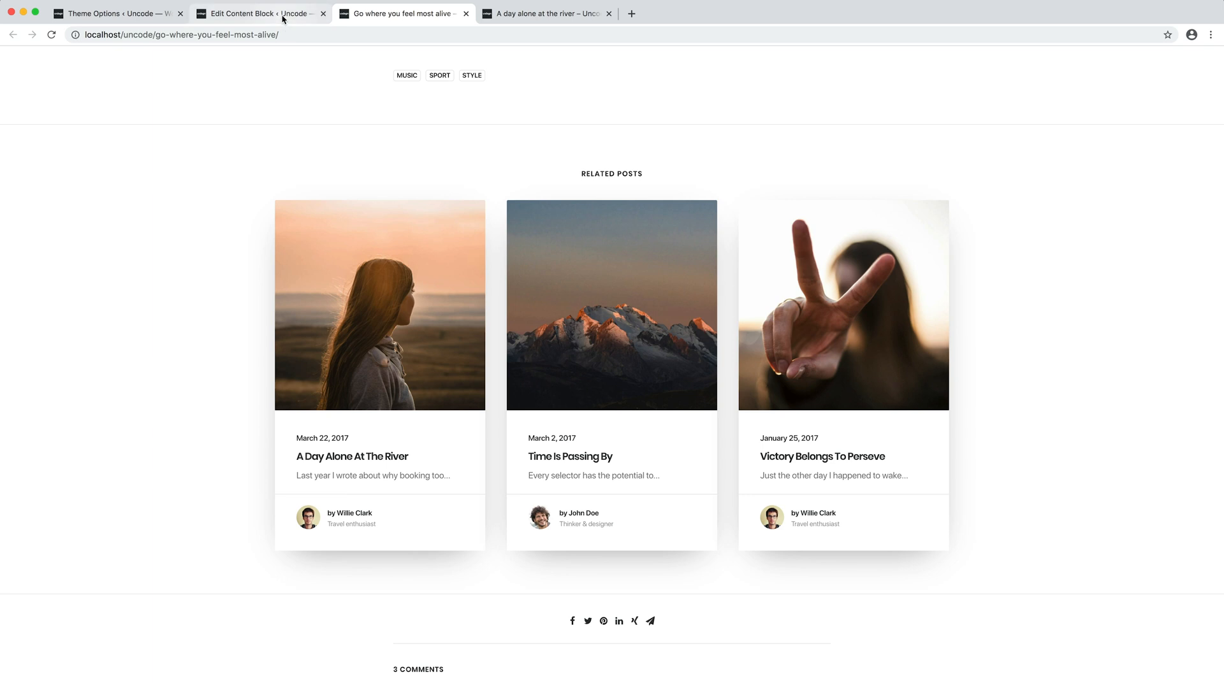
Delete the existing heading-and-posts row from the Related Blog Posts block
left_click(260, 13)
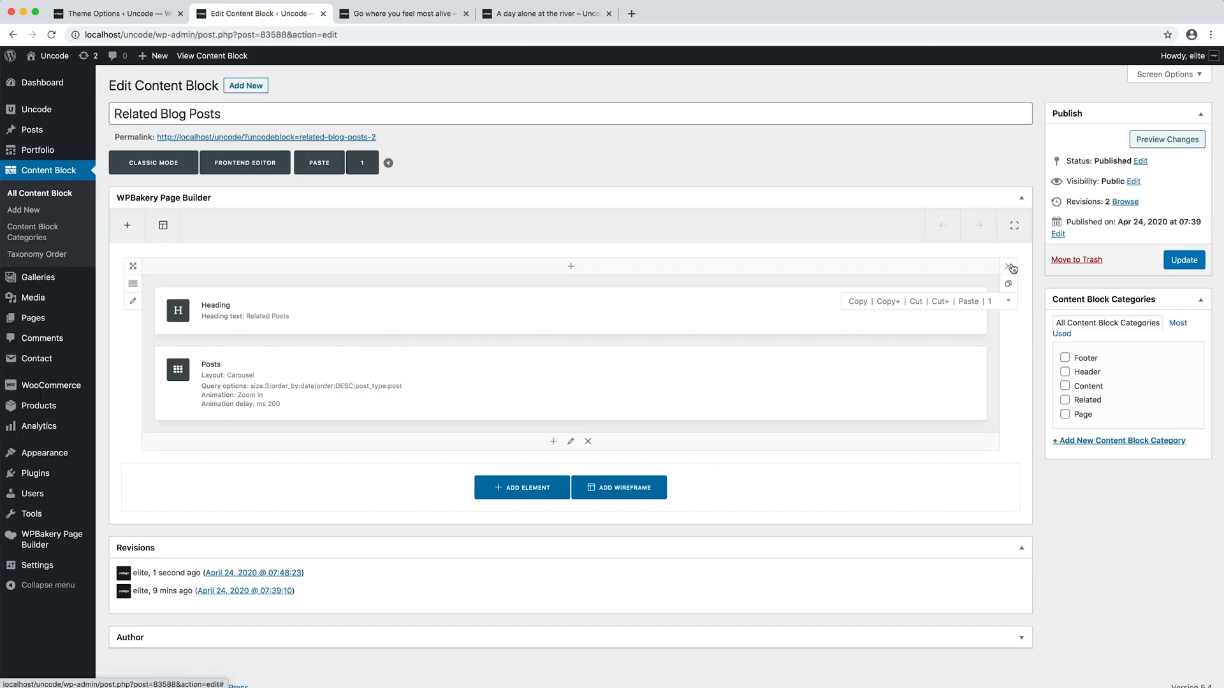
left_click(1010, 267)
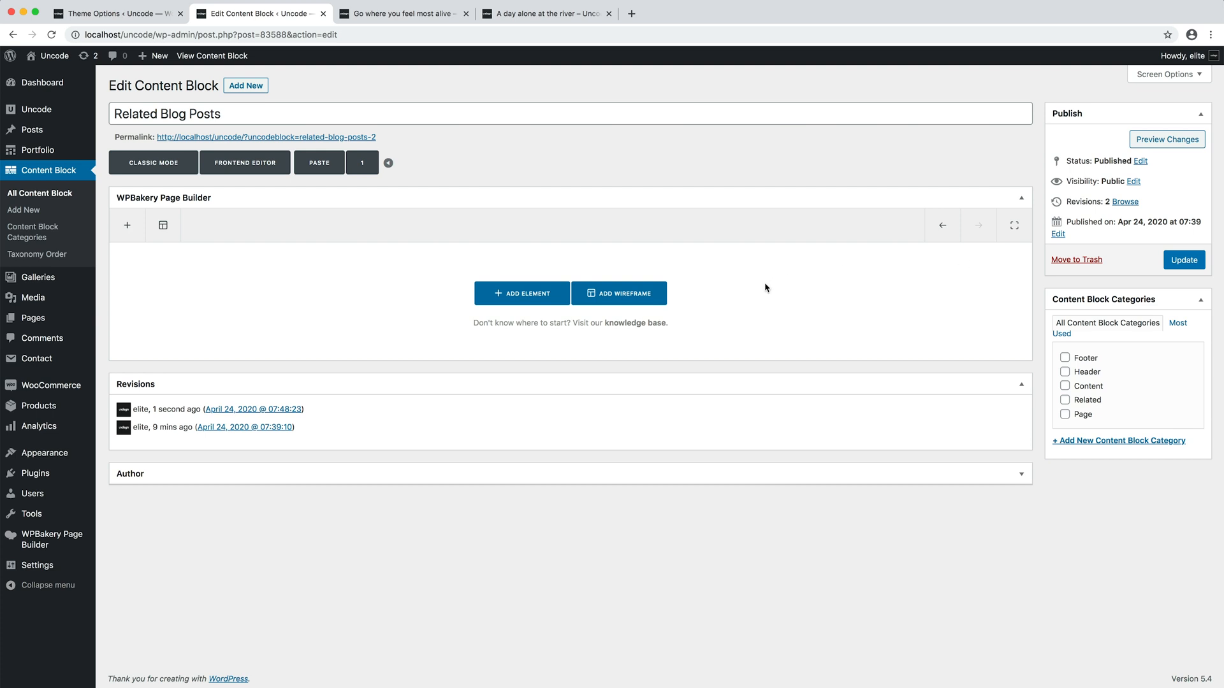
left_click(619, 293)
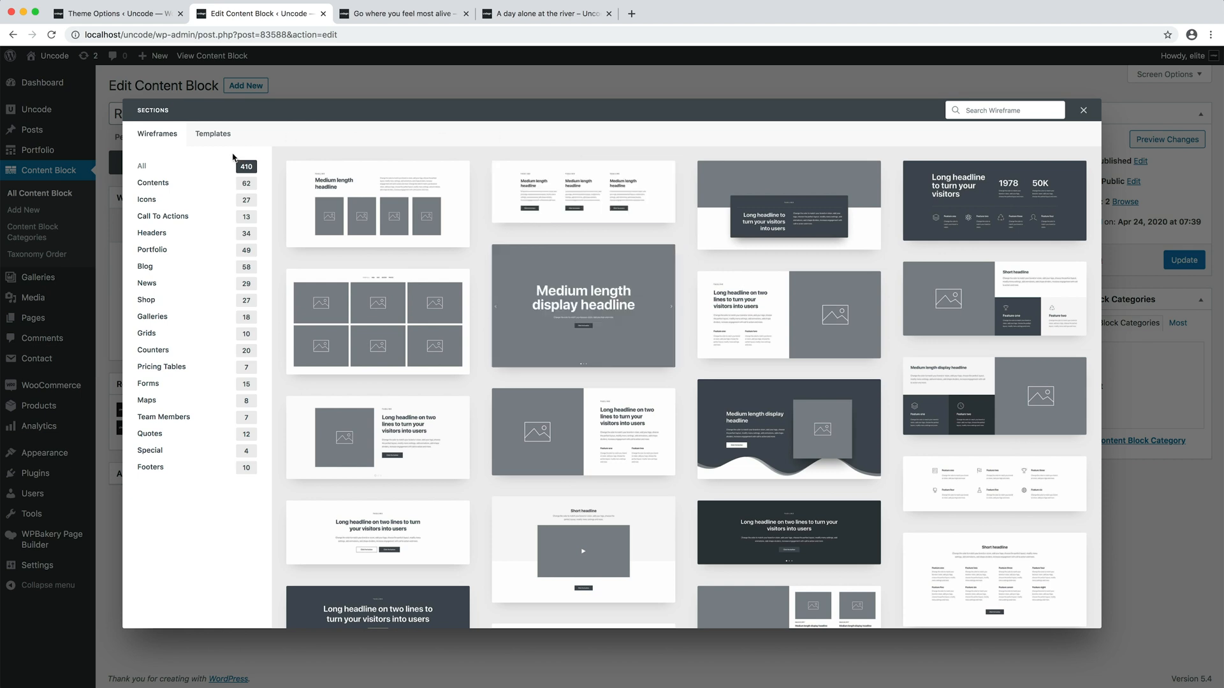
Insert the News Freelance wireframe from the News category
left_click(146, 283)
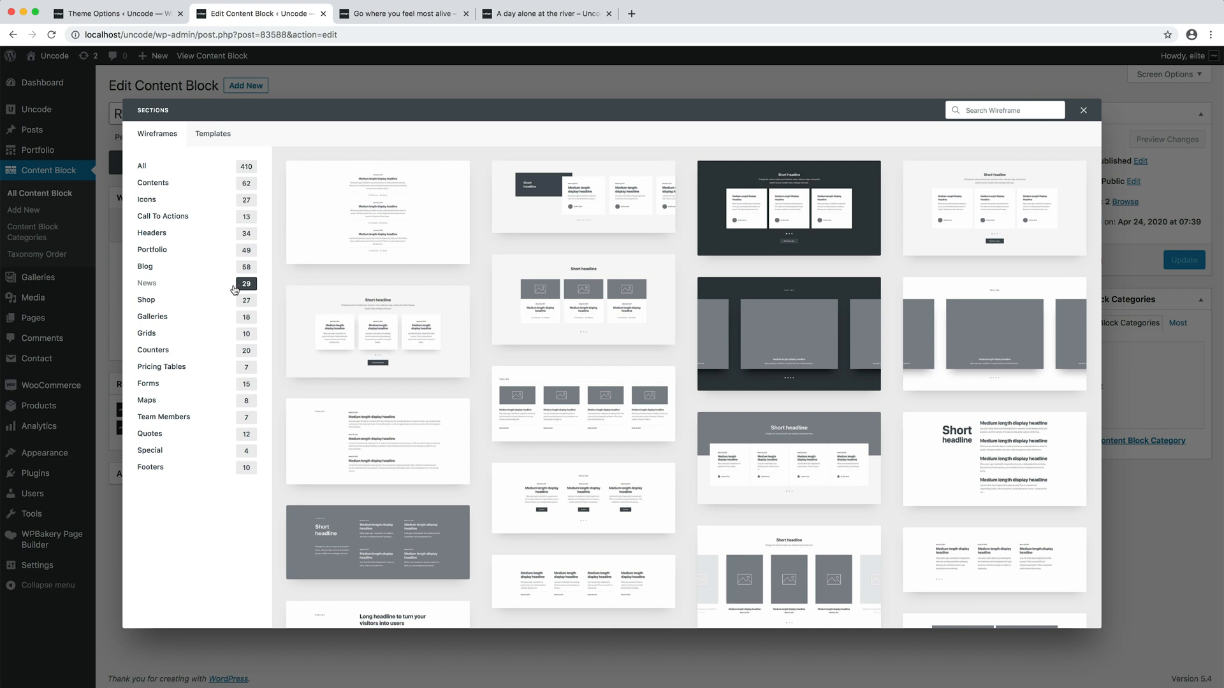
scroll("down", 3)
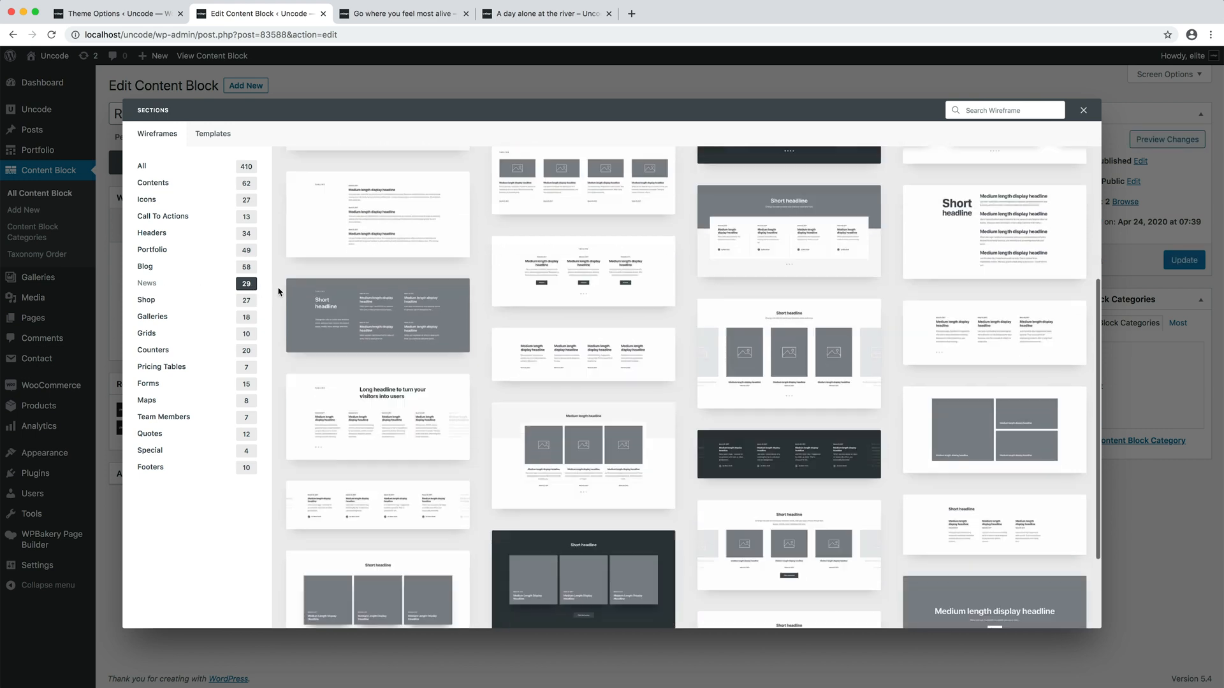
scroll("down", 3)
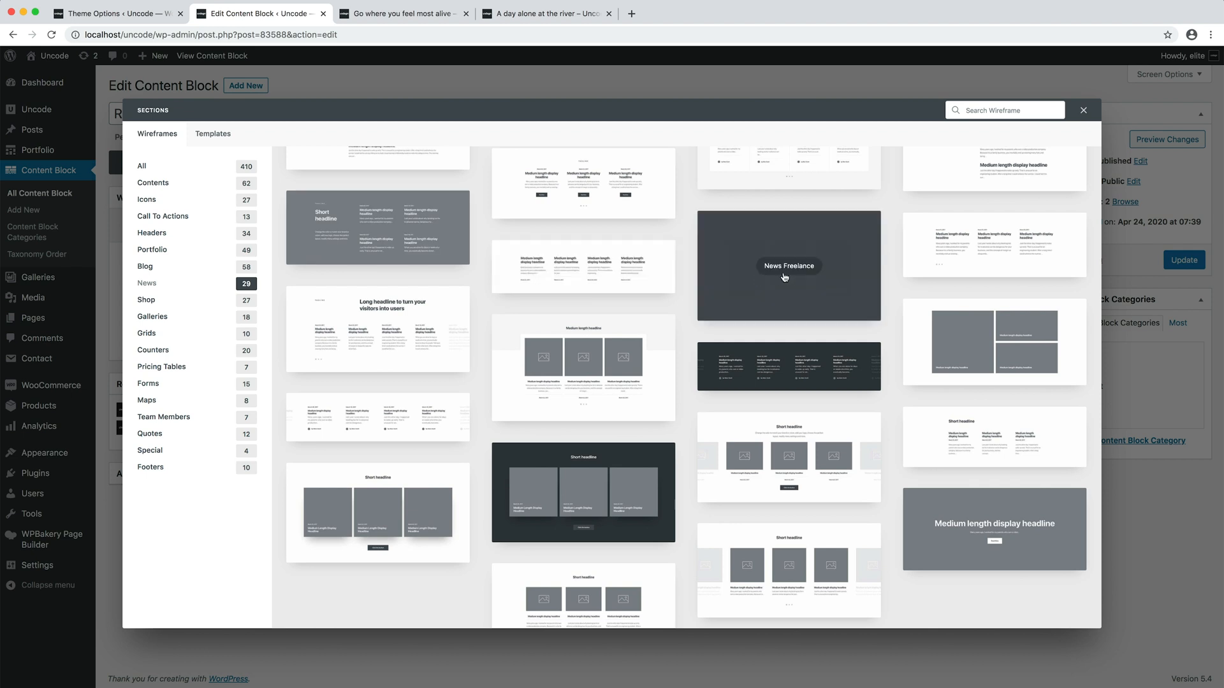
left_click(1084, 109)
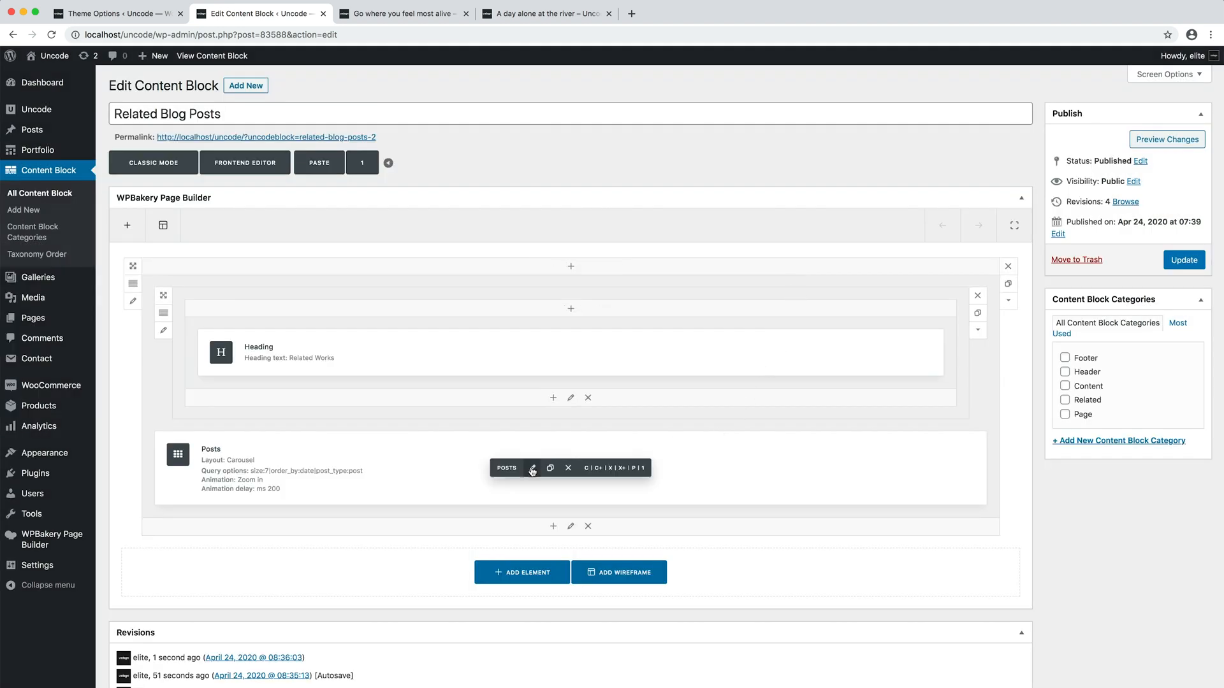
Enable Dynamic Query on the posts carousel, save it and update the content block
left_click(535, 469)
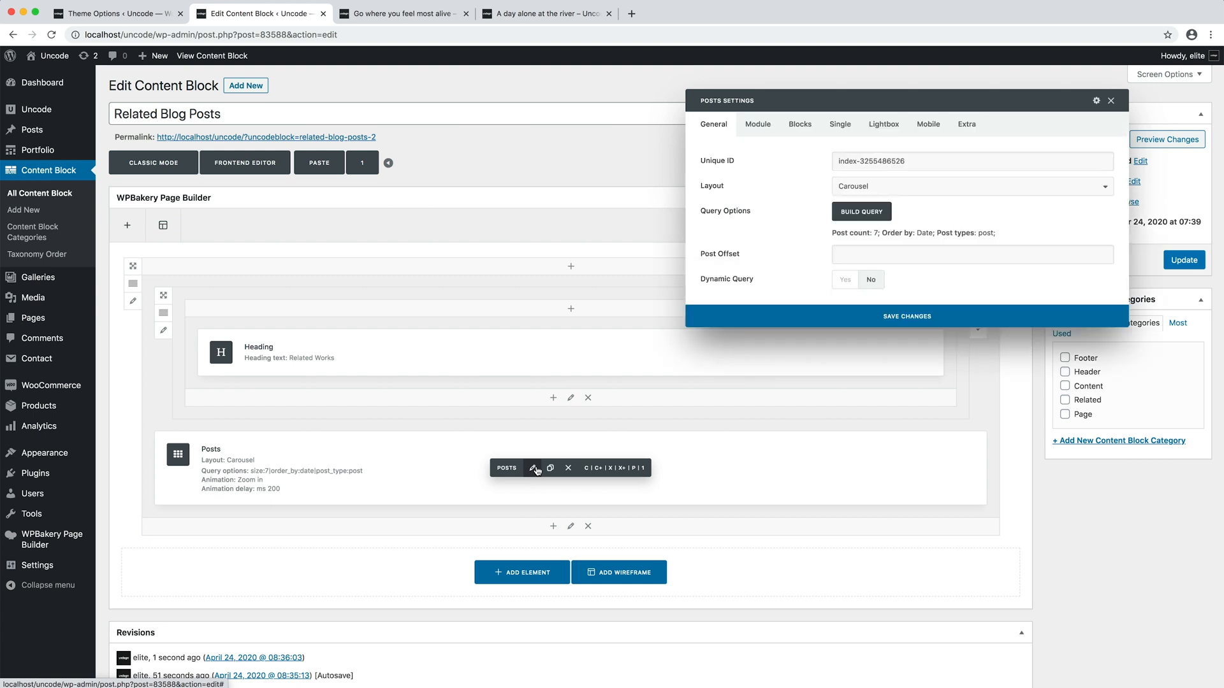
left_click(845, 279)
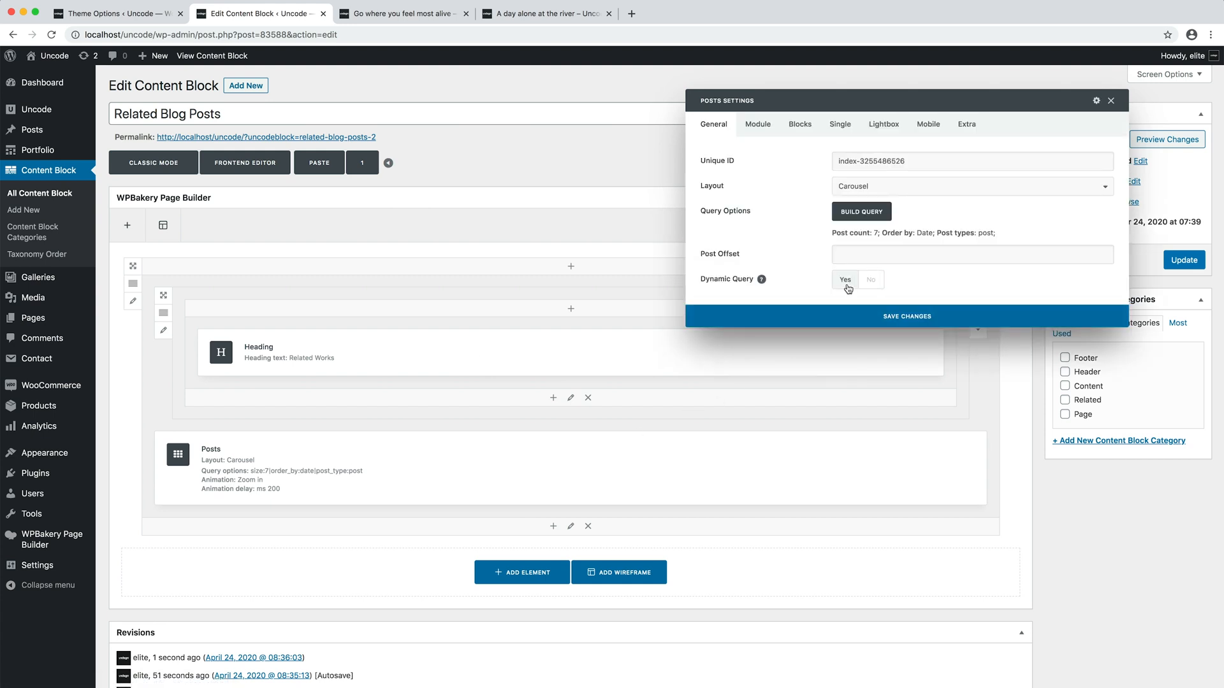
left_click(1111, 100)
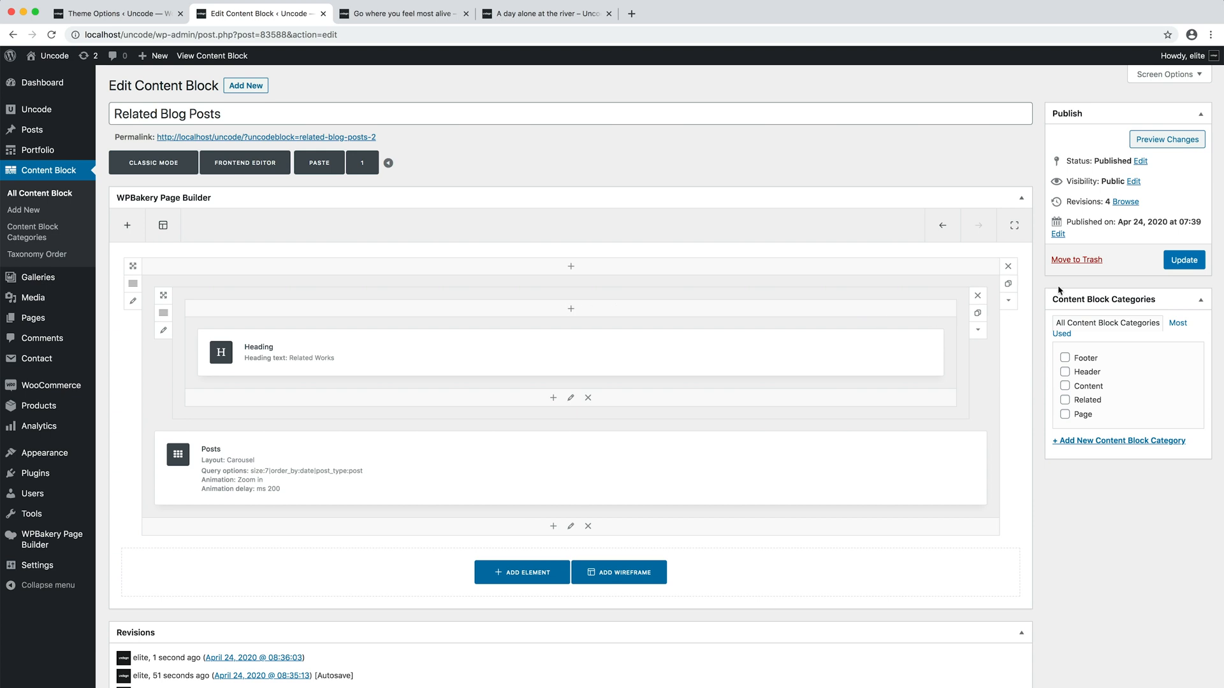
left_click(1184, 259)
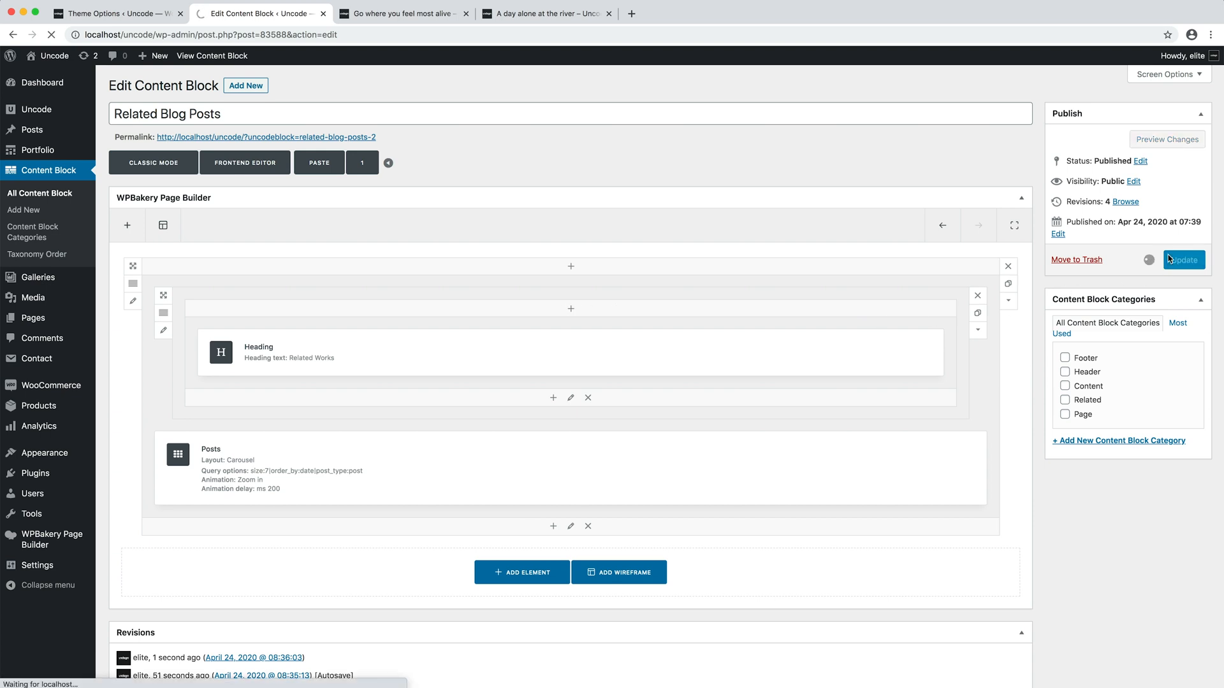
left_click(1183, 260)
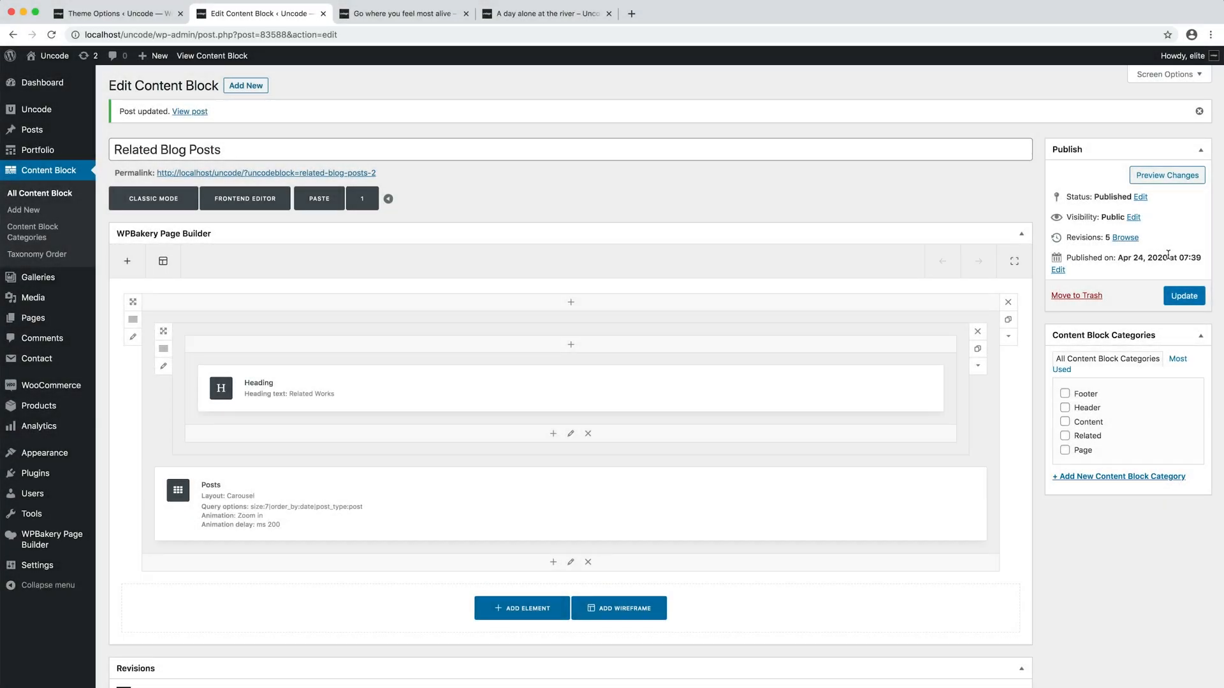
mouse_move(466, 97)
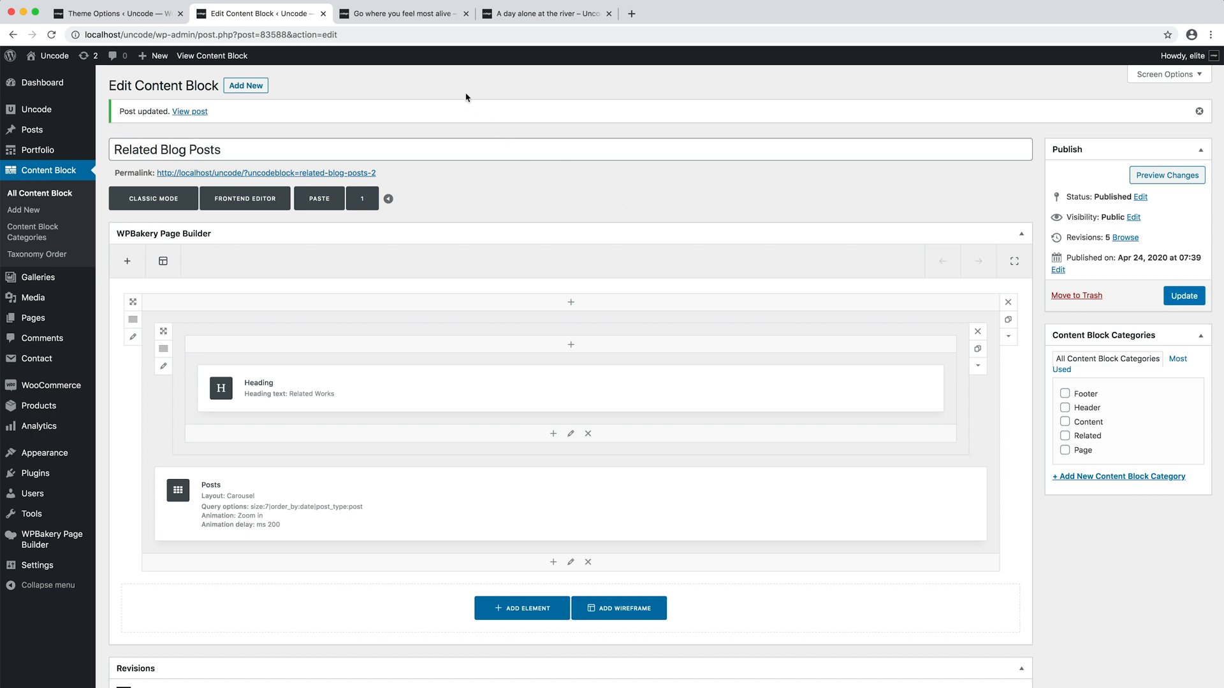
Reload the front-end post and browse the Related Works carousel slides via its dots
left_click(401, 14)
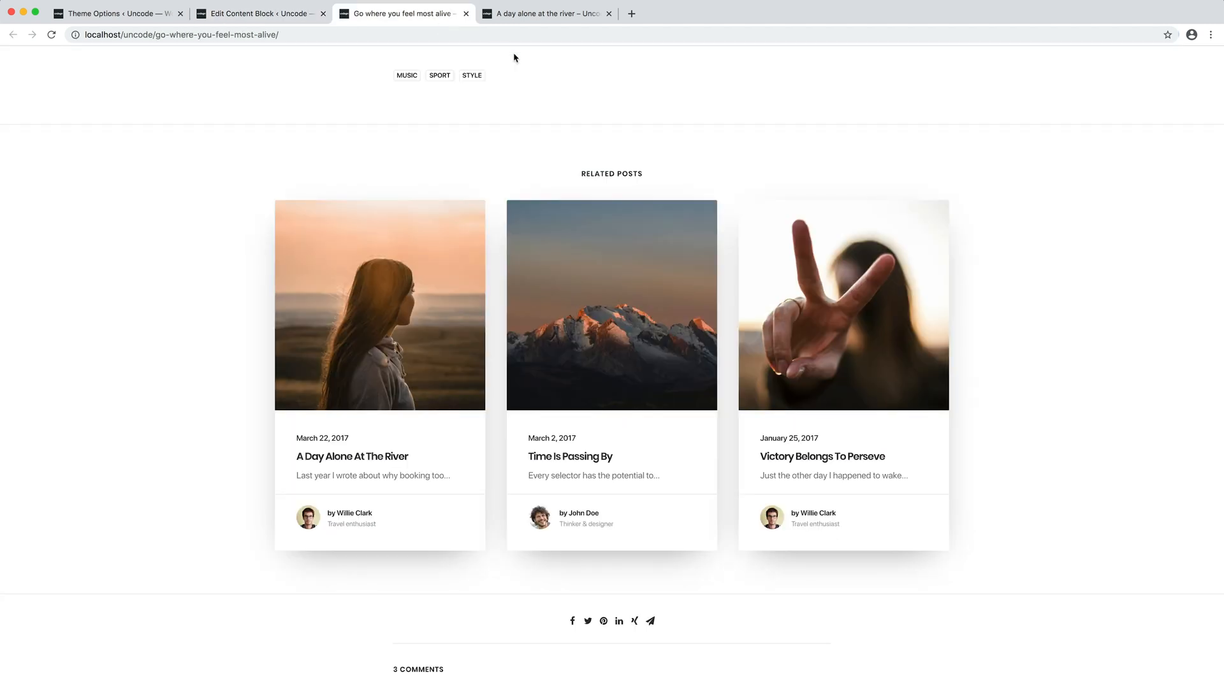
mouse_move(1092, 172)
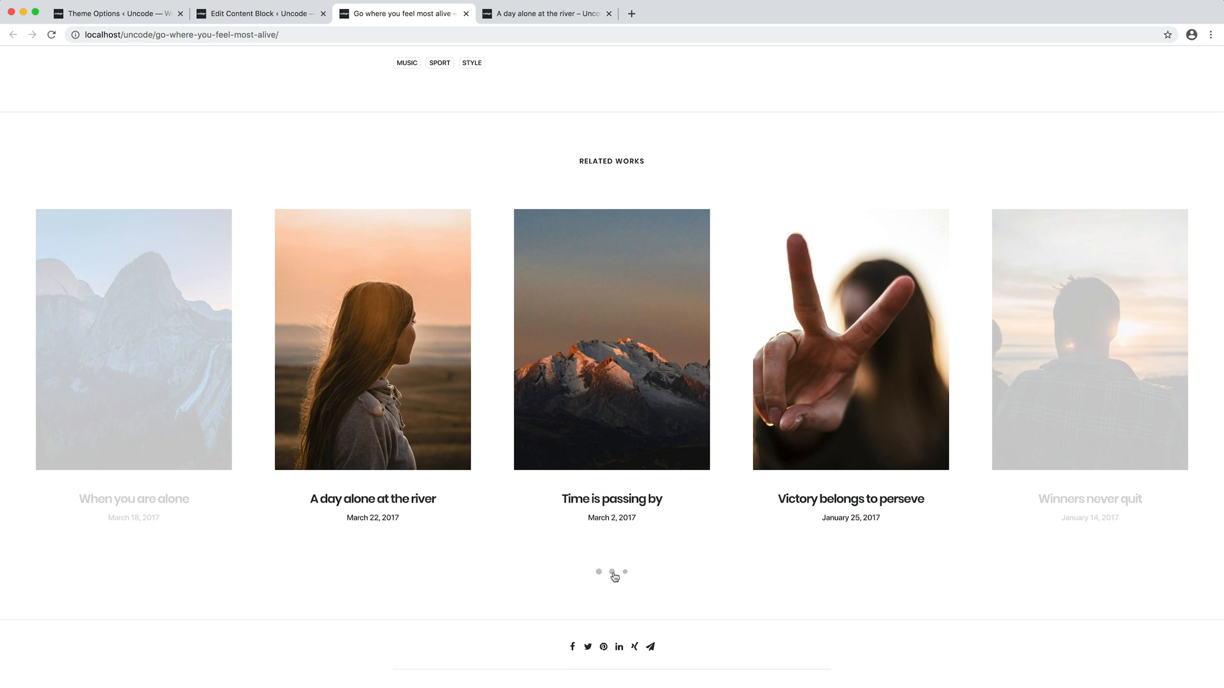
left_click(611, 573)
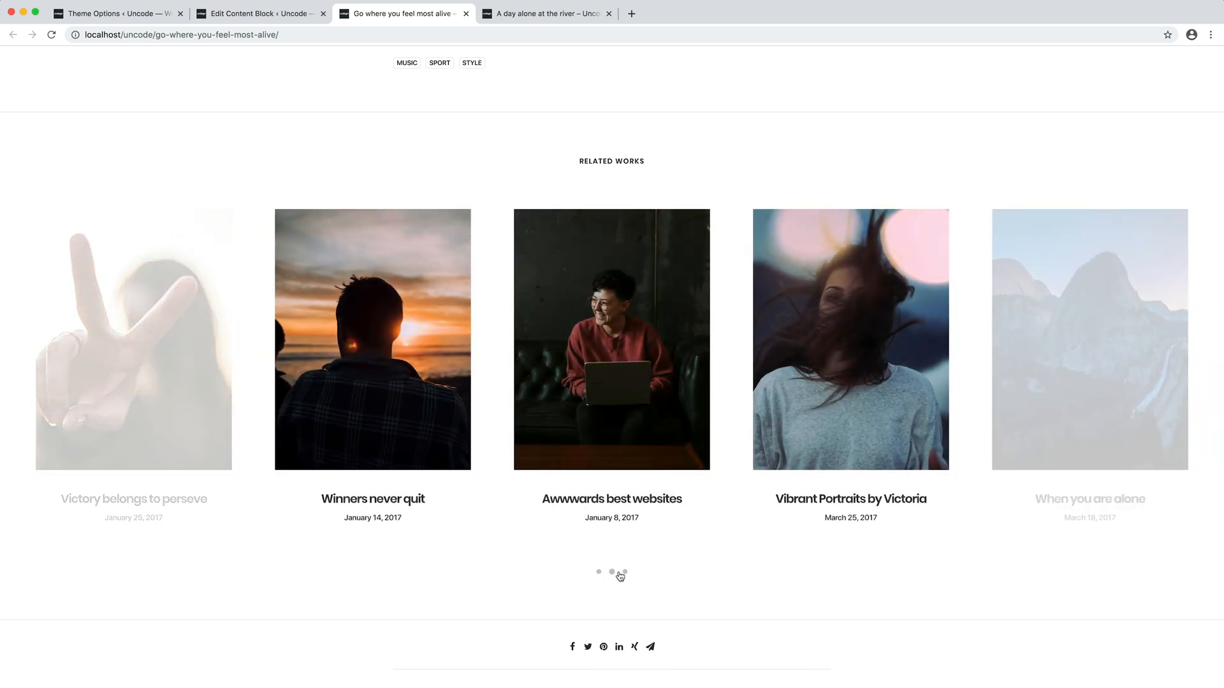
left_click(625, 573)
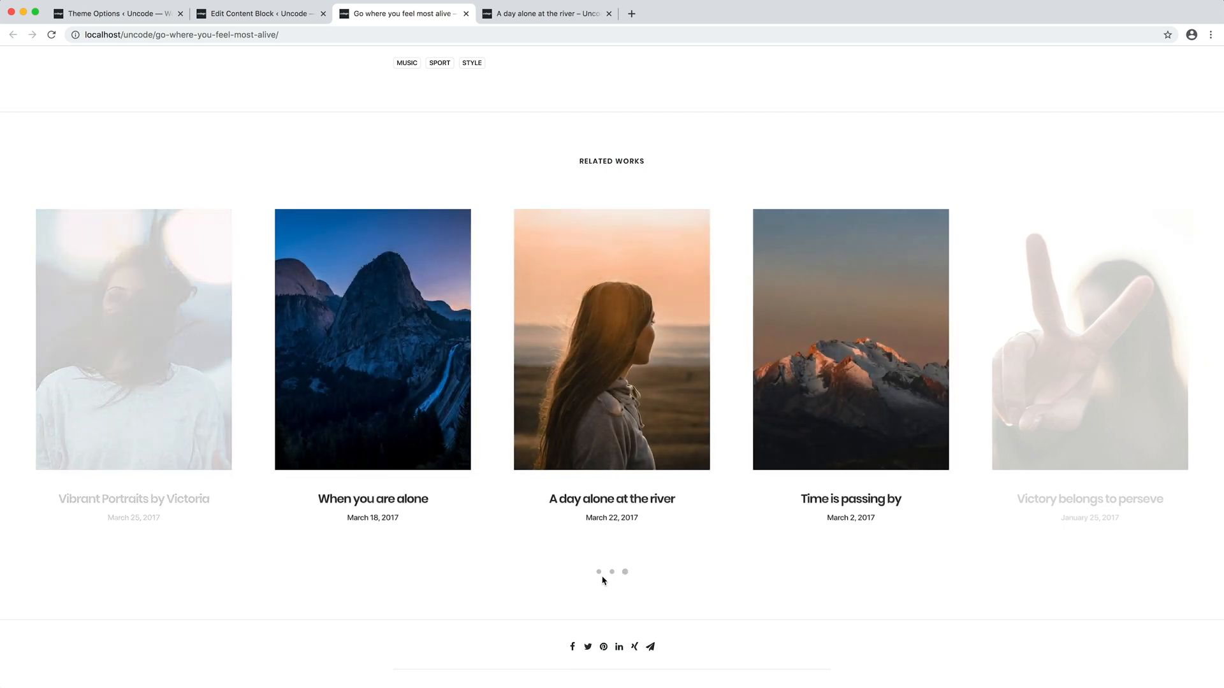
left_click(599, 573)
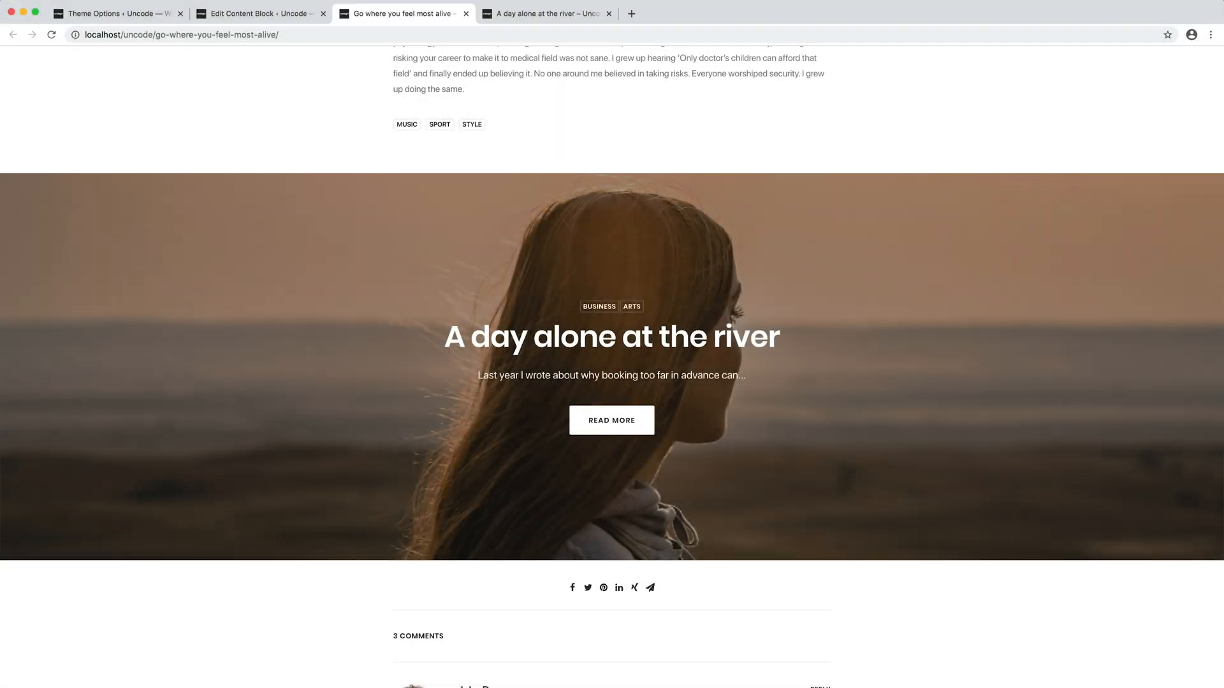
scroll("down", 3)
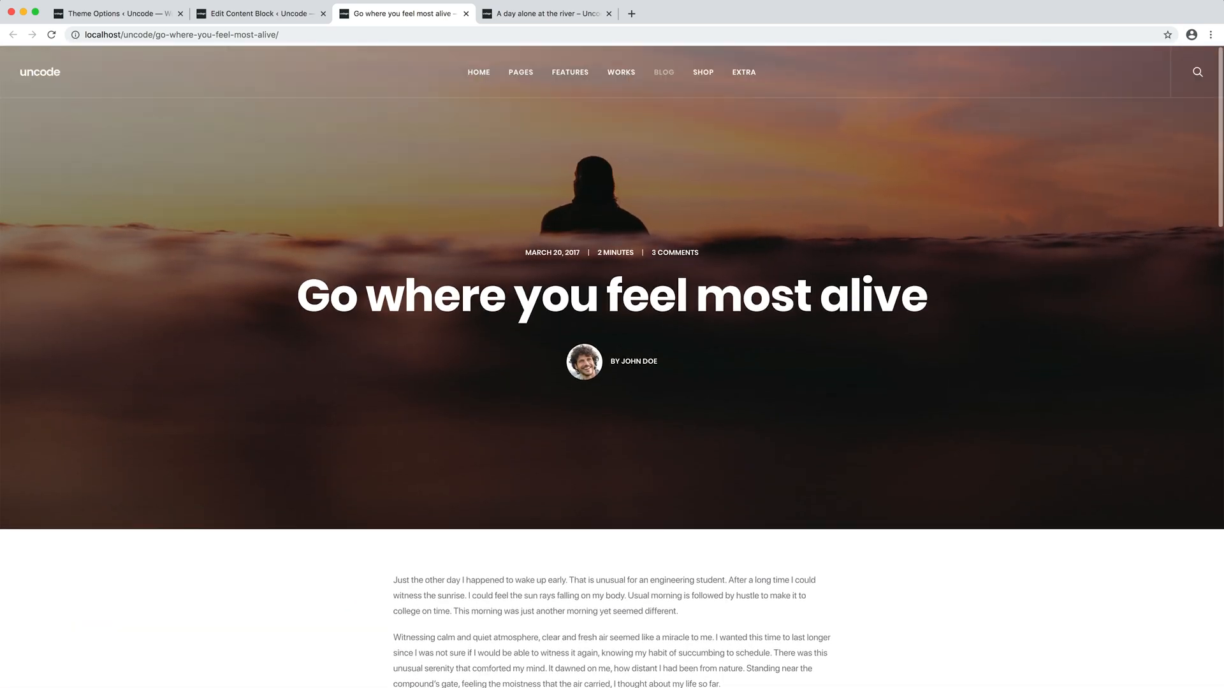
scroll("down", 3)
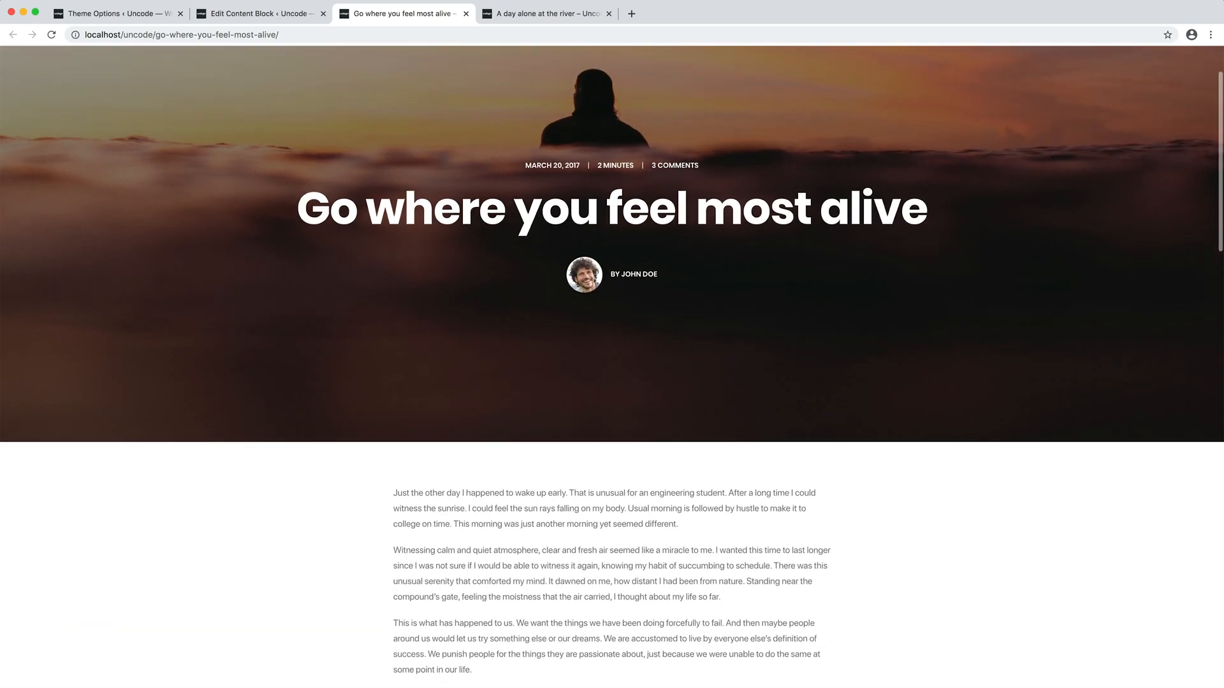